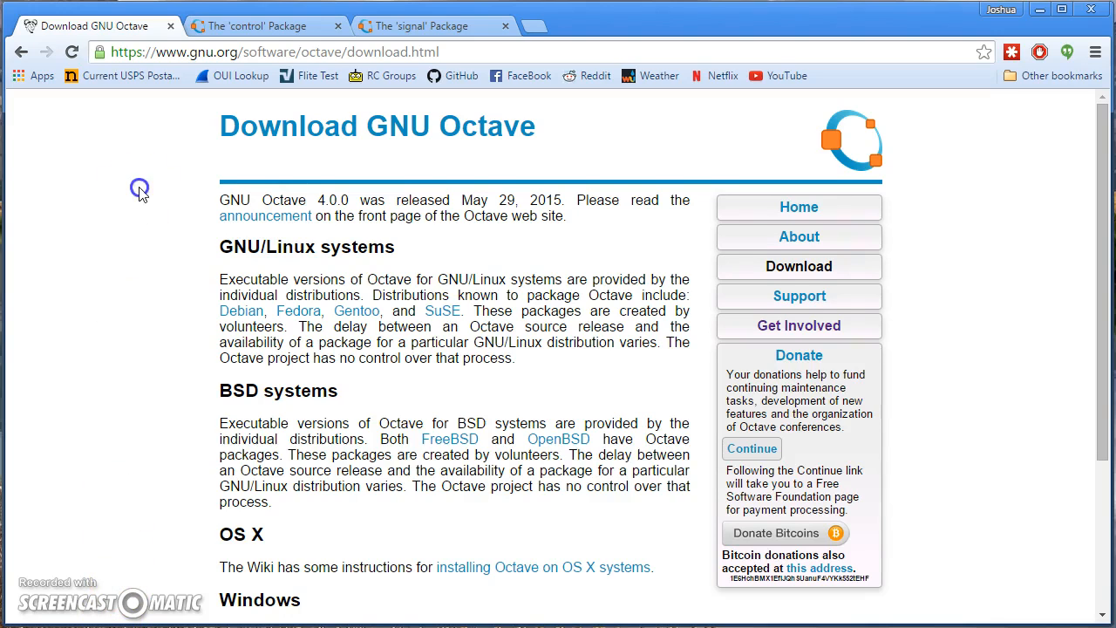
{"action": "mouse_move", "coordinate": [517, 133]}
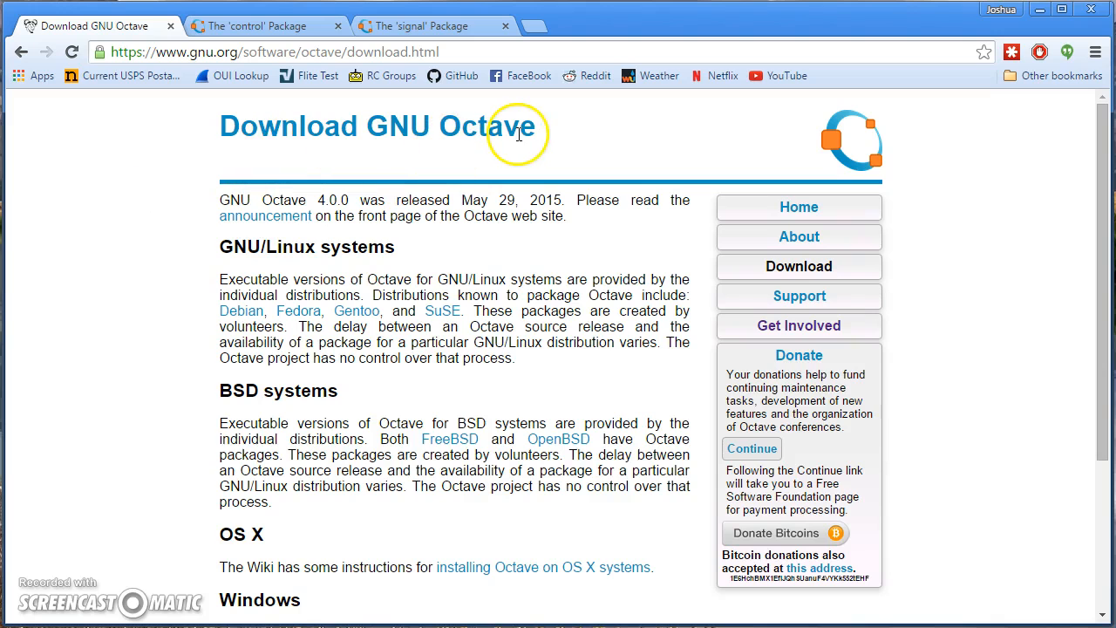
View the Octave-Forge control package page, then the signal package page
{"action": "scroll", "scroll_direction": "down", "scroll_amount": 3}
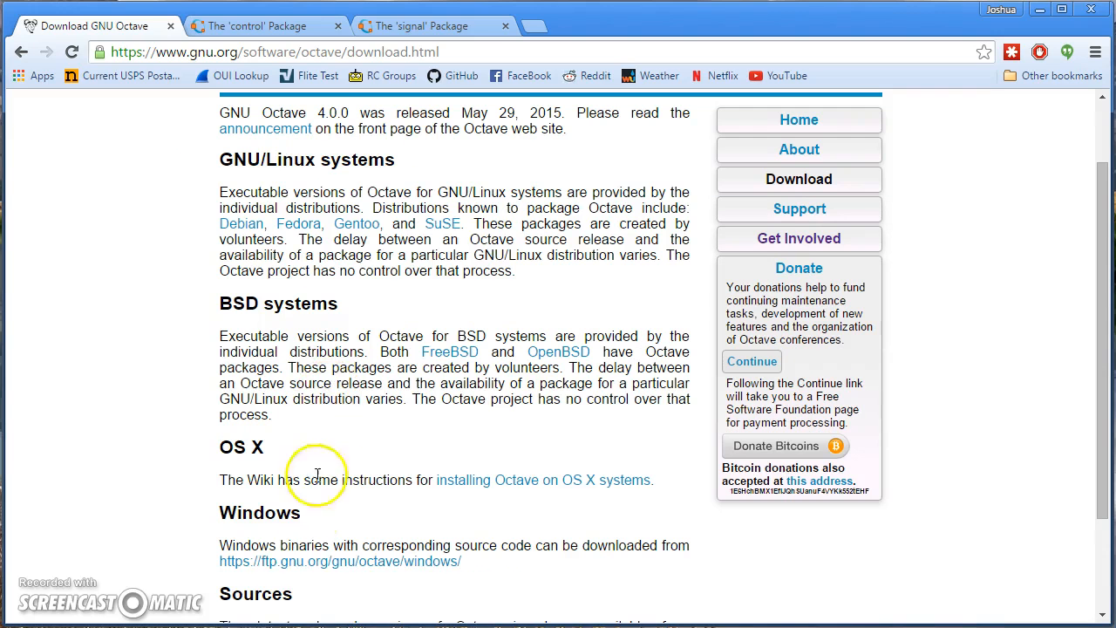
{"action": "scroll", "scroll_direction": "up", "scroll_amount": 3}
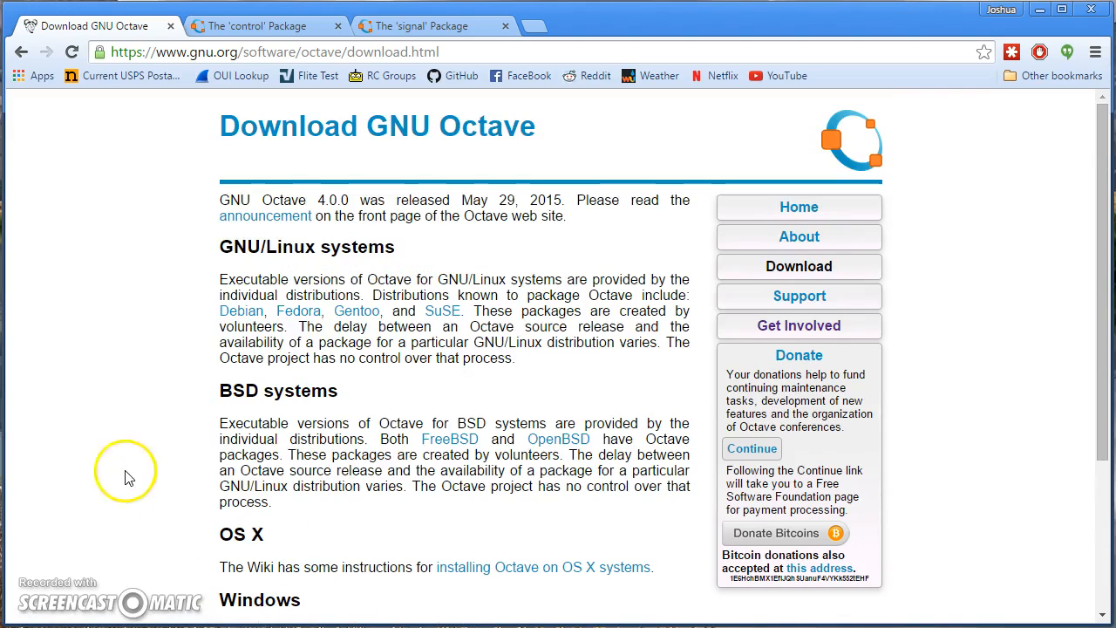
{"action": "mouse_move", "coordinate": [205, 522]}
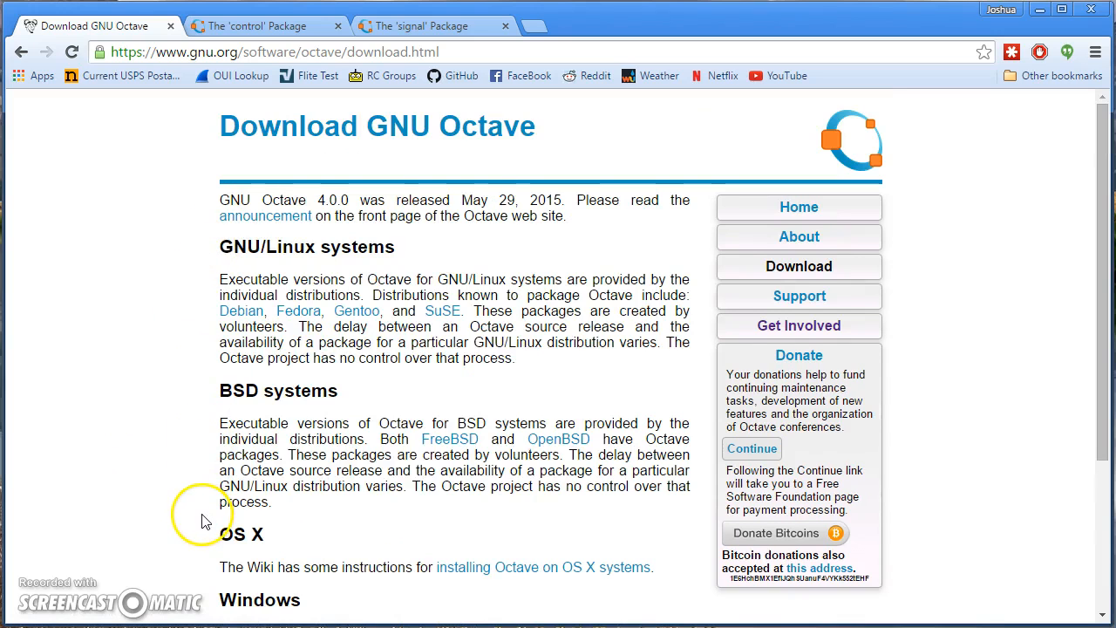
{"action": "mouse_move", "coordinate": [191, 554]}
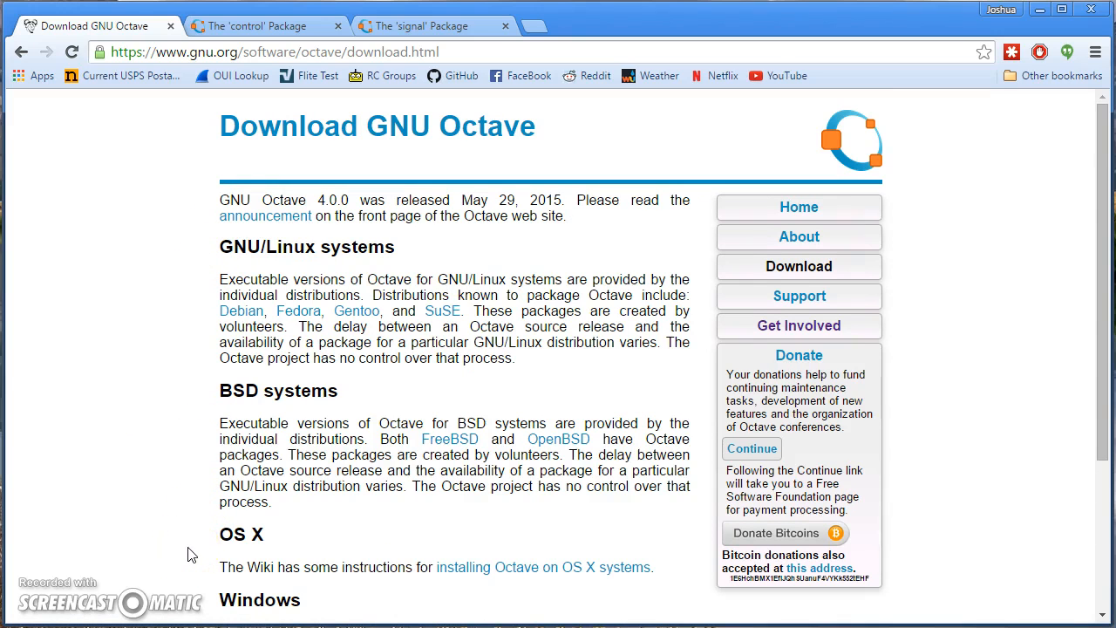
{"action": "left_click", "coordinate": [265, 27]}
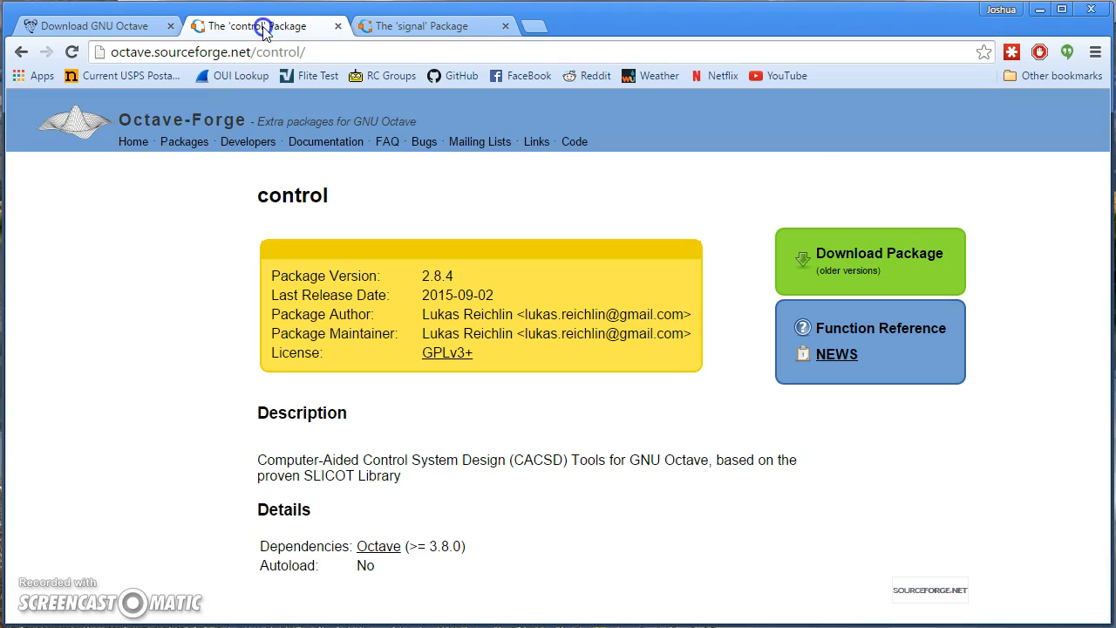
{"action": "mouse_move", "coordinate": [118, 335]}
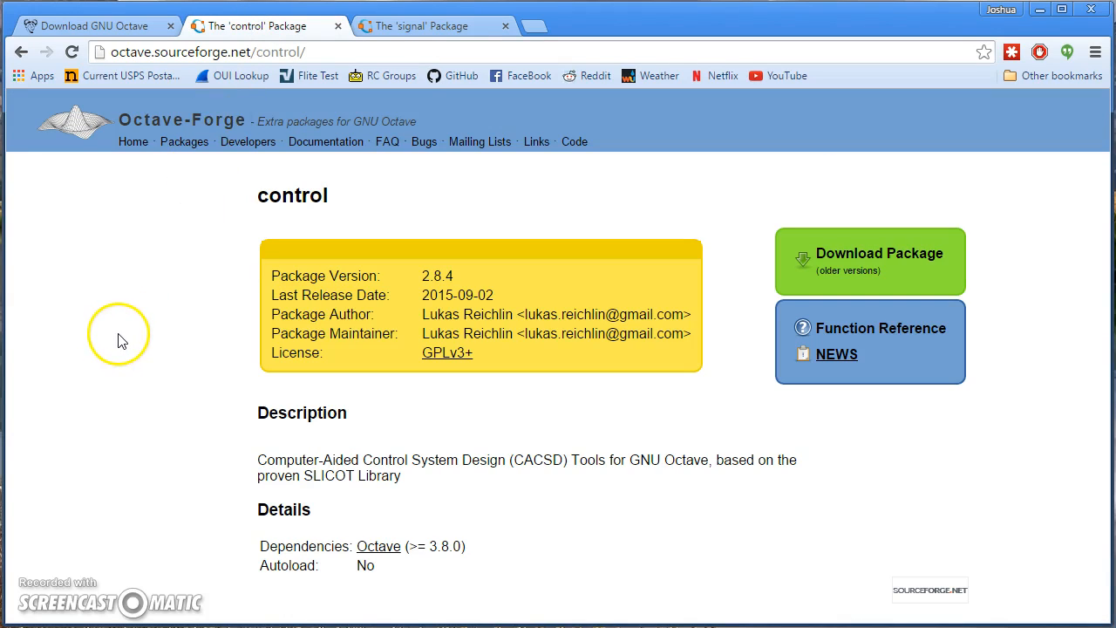
{"action": "mouse_move", "coordinate": [454, 24]}
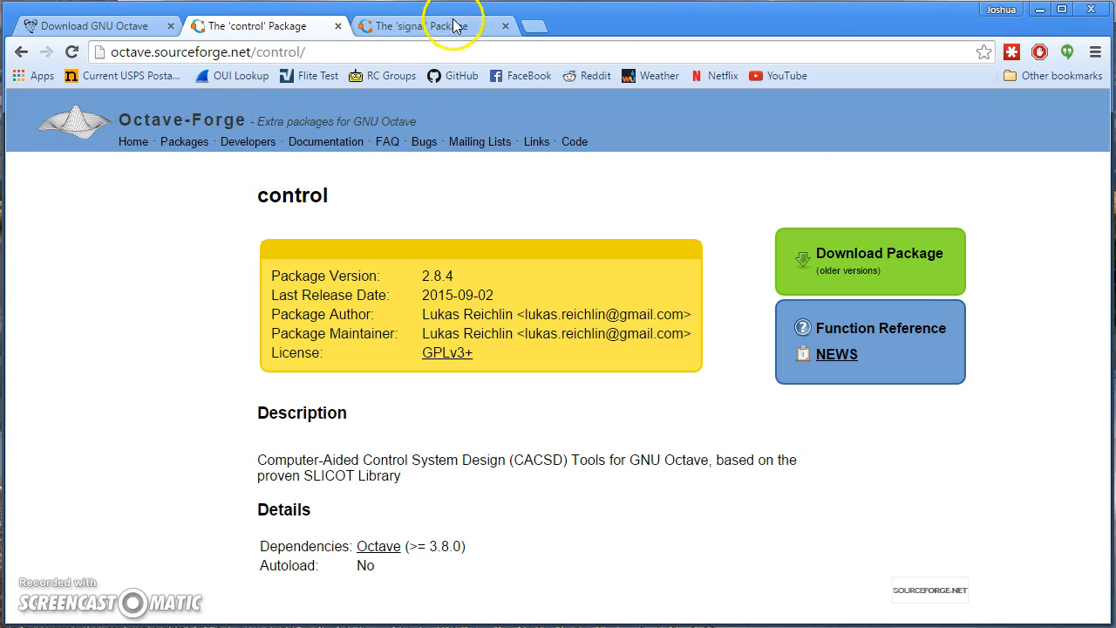
{"action": "left_click", "coordinate": [427, 26]}
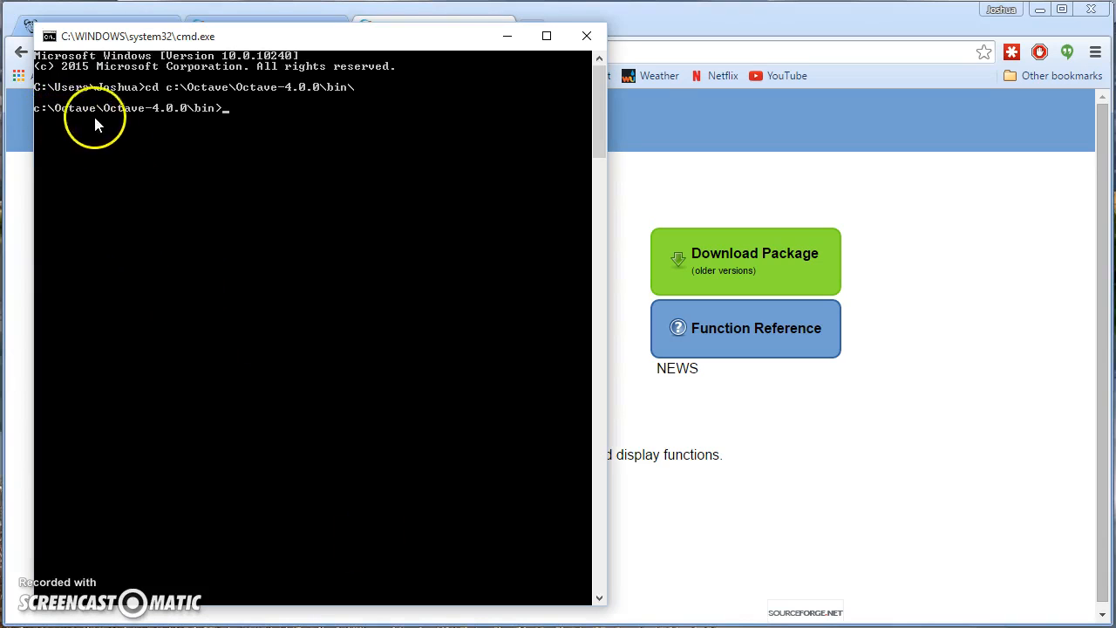
List the Octave 4.0.0 bin folder's files with dir and look through the listing
{"action": "type", "text": "d"}
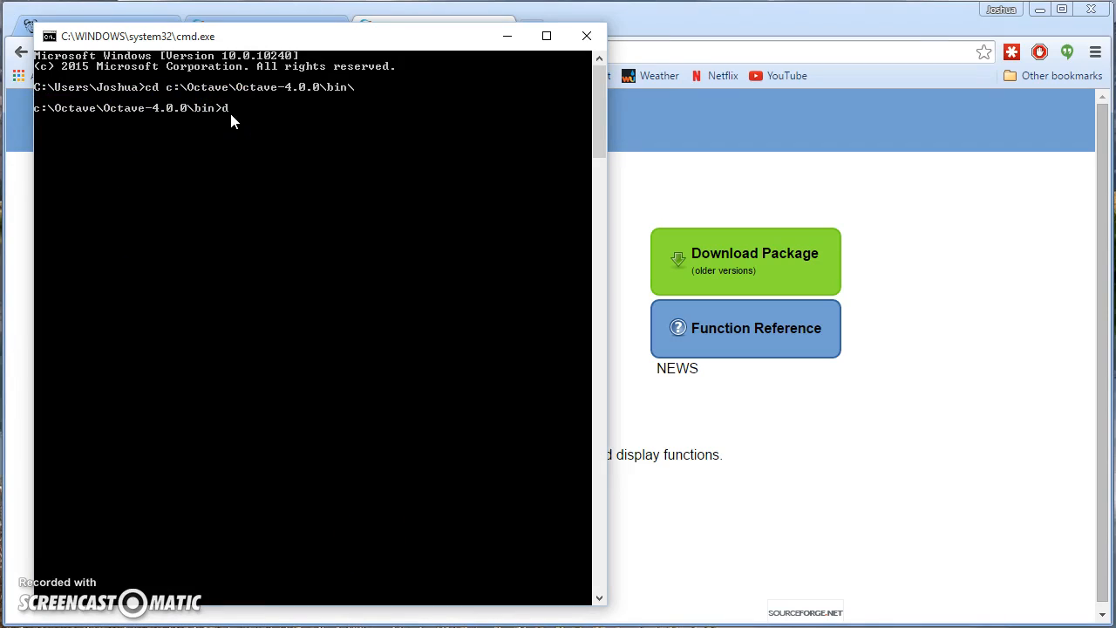
{"action": "key", "text": "Return"}
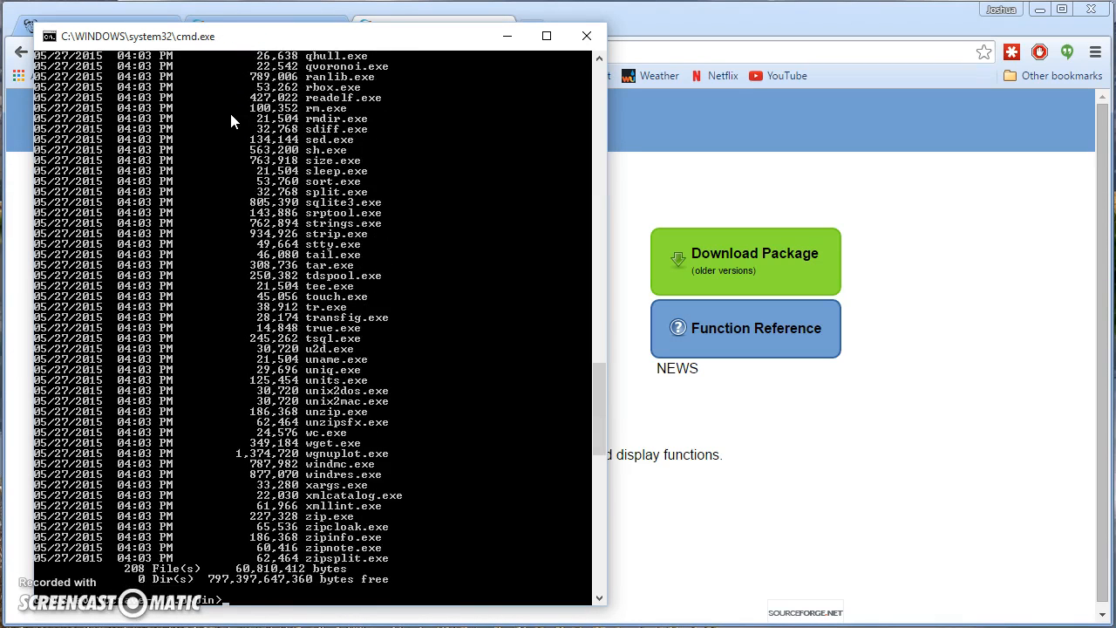
{"action": "scroll", "scroll_direction": "up", "scroll_amount": 3}
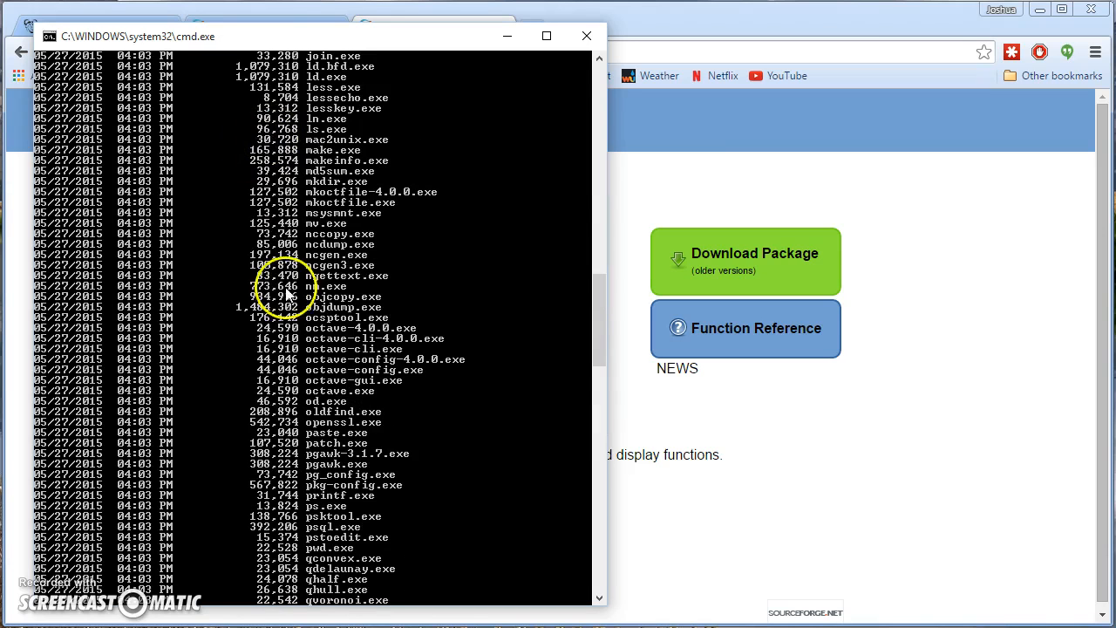
{"action": "mouse_move", "coordinate": [390, 359]}
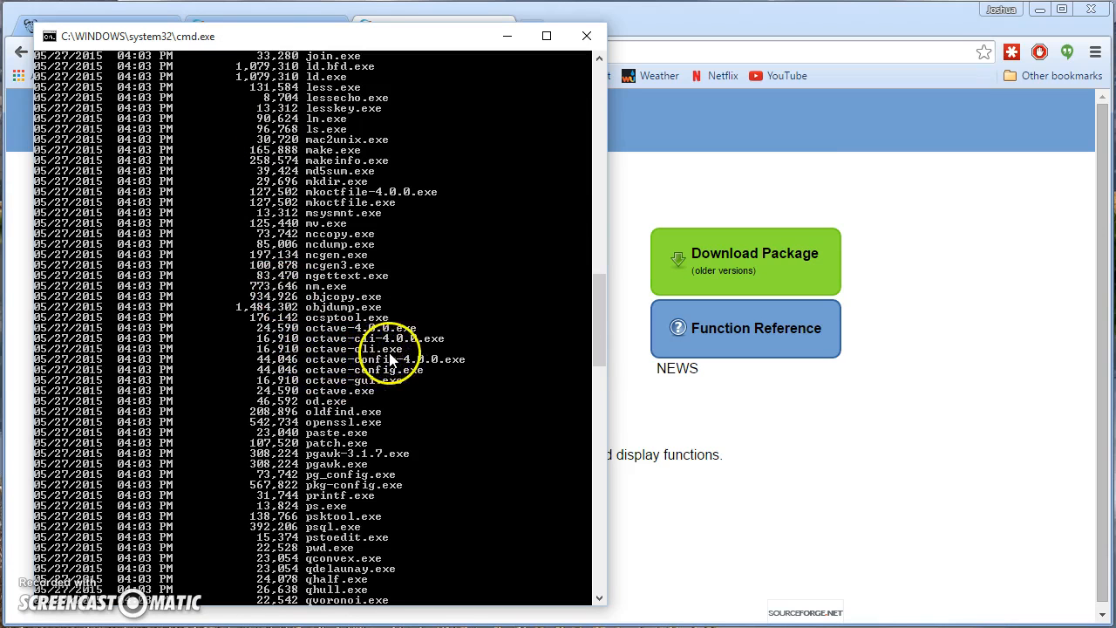
{"action": "scroll", "scroll_direction": "down", "scroll_amount": 3}
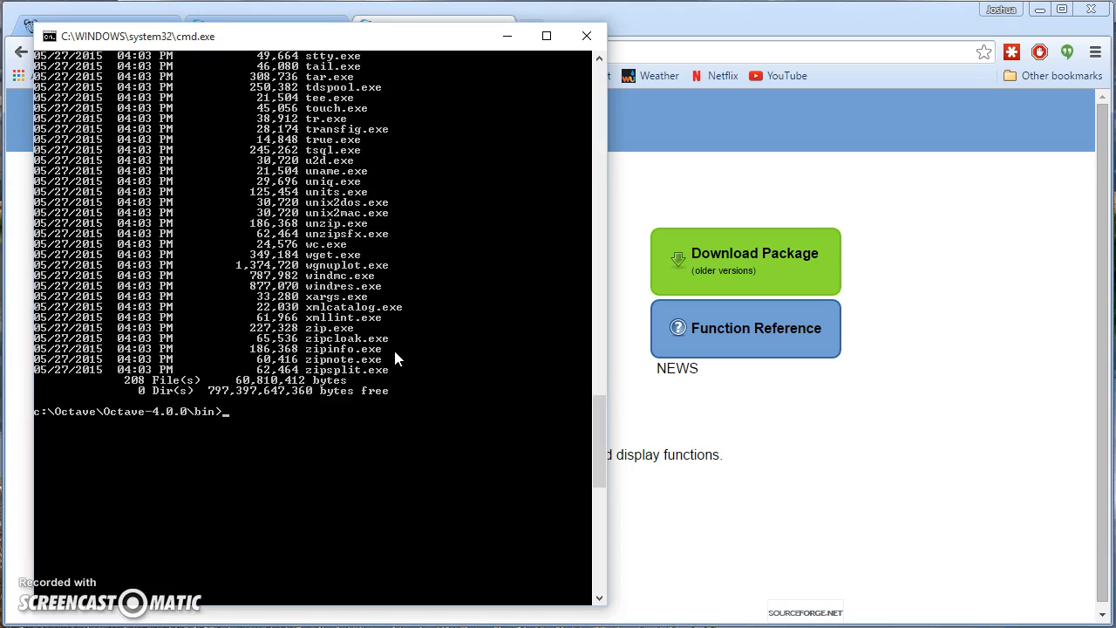
Launch the Octave command-line interpreter with octave-cli
{"action": "type", "text": "octave-"}
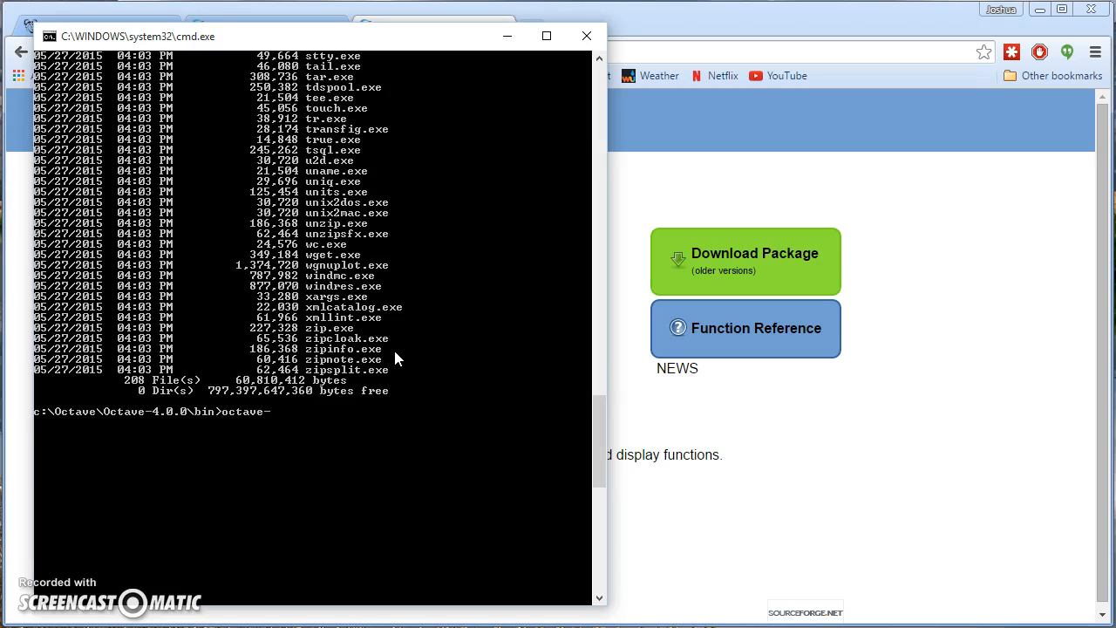
{"action": "key", "text": "Return"}
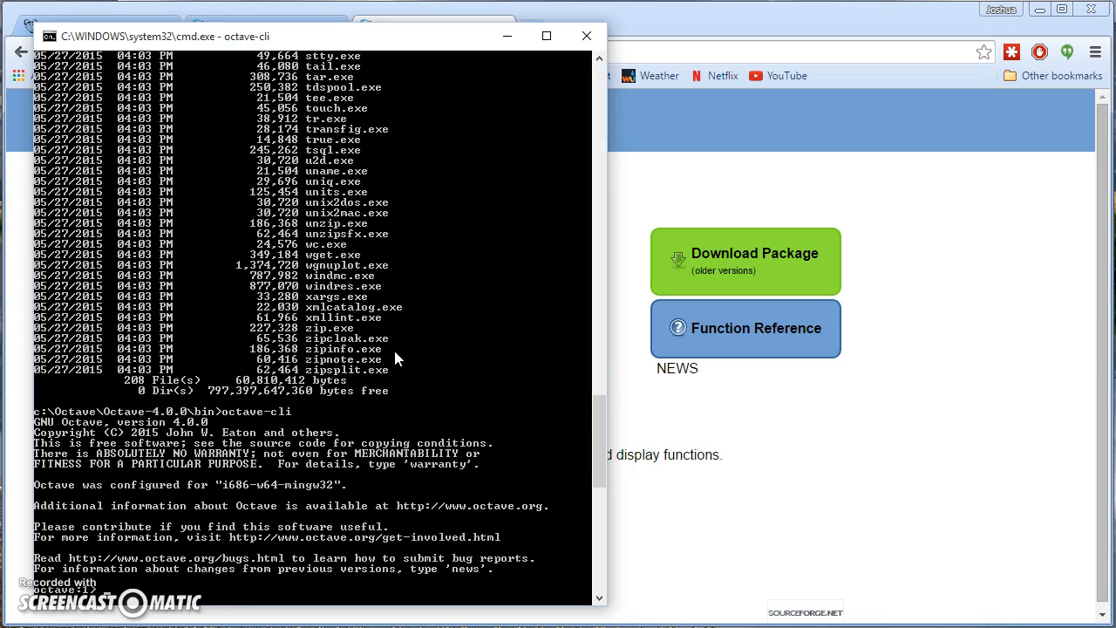
List installed packages with pkg list, showing control 2.8.3 and signal 1.3.2
{"action": "type", "text": "p"}
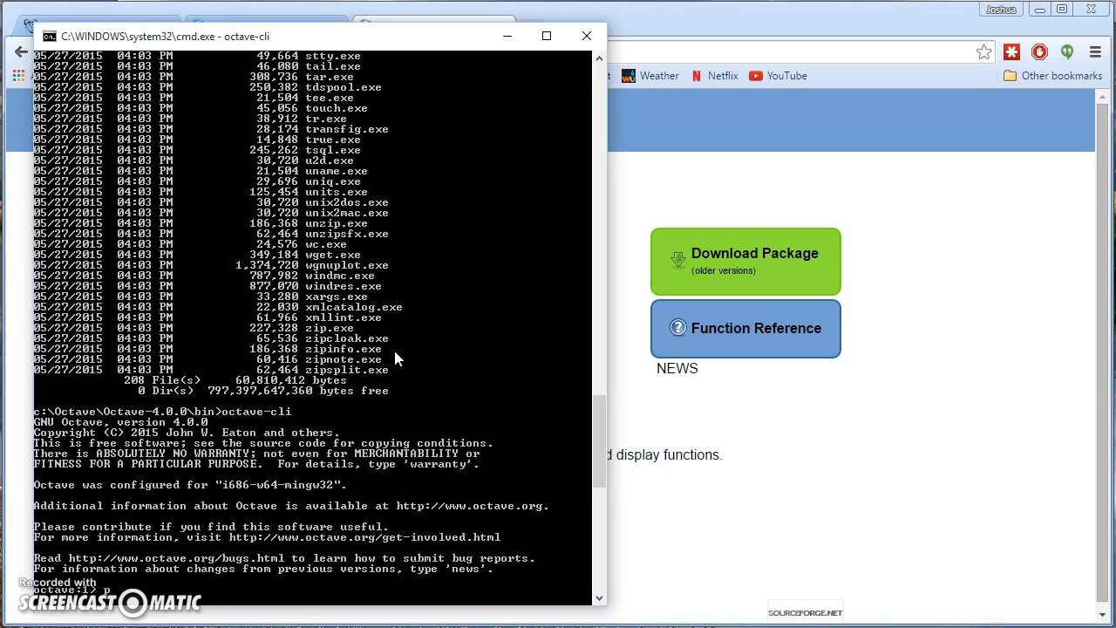
{"action": "type", "text": "kg list"}
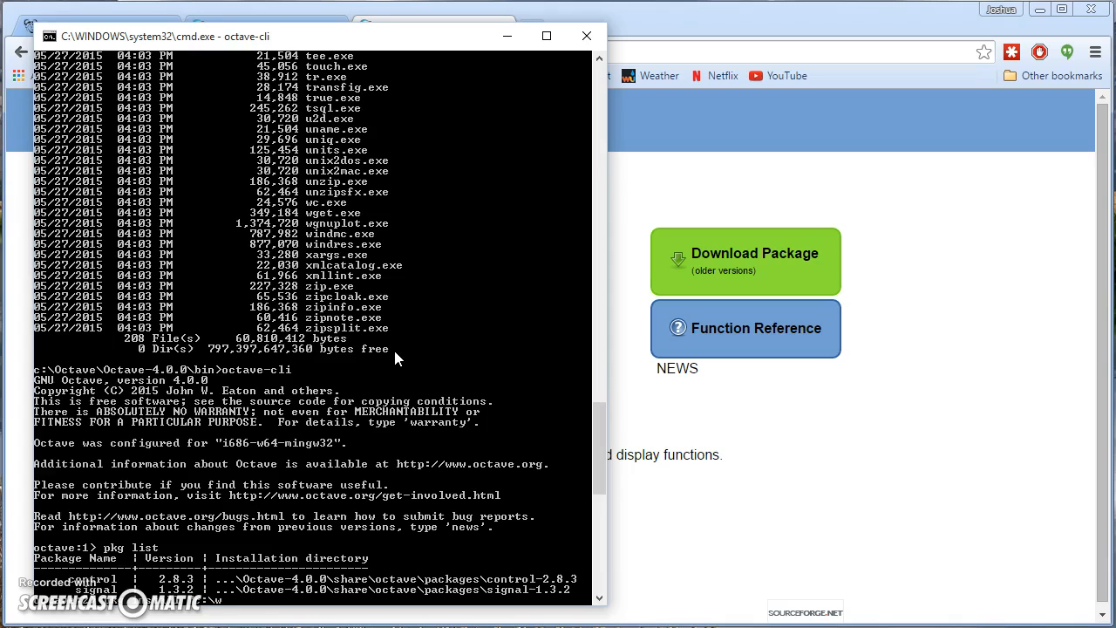
{"action": "type", "text": "wherever\\wherever\\eh"}
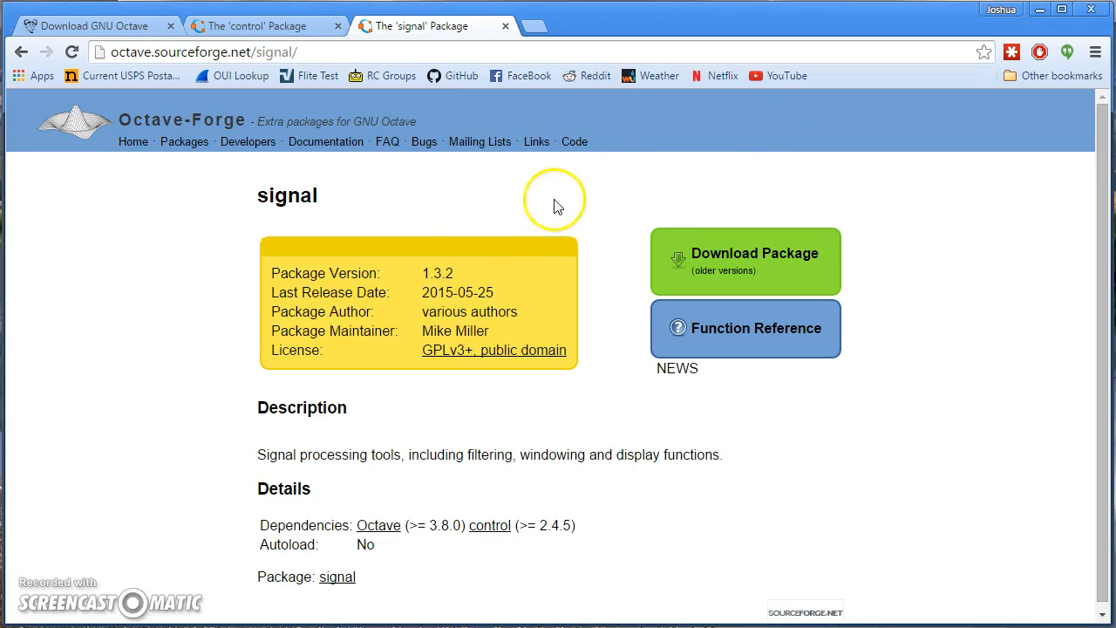
{"action": "scroll", "scroll_direction": "down", "scroll_amount": 3}
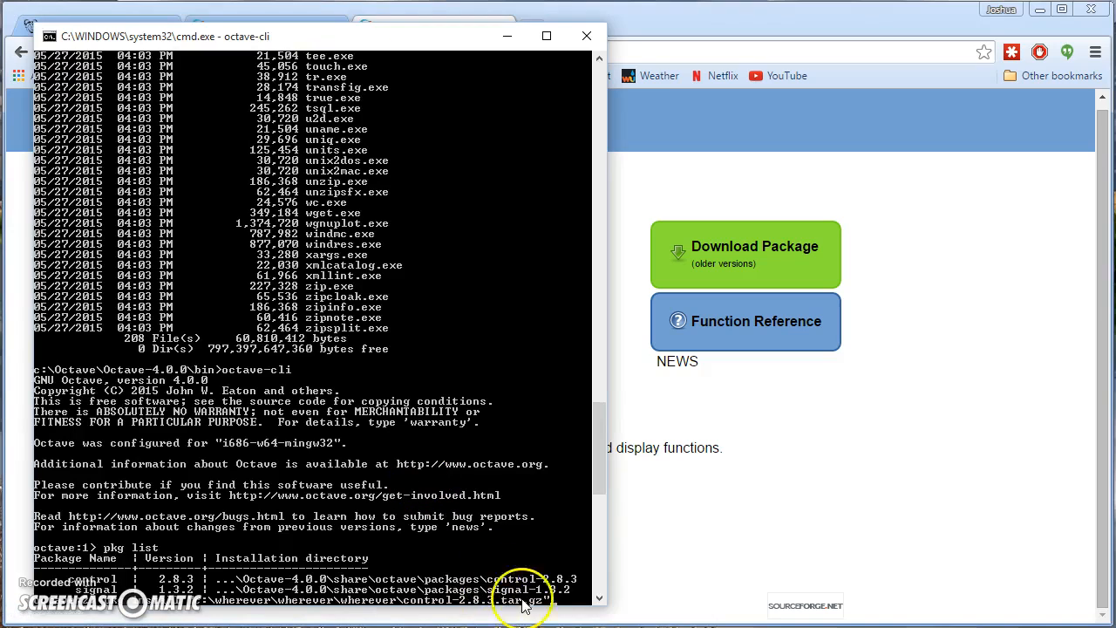
{"action": "mouse_move", "coordinate": [659, 596]}
{"action": "type", "text": "exit"}
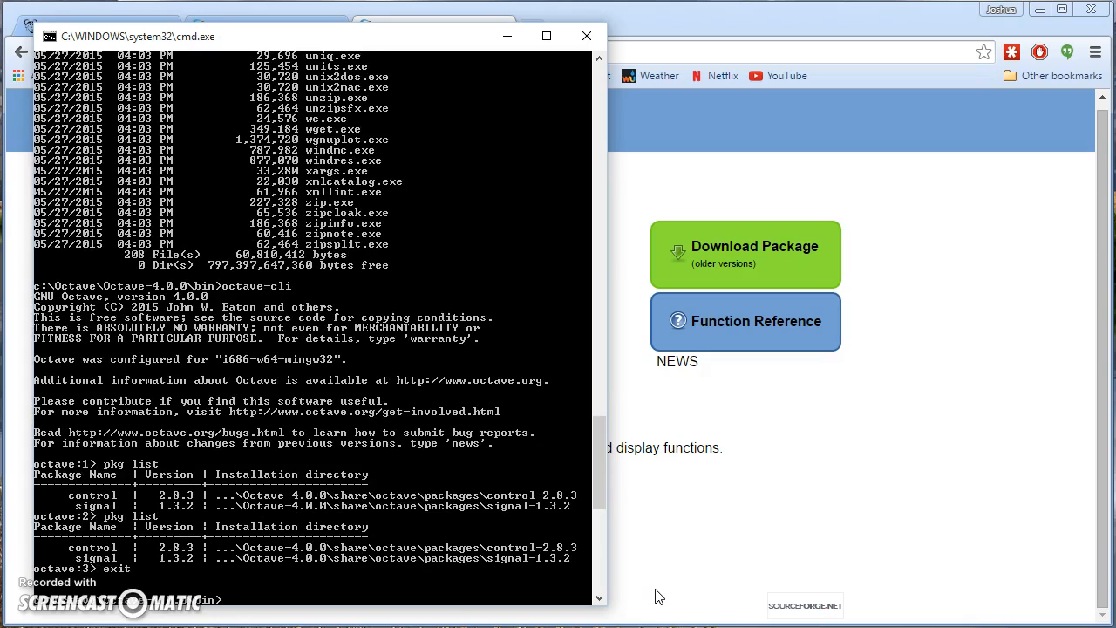
Change into the Blackbox Tools folder under \users\Joshua\SkyDrive
{"action": "type", "text": "cd"}
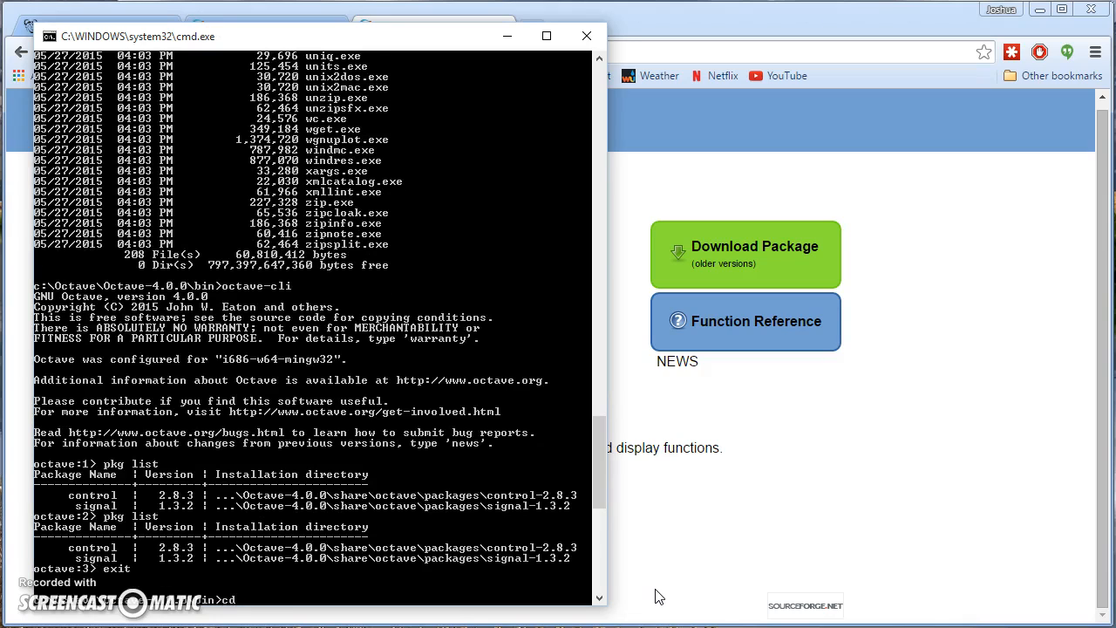
{"action": "type", "text": "\\users\\Joshua"}
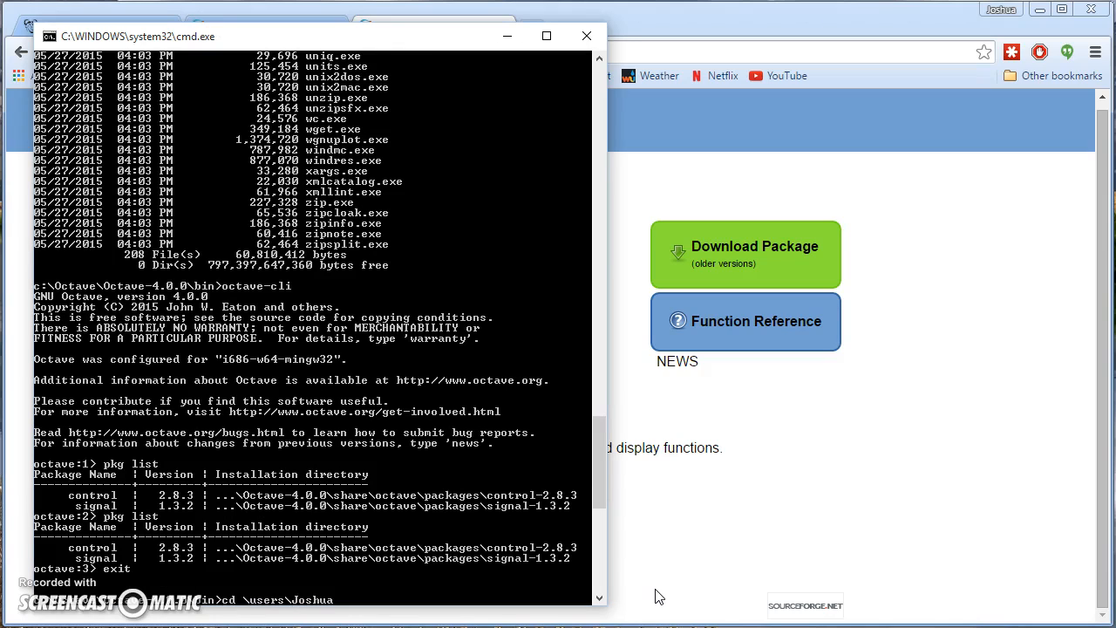
{"action": "type", "text": "SkyDrive\\Blackbox Tools\""}
{"action": "type", "text": "dir *.exe"}
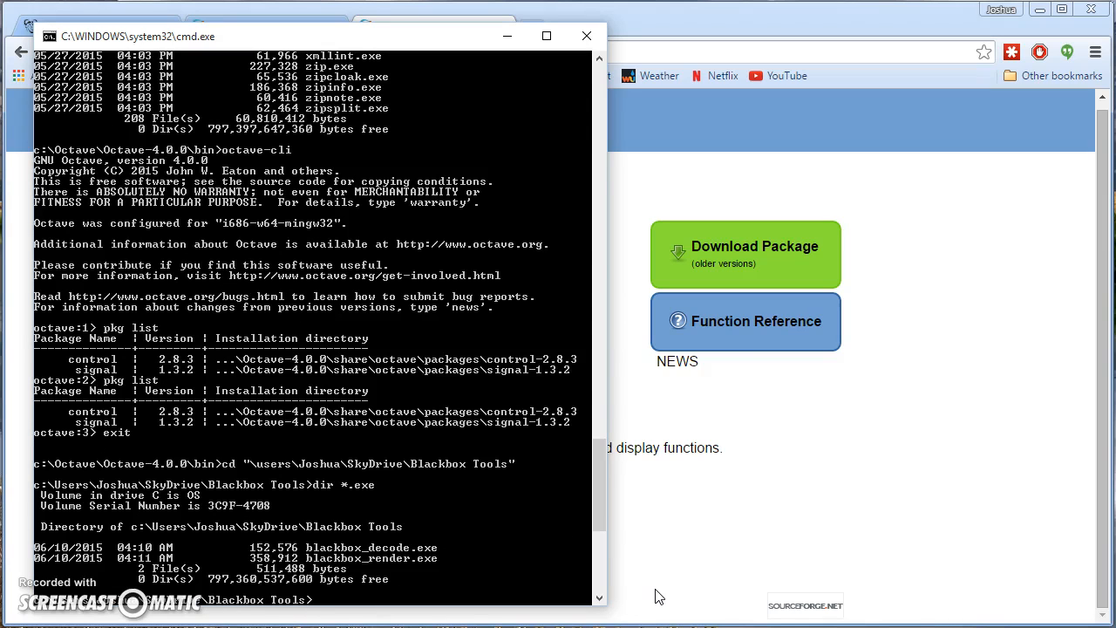
Run blackbox_decode on the Desktop log file to produce a CSV with frame statistics
{"action": "type", "text": "blackbox"}
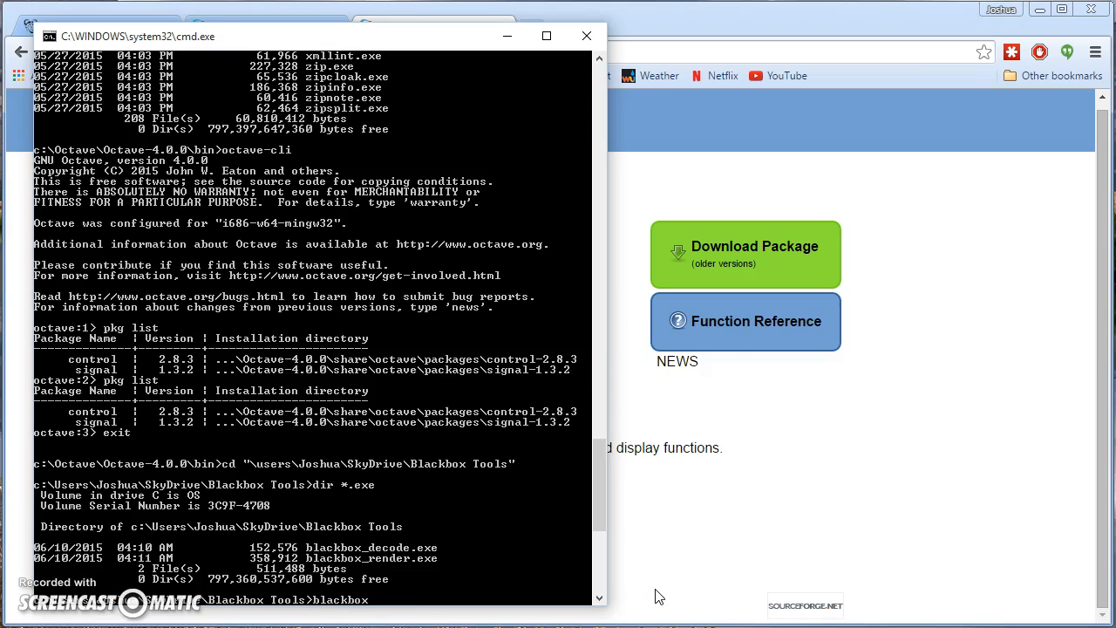
{"action": "type", "text": "_decode"}
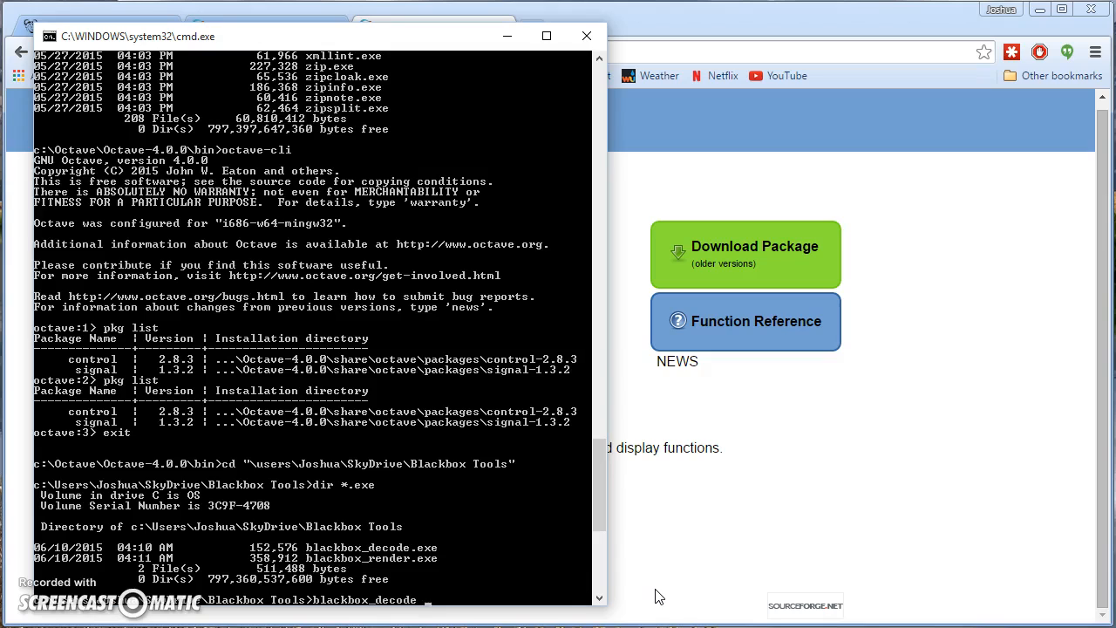
{"action": "type", "text": "\"c:\\users\\Joshua\\Desktop\\blackbox_log_2015-09-06_165506.TXT"}
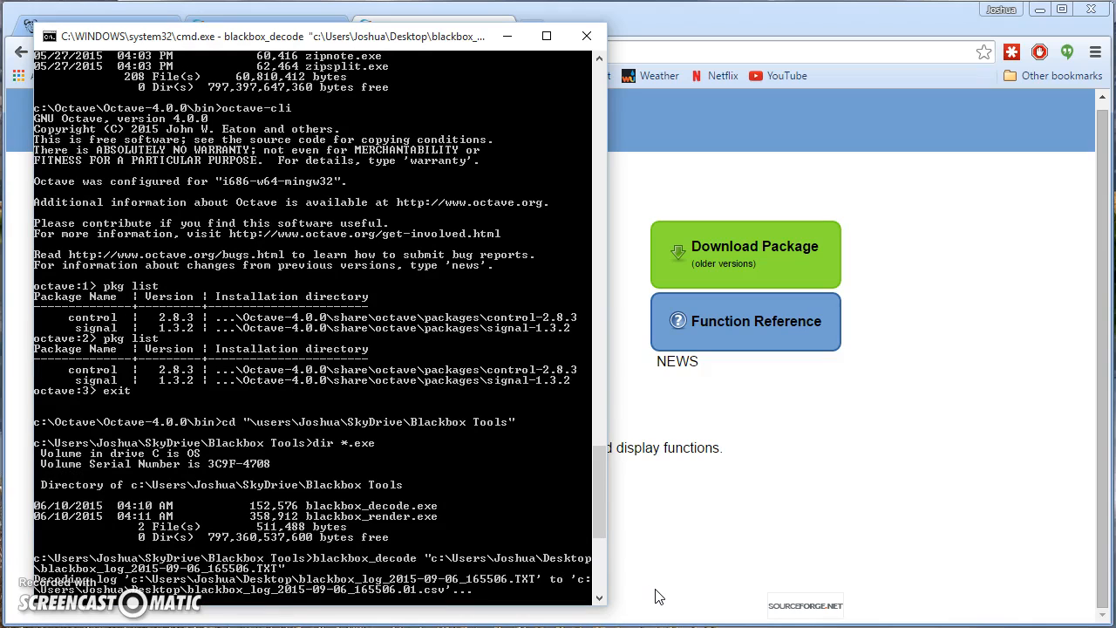
{"action": "scroll", "scroll_direction": "down", "scroll_amount": 3}
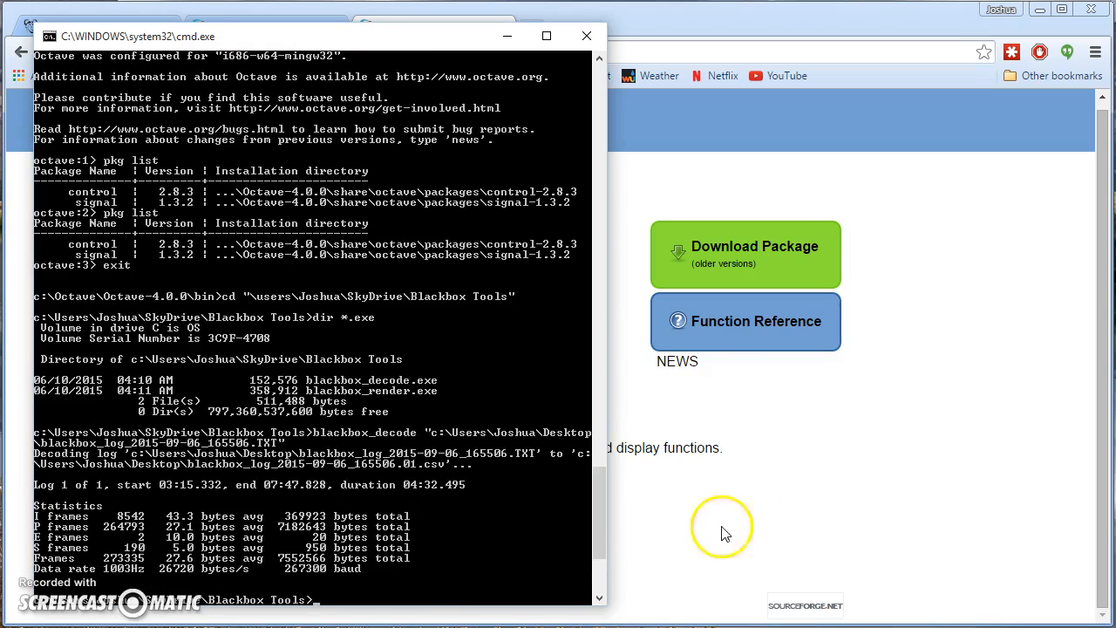
{"action": "mouse_move", "coordinate": [380, 477]}
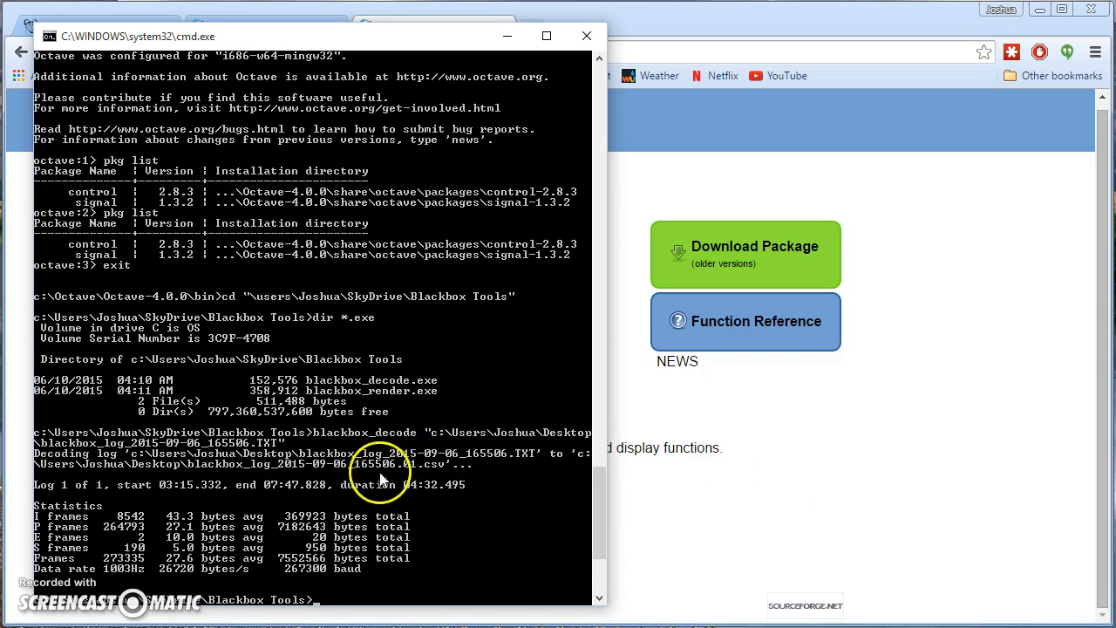
{"action": "mouse_move", "coordinate": [247, 486]}
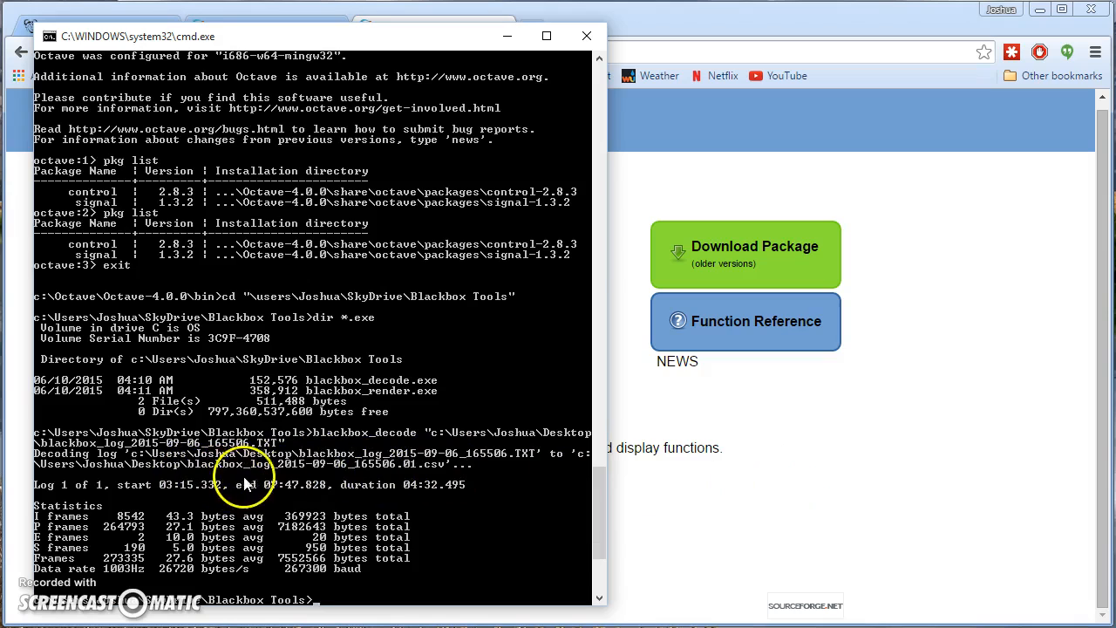
{"action": "mouse_move", "coordinate": [445, 485]}
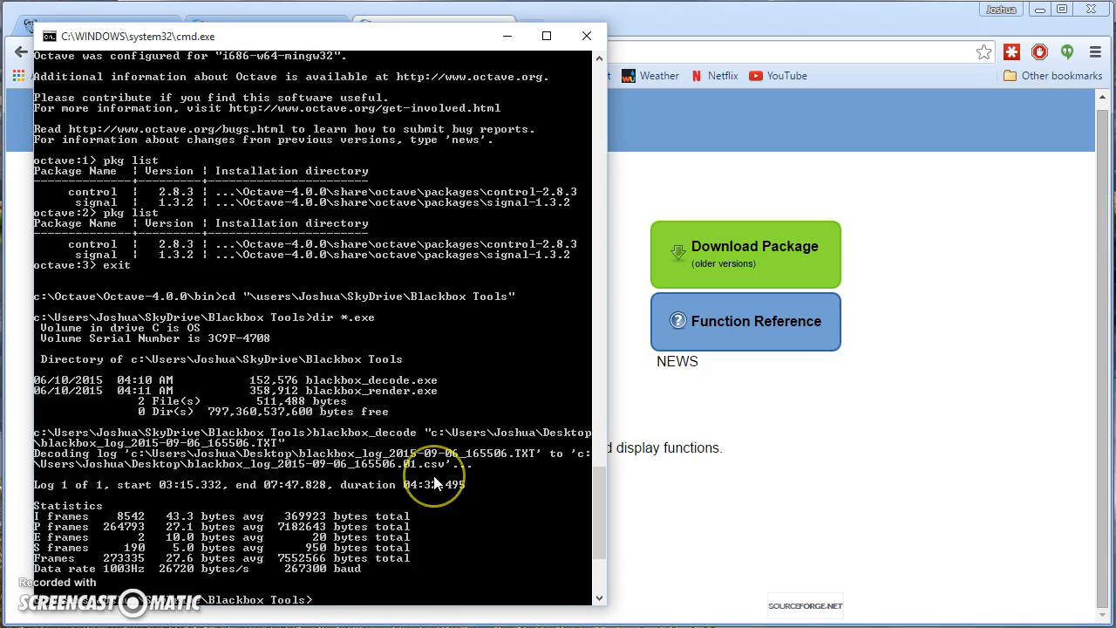
{"action": "mouse_move", "coordinate": [415, 504]}
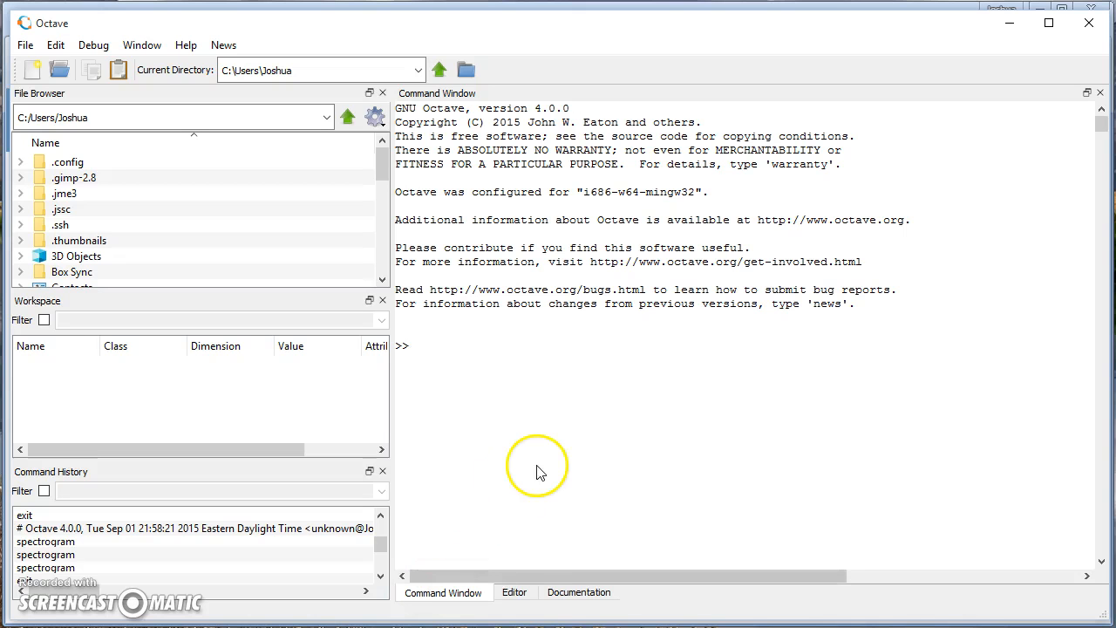
{"action": "mouse_move", "coordinate": [136, 471]}
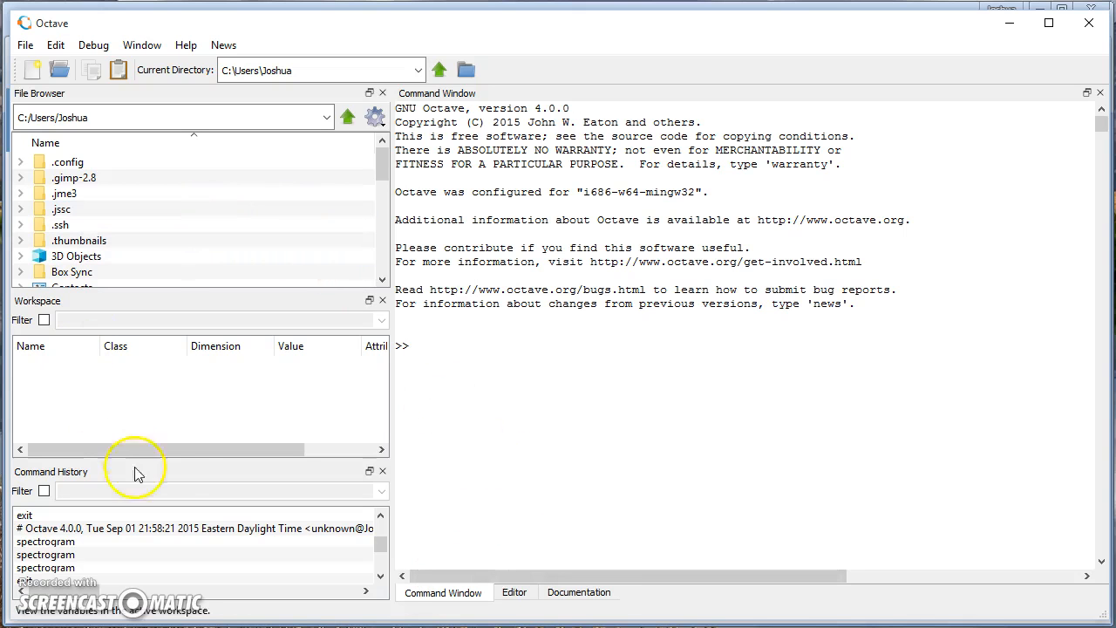
{"action": "left_click", "coordinate": [25, 45]}
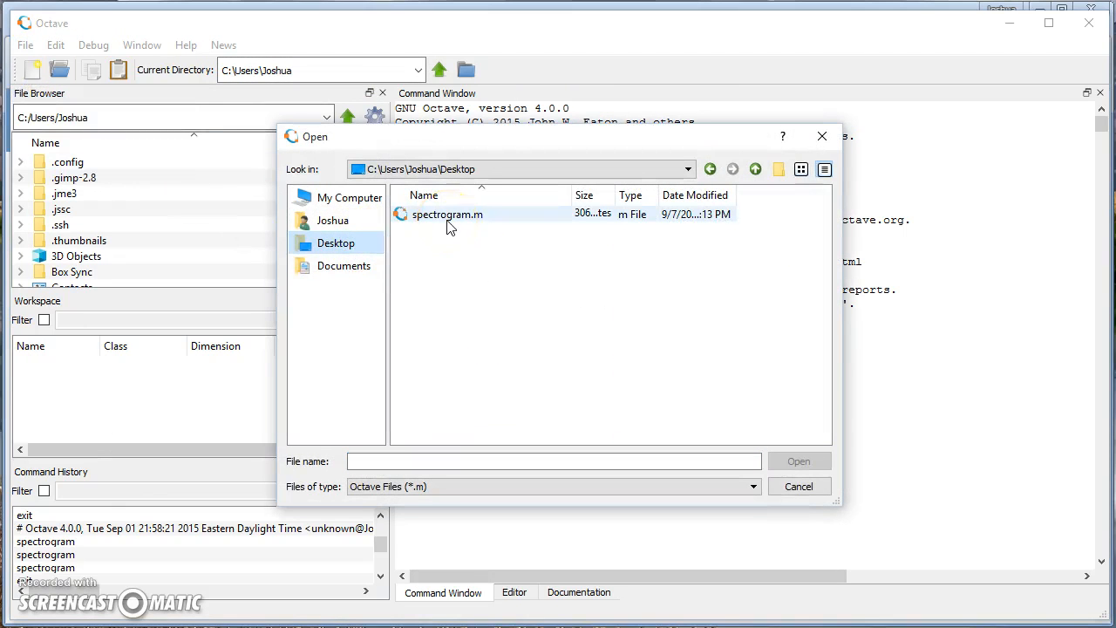
Open spectrogram.m from the Desktop in Octave's editor
{"action": "left_click", "coordinate": [446, 215]}
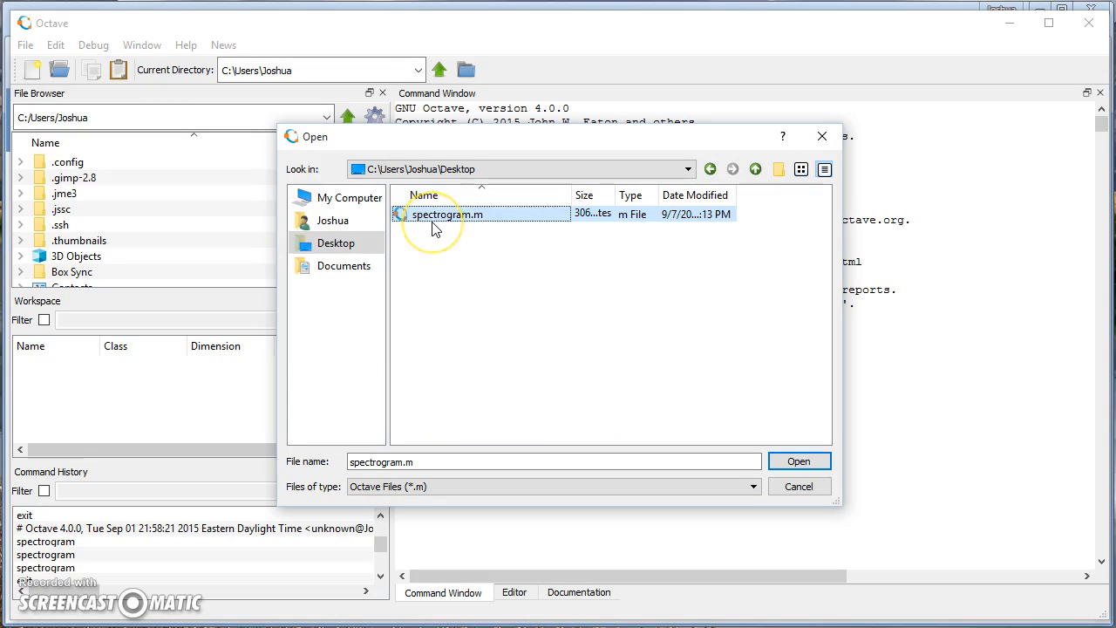
{"action": "left_click", "coordinate": [798, 461]}
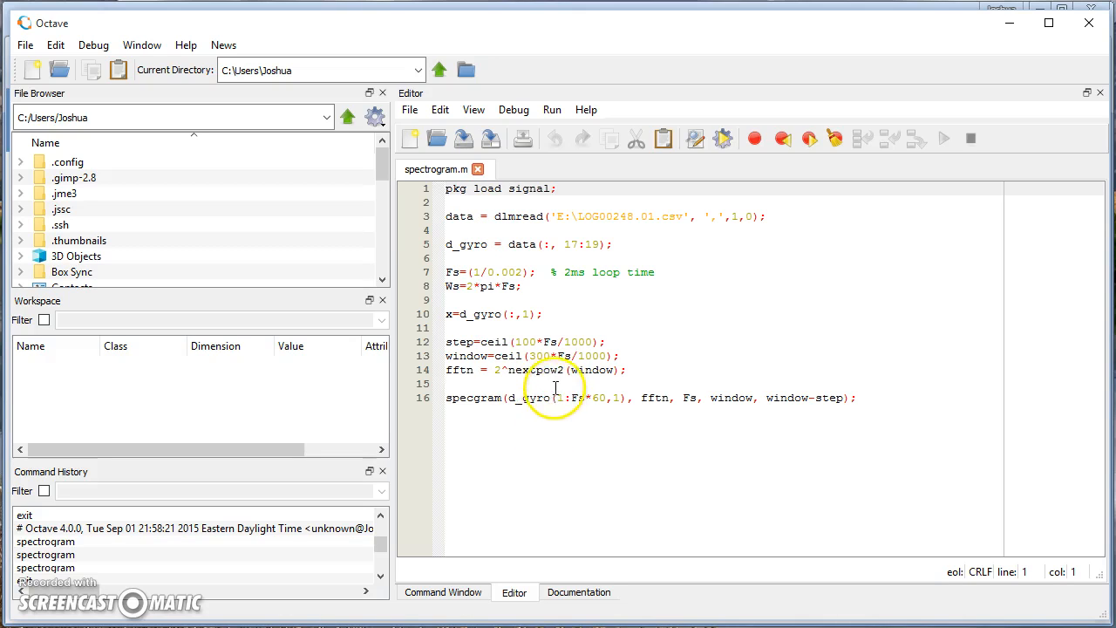
Replace the dlmread CSV path with C:\blackbox_log_2015-09-06_165506.01.csv
{"action": "left_click", "coordinate": [565, 216]}
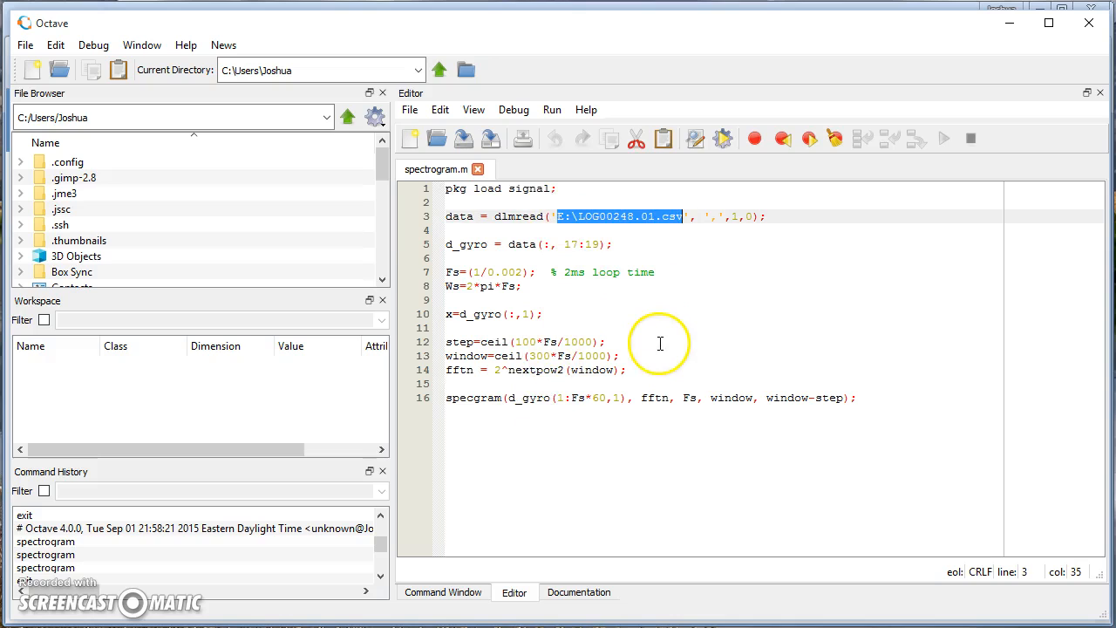
{"action": "mouse_move", "coordinate": [293, 272]}
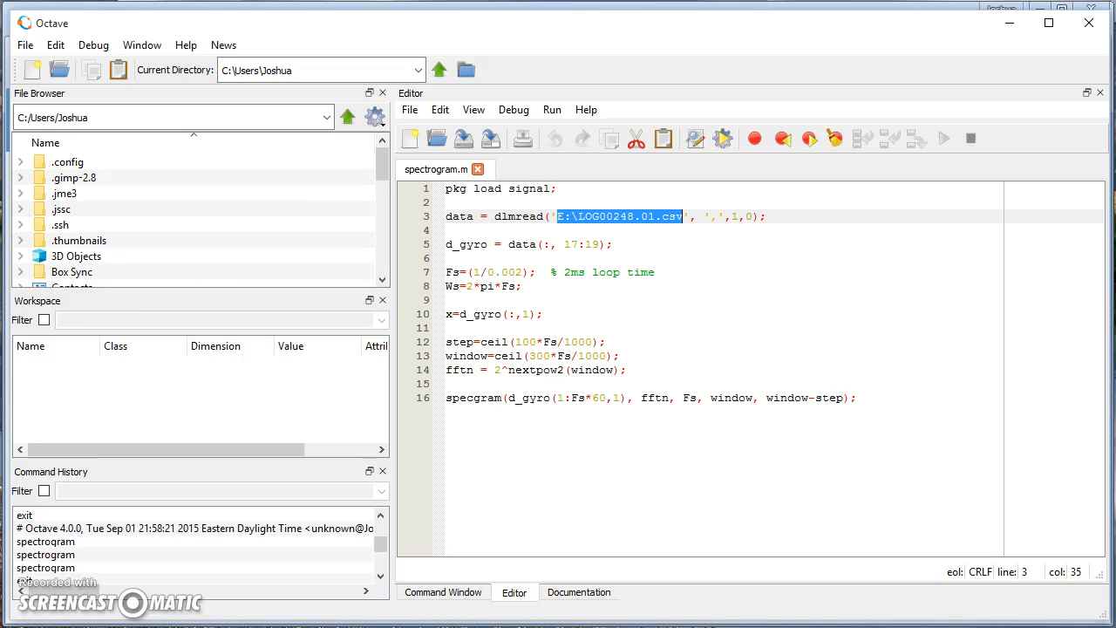
{"action": "key", "text": "Delete"}
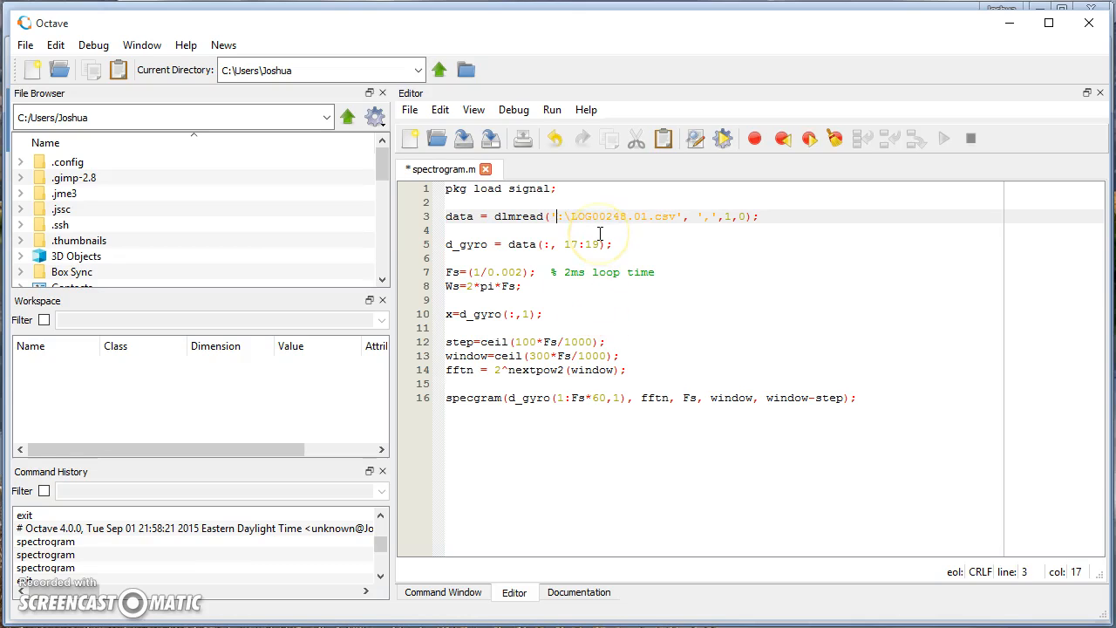
{"action": "type", "text": "C:\\"}
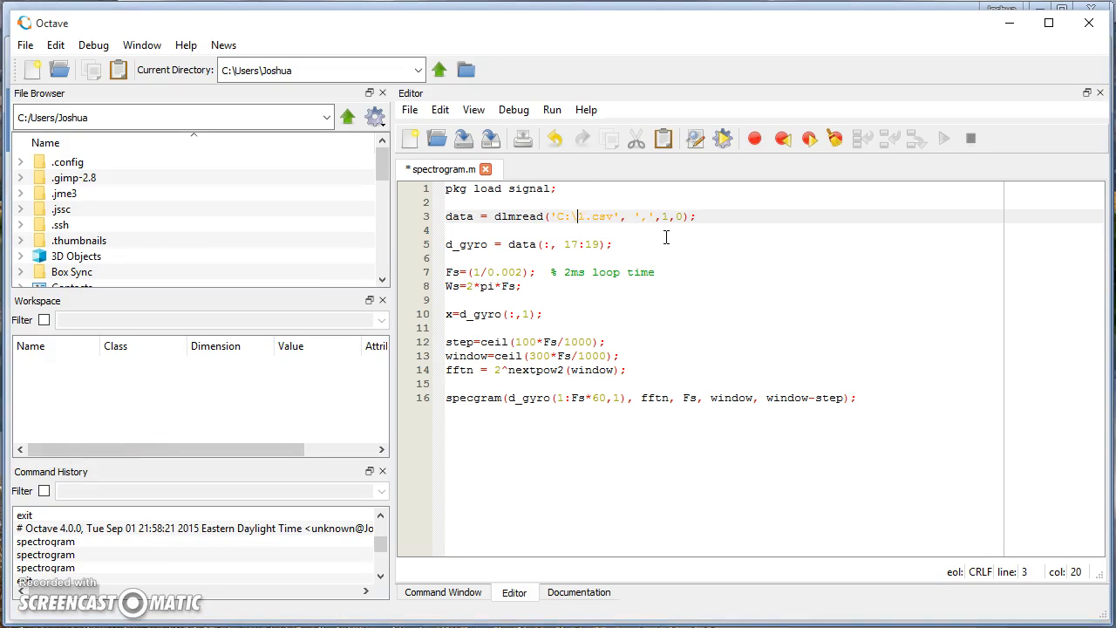
{"action": "type", "text": "blackbox_log_2015-09-06_165506.01"}
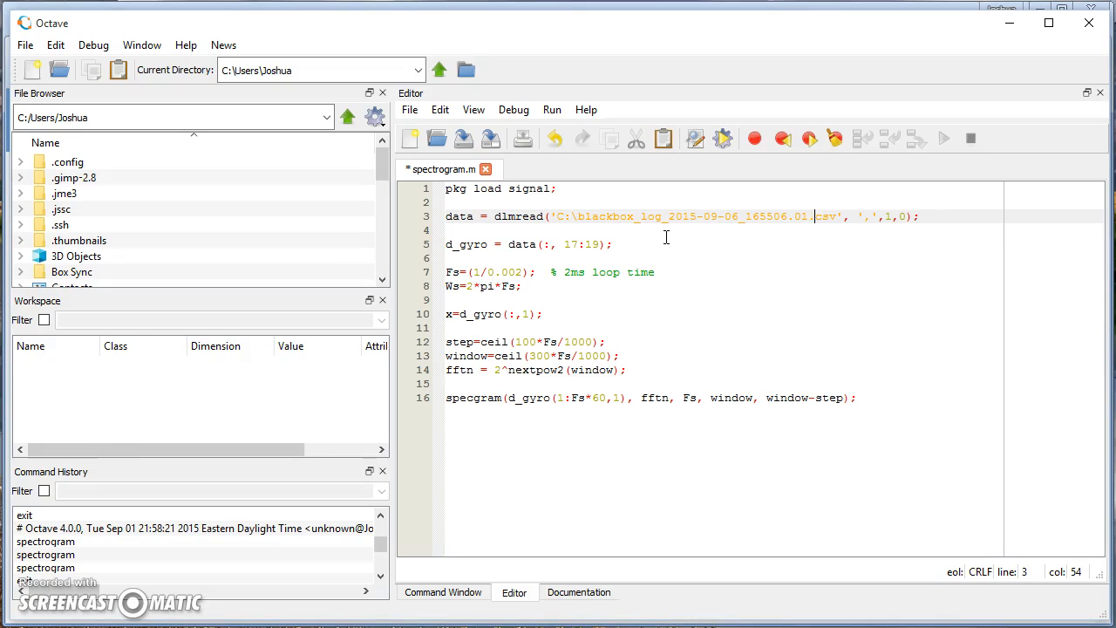
{"action": "mouse_move", "coordinate": [659, 185]}
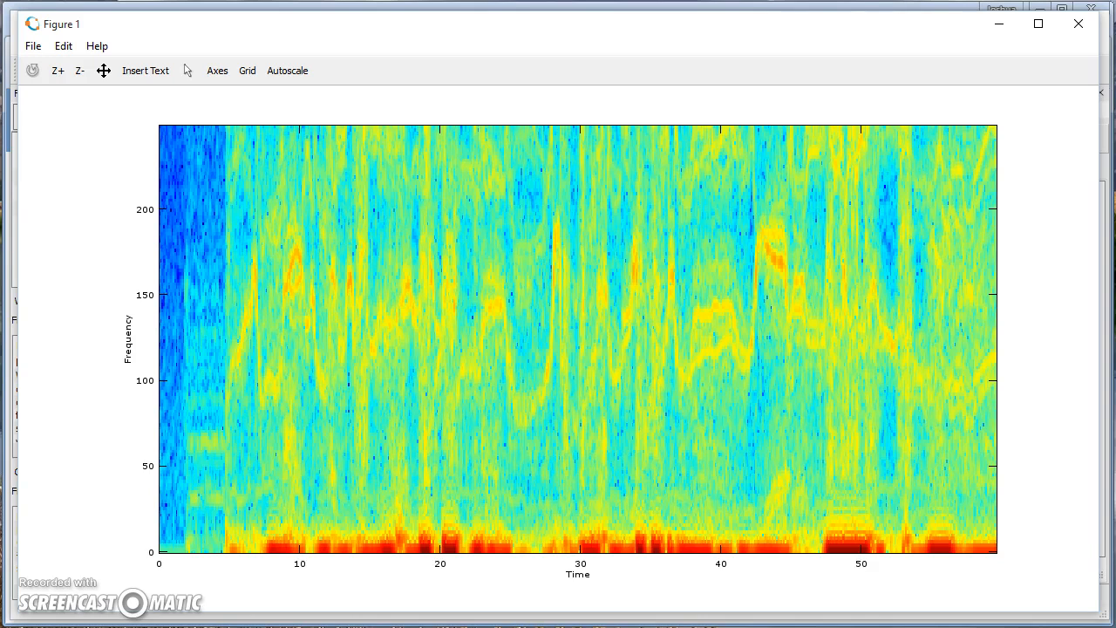
{"action": "mouse_move", "coordinate": [153, 557]}
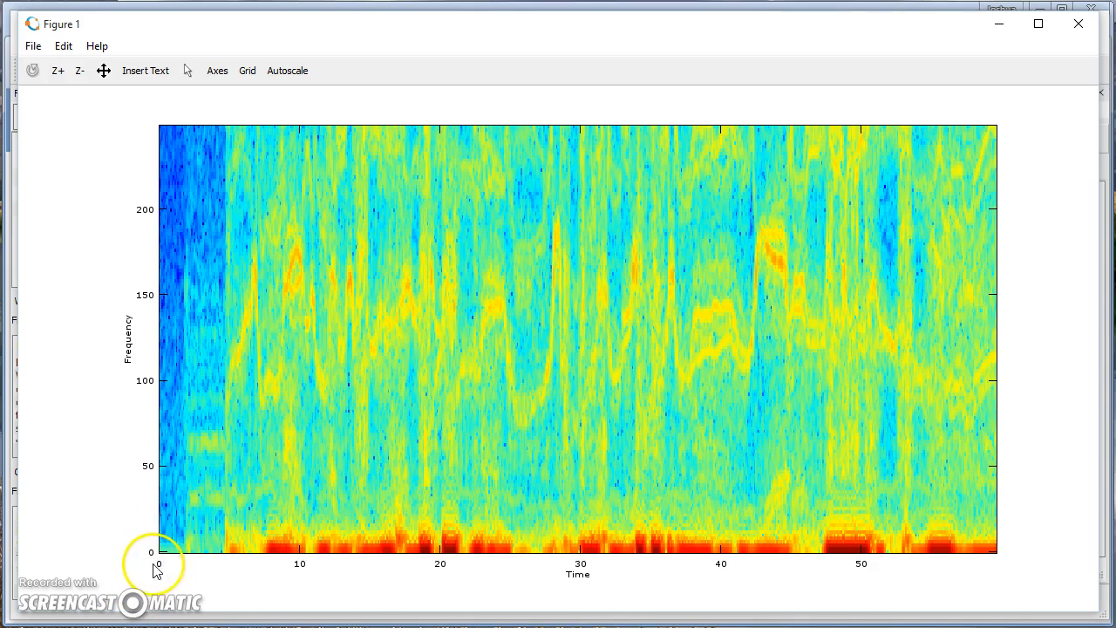
{"action": "mouse_move", "coordinate": [166, 160]}
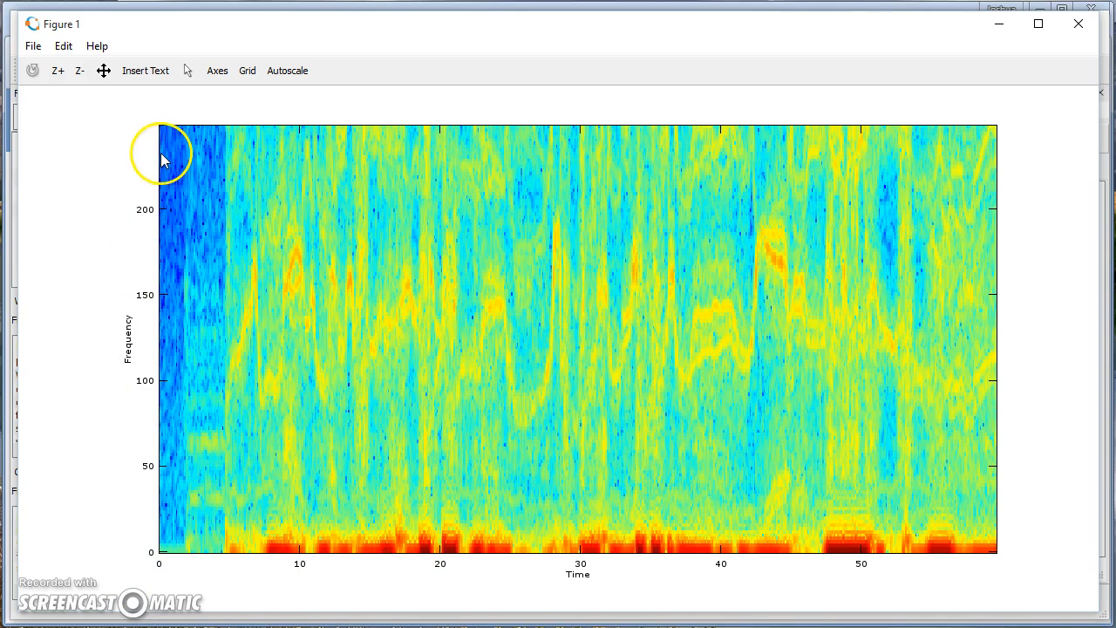
{"action": "mouse_move", "coordinate": [165, 230]}
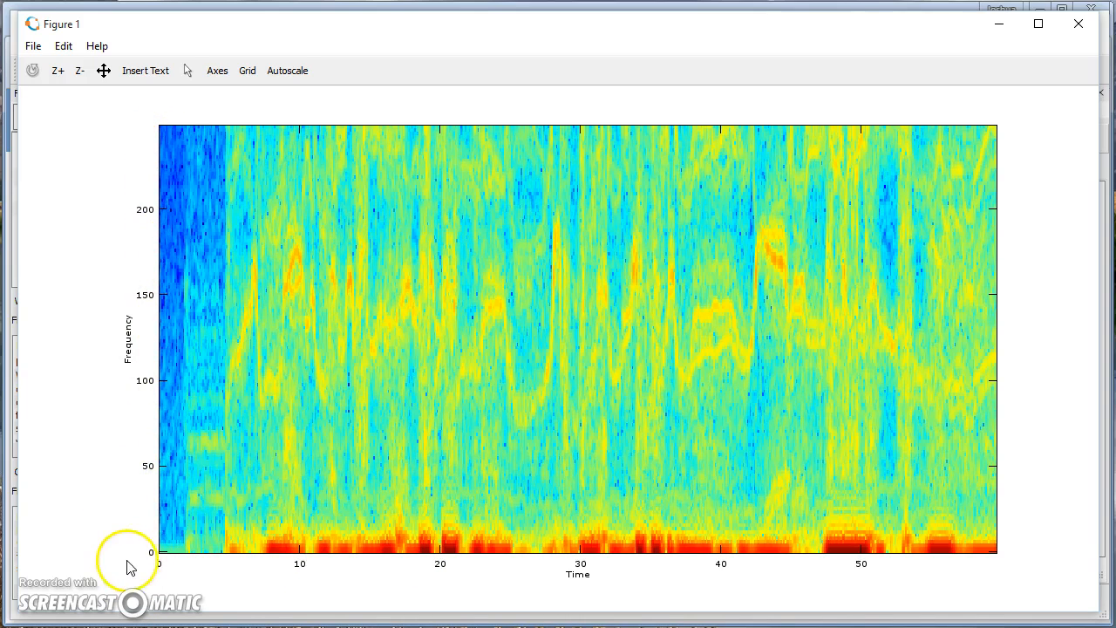
{"action": "mouse_move", "coordinate": [907, 548]}
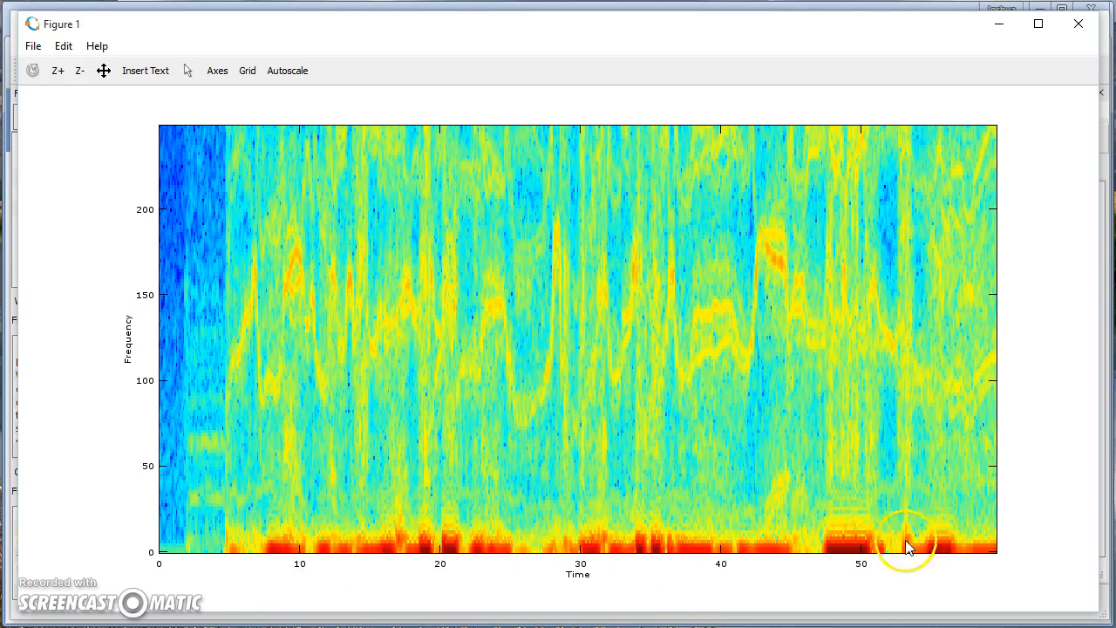
{"action": "mouse_move", "coordinate": [591, 428]}
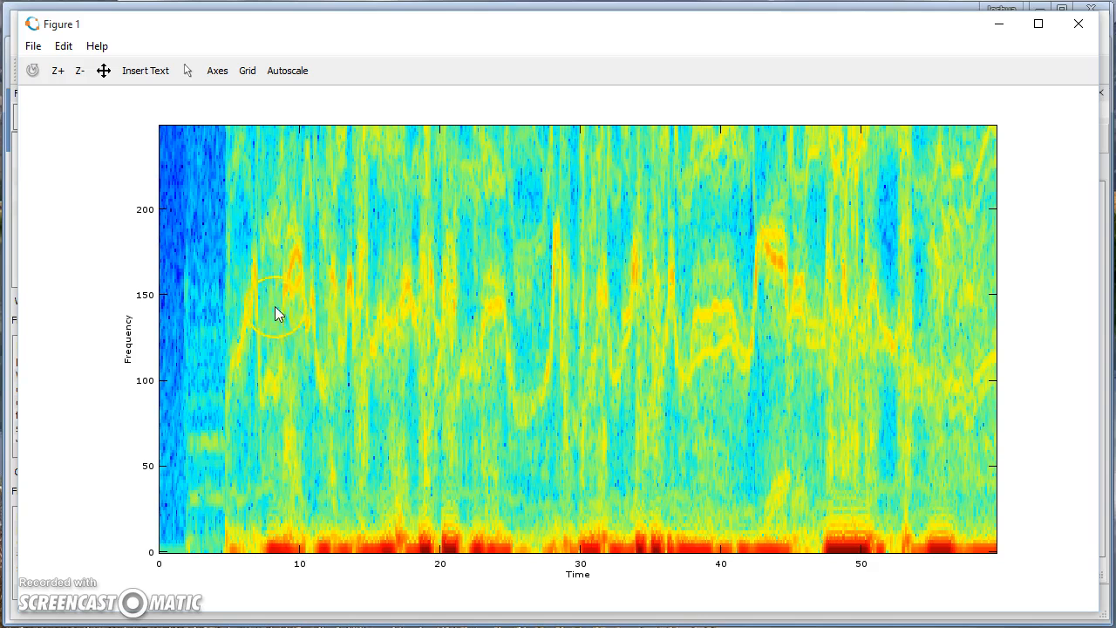
{"action": "mouse_move", "coordinate": [291, 283]}
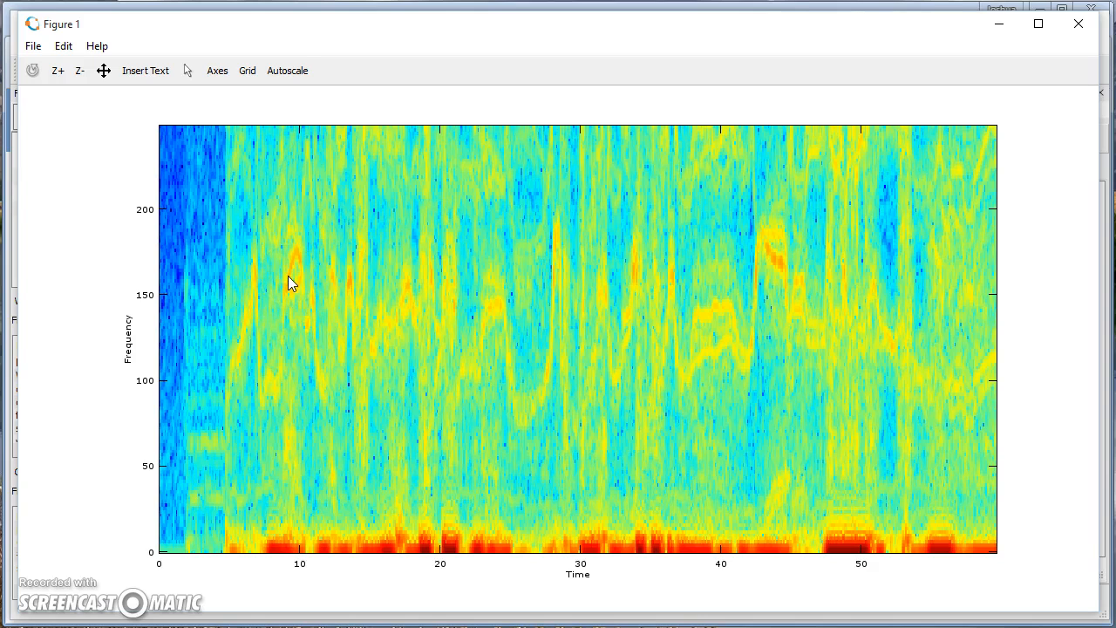
{"action": "mouse_move", "coordinate": [175, 250]}
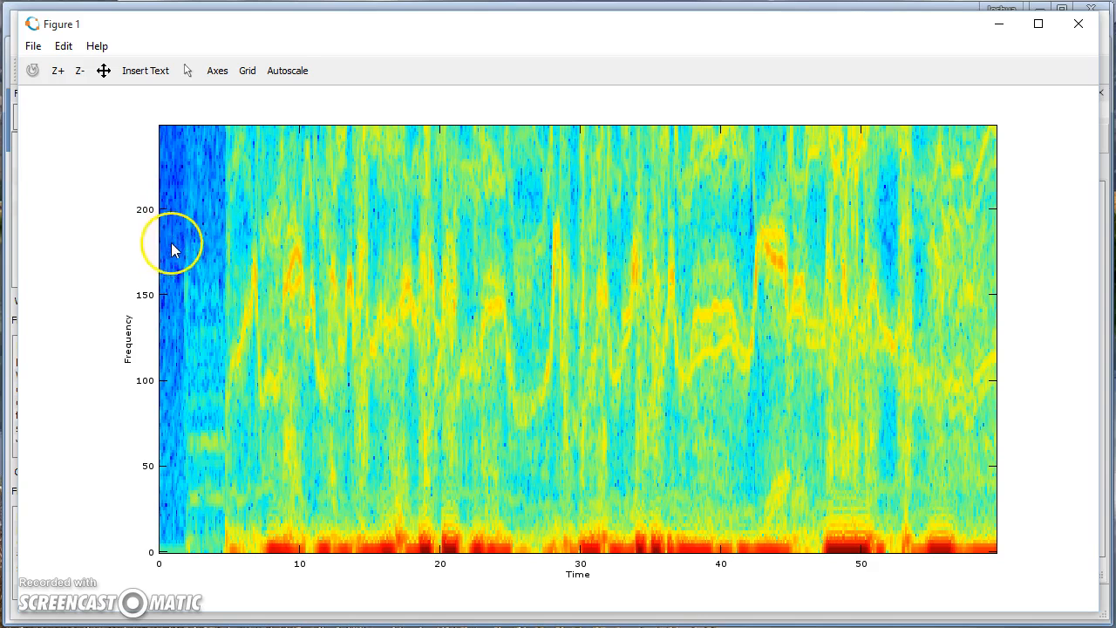
{"action": "mouse_move", "coordinate": [178, 300]}
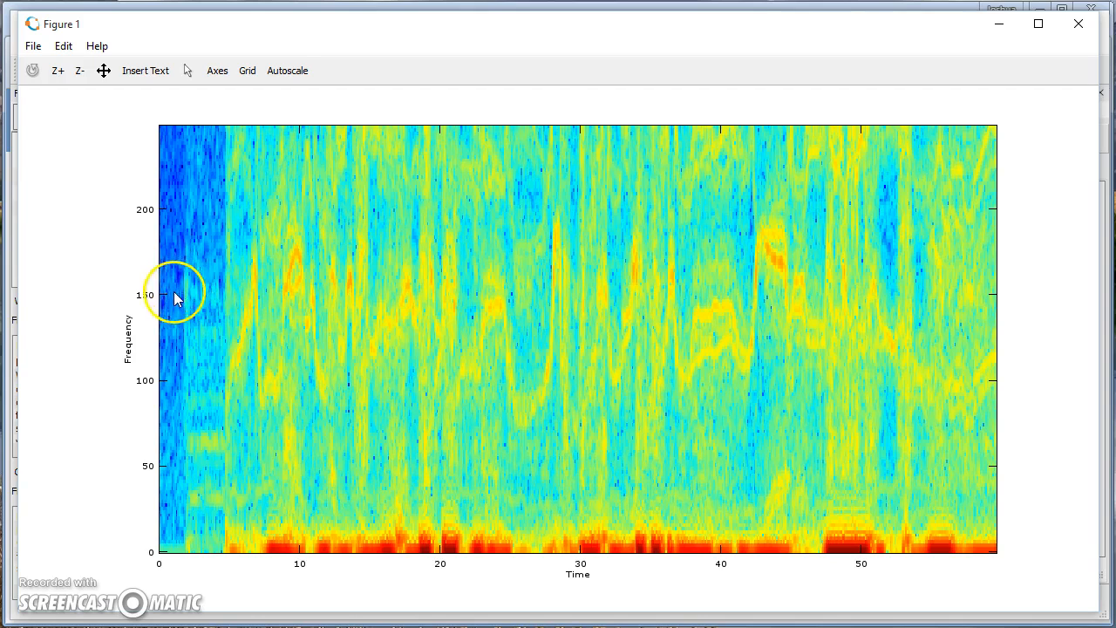
{"action": "mouse_move", "coordinate": [182, 288]}
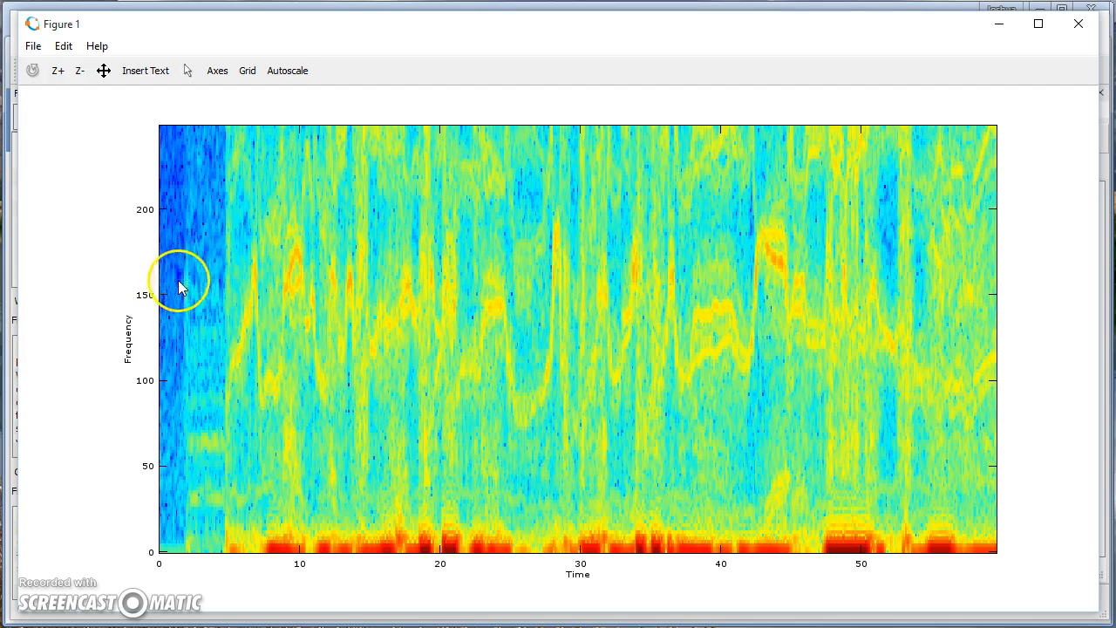
{"action": "mouse_move", "coordinate": [200, 277]}
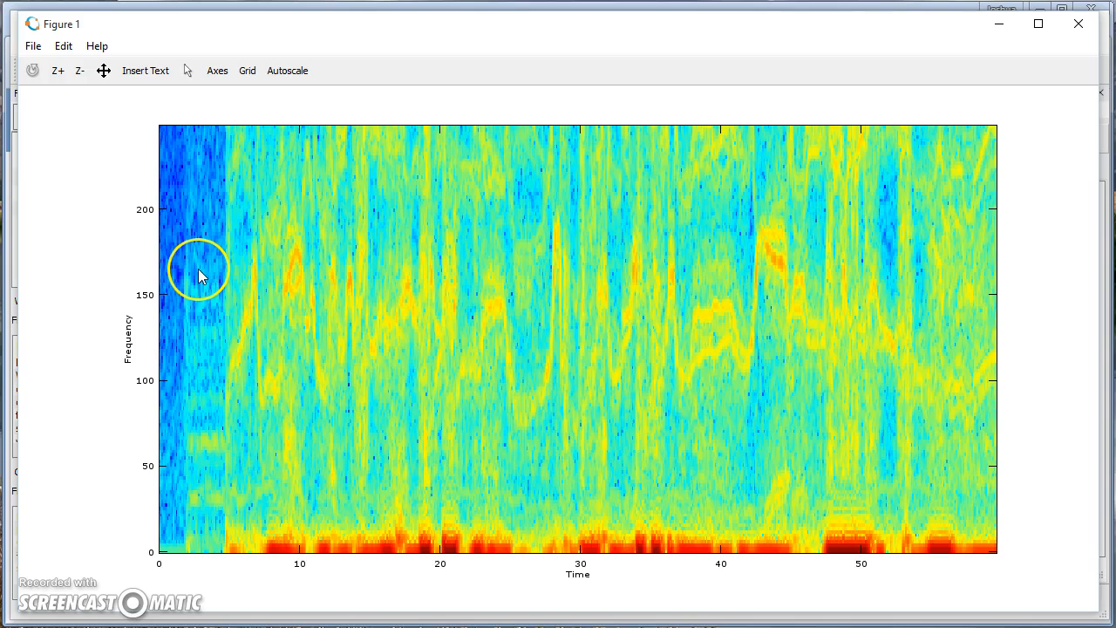
{"action": "mouse_move", "coordinate": [181, 531]}
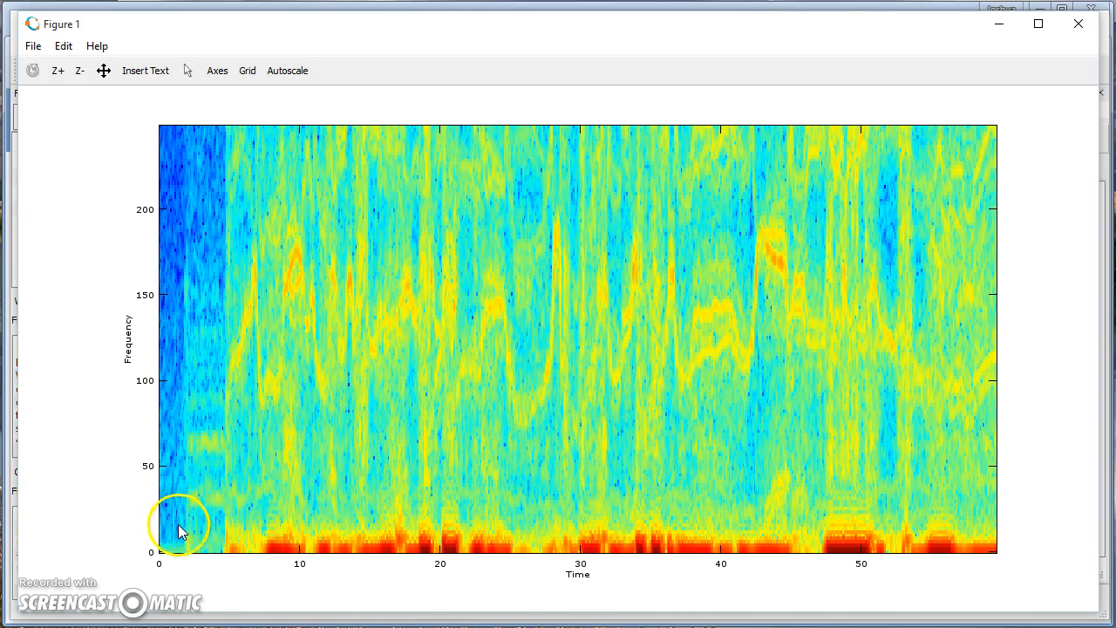
{"action": "mouse_move", "coordinate": [174, 544]}
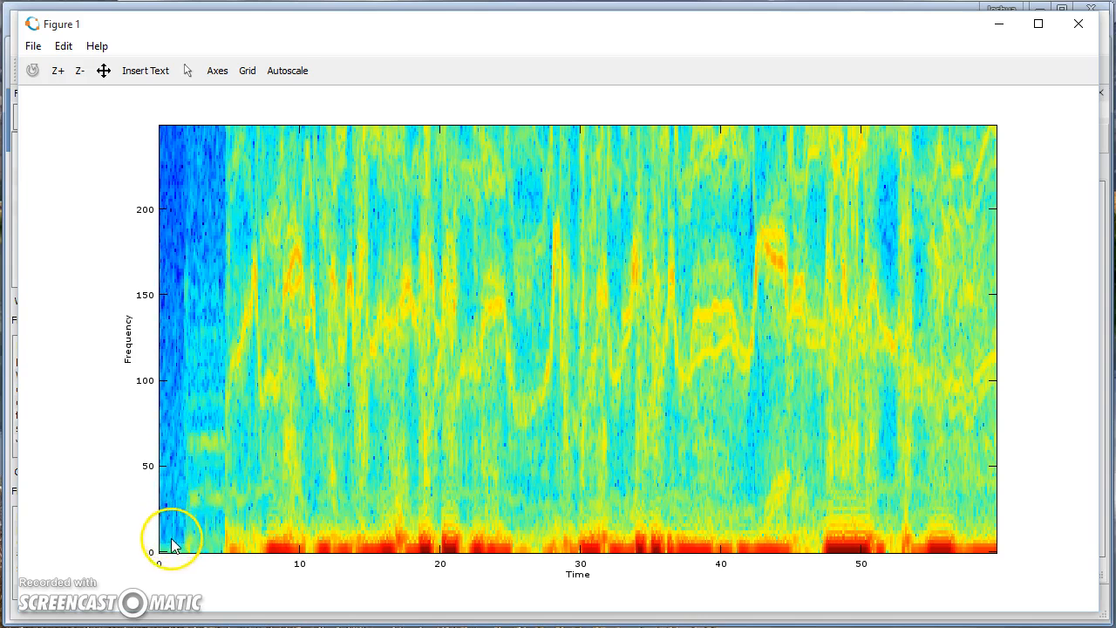
{"action": "mouse_move", "coordinate": [175, 526]}
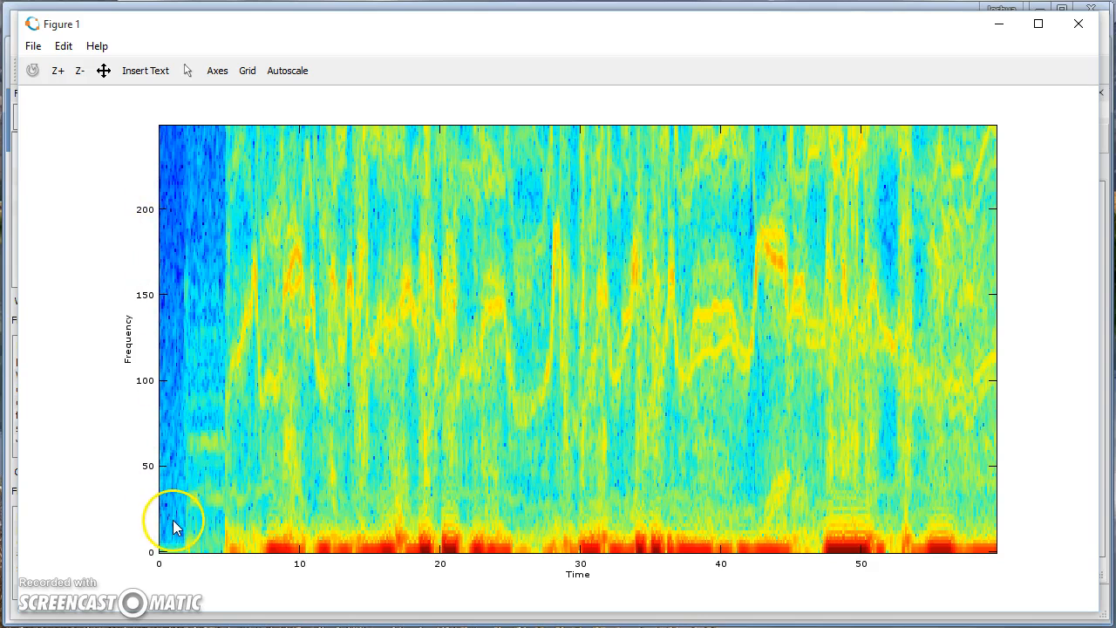
{"action": "mouse_move", "coordinate": [190, 505]}
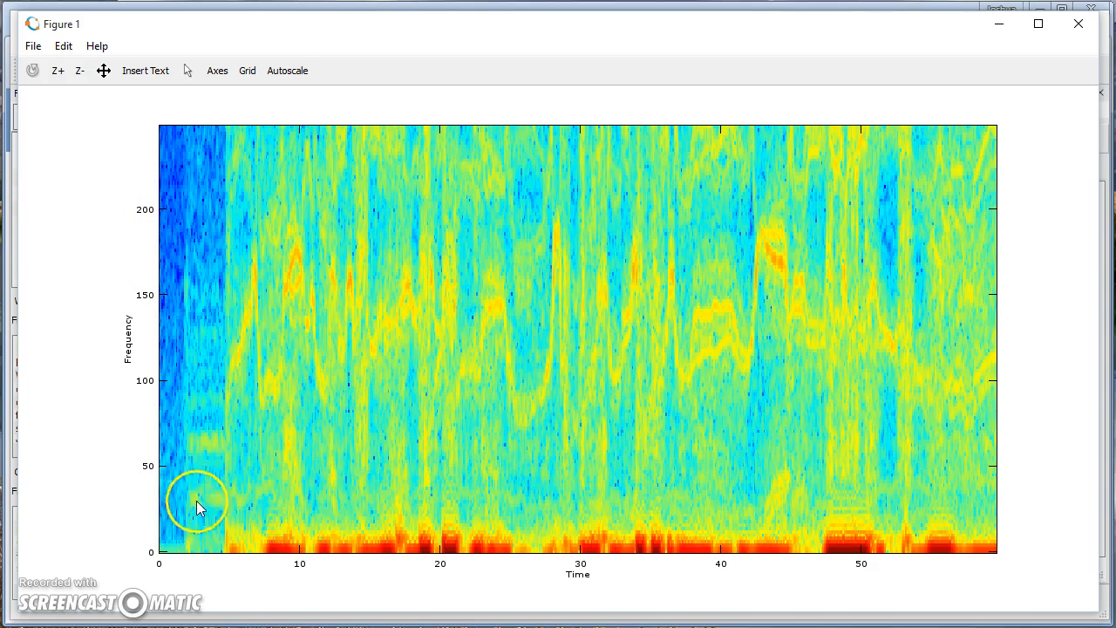
{"action": "mouse_move", "coordinate": [216, 505]}
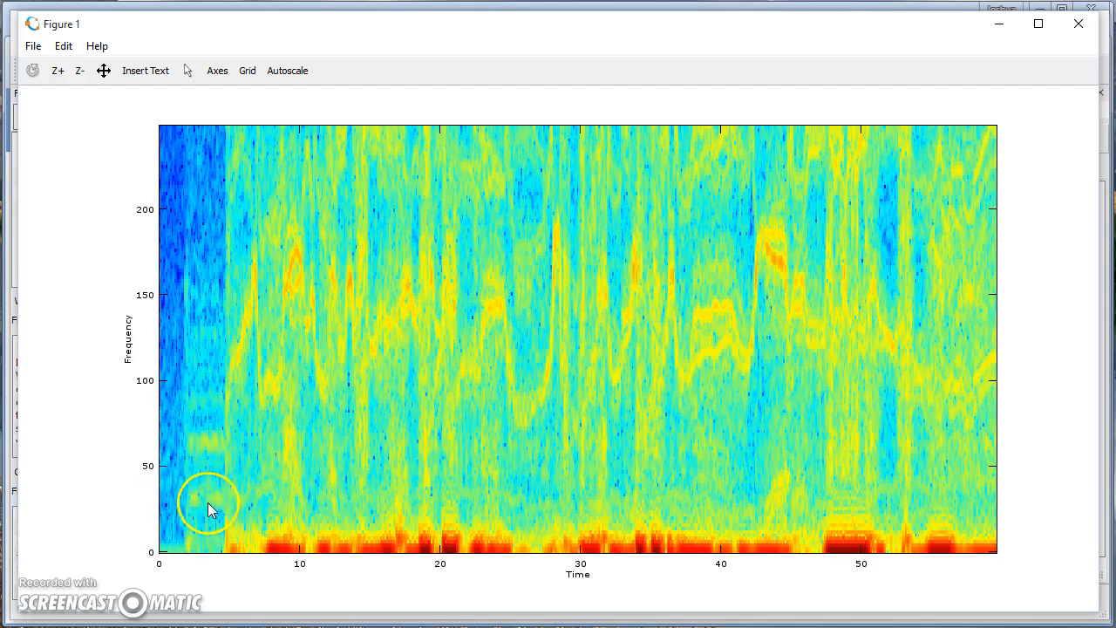
{"action": "mouse_move", "coordinate": [192, 453]}
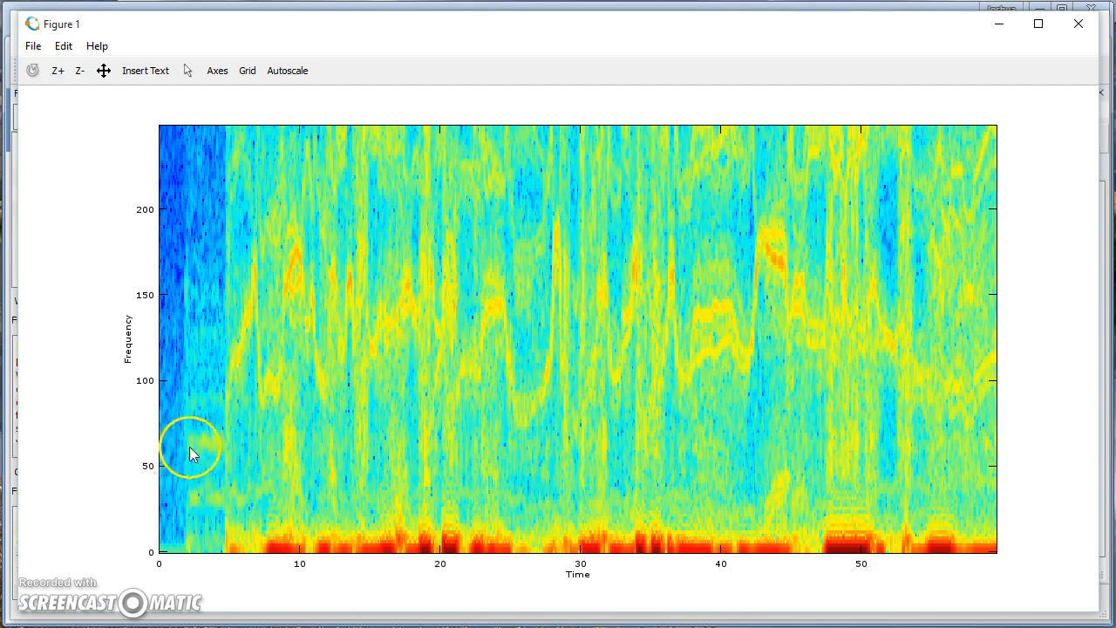
{"action": "mouse_move", "coordinate": [209, 450]}
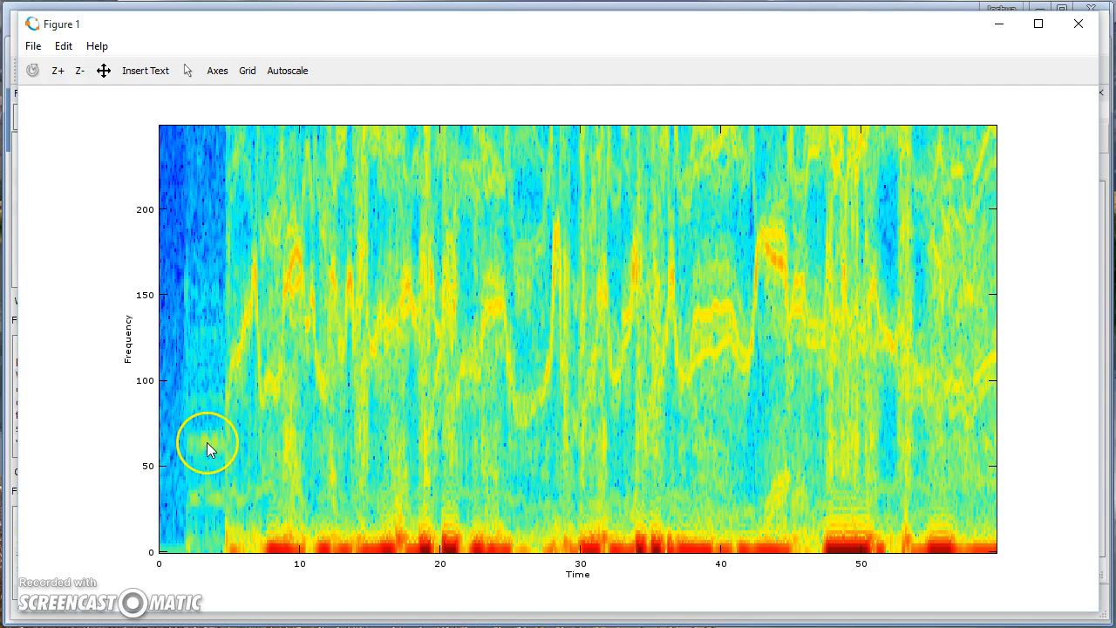
{"action": "mouse_move", "coordinate": [230, 387]}
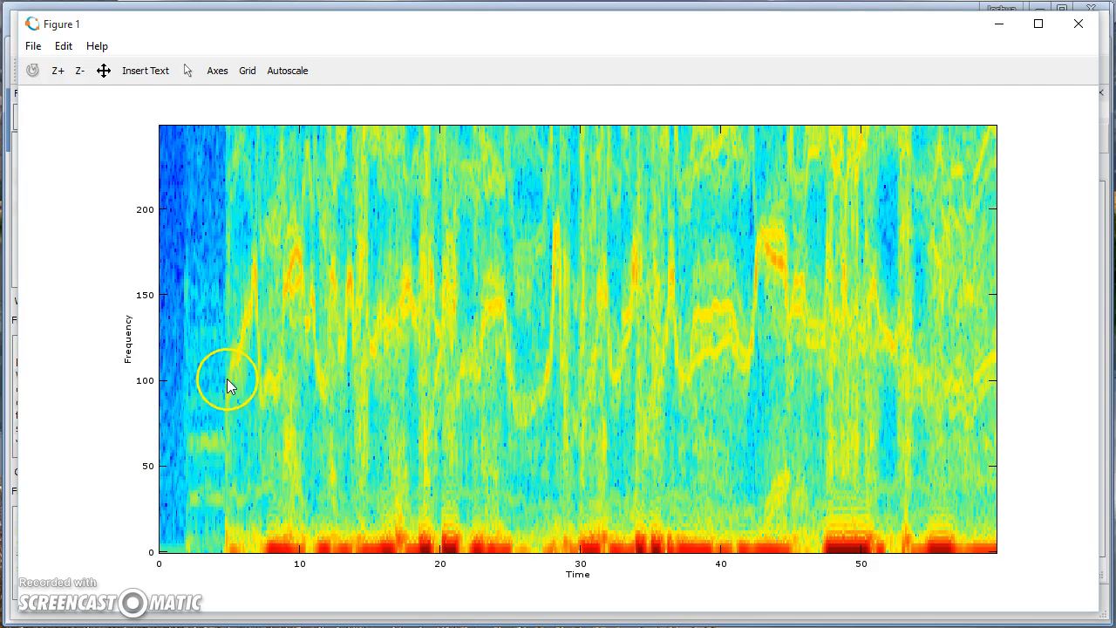
{"action": "mouse_move", "coordinate": [240, 548]}
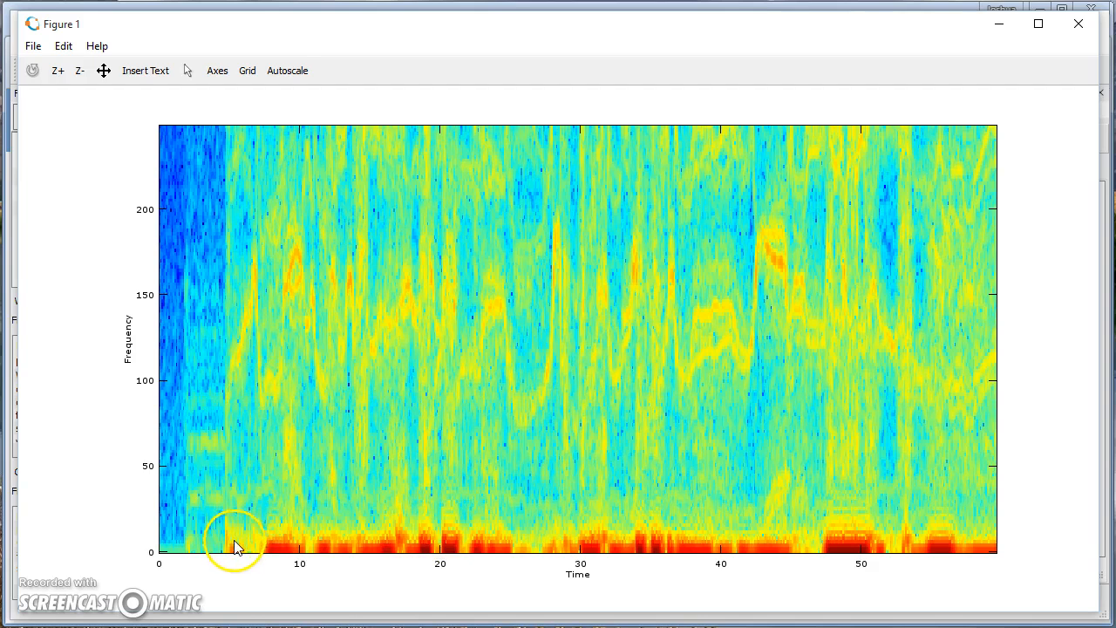
{"action": "mouse_move", "coordinate": [400, 542]}
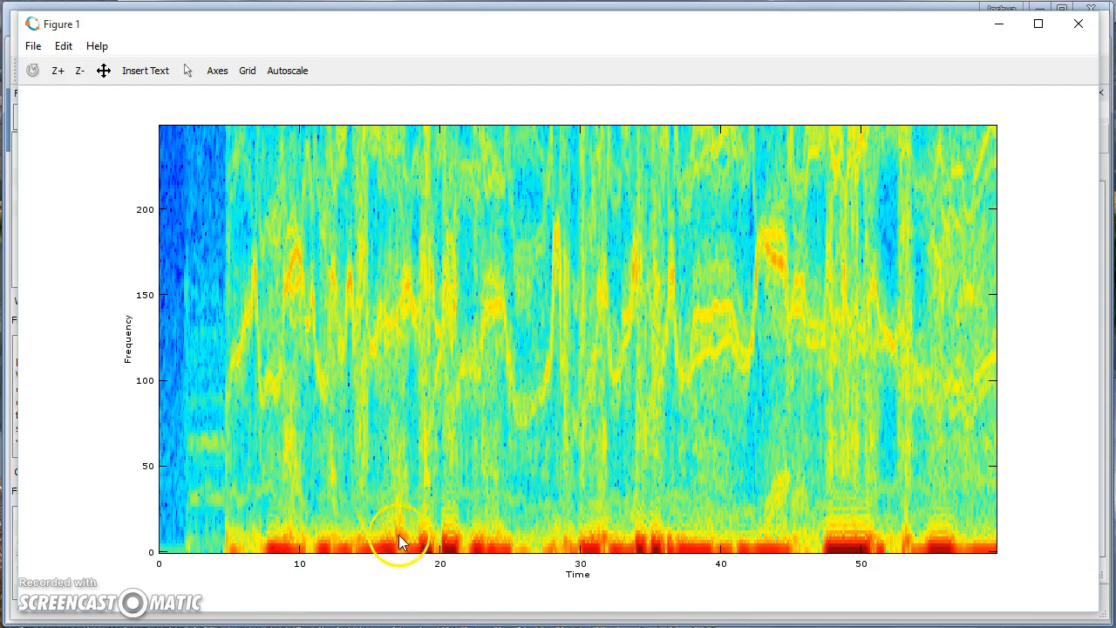
{"action": "mouse_move", "coordinate": [823, 544]}
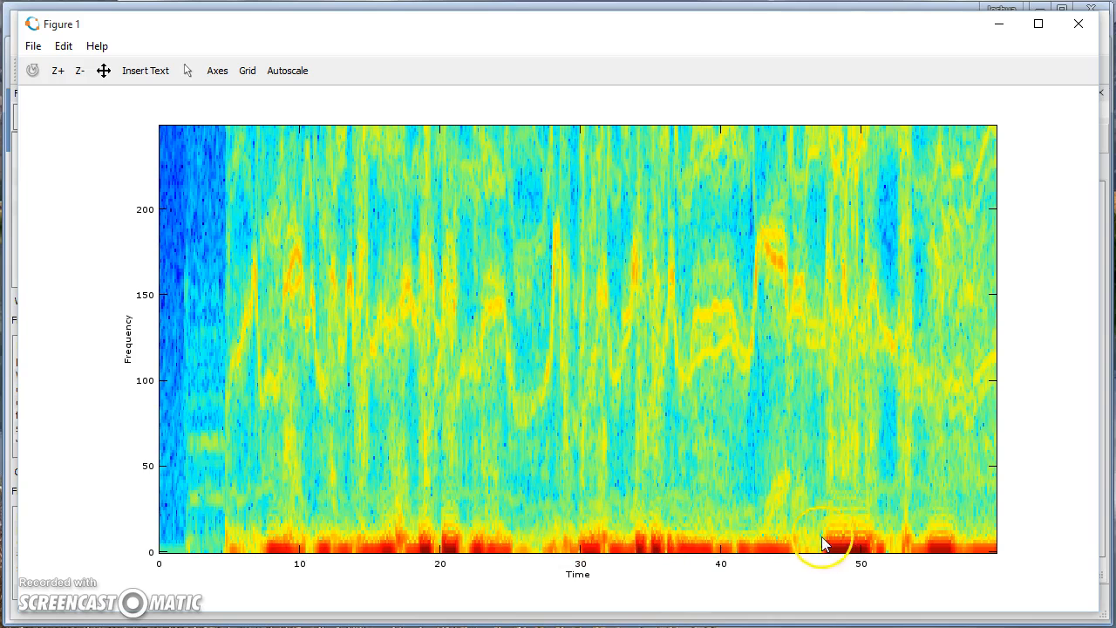
{"action": "mouse_move", "coordinate": [976, 532]}
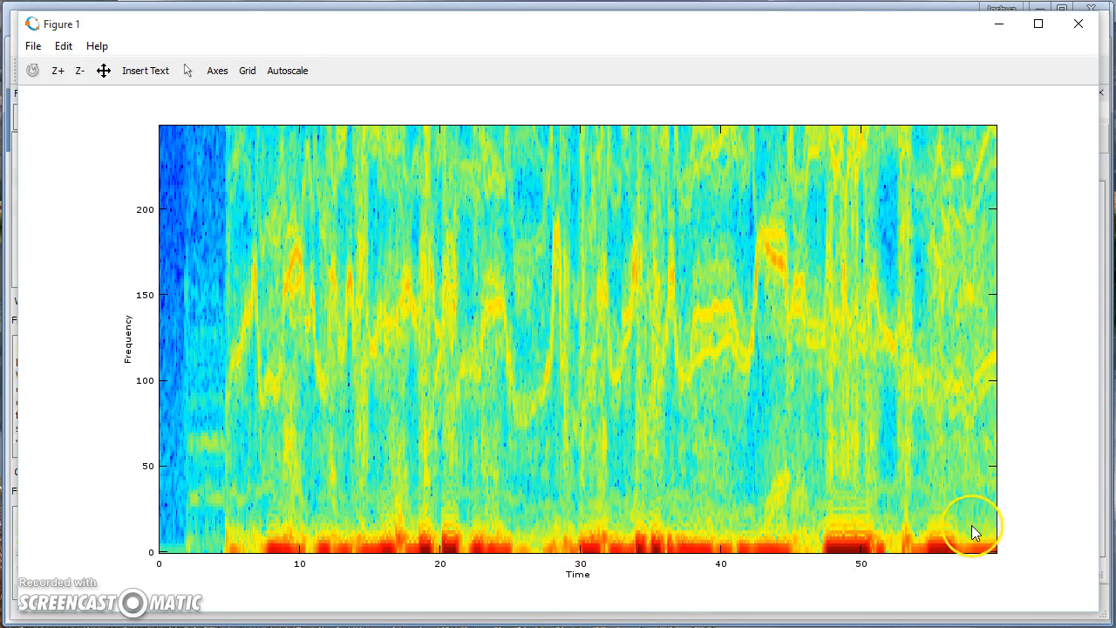
{"action": "mouse_move", "coordinate": [282, 528]}
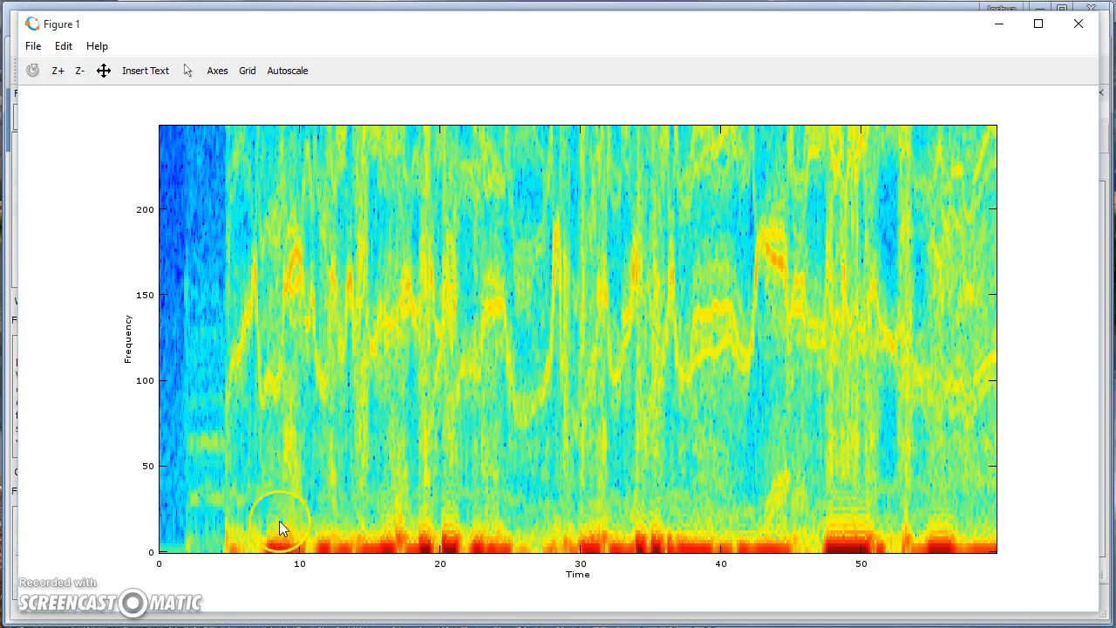
{"action": "mouse_move", "coordinate": [251, 537]}
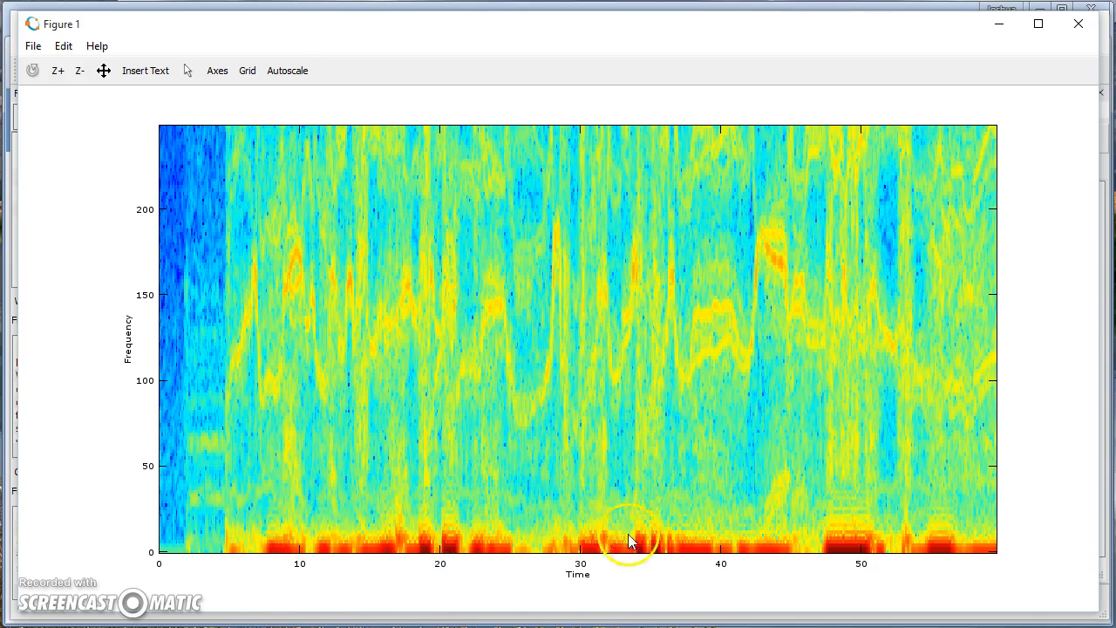
{"action": "mouse_move", "coordinate": [753, 538]}
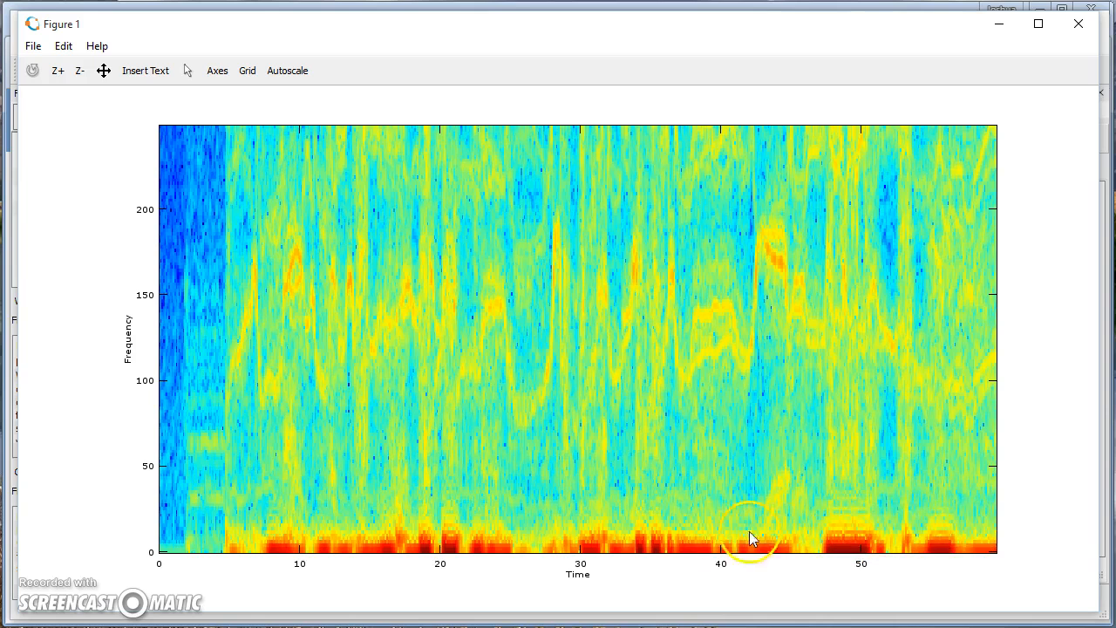
{"action": "mouse_move", "coordinate": [234, 235]}
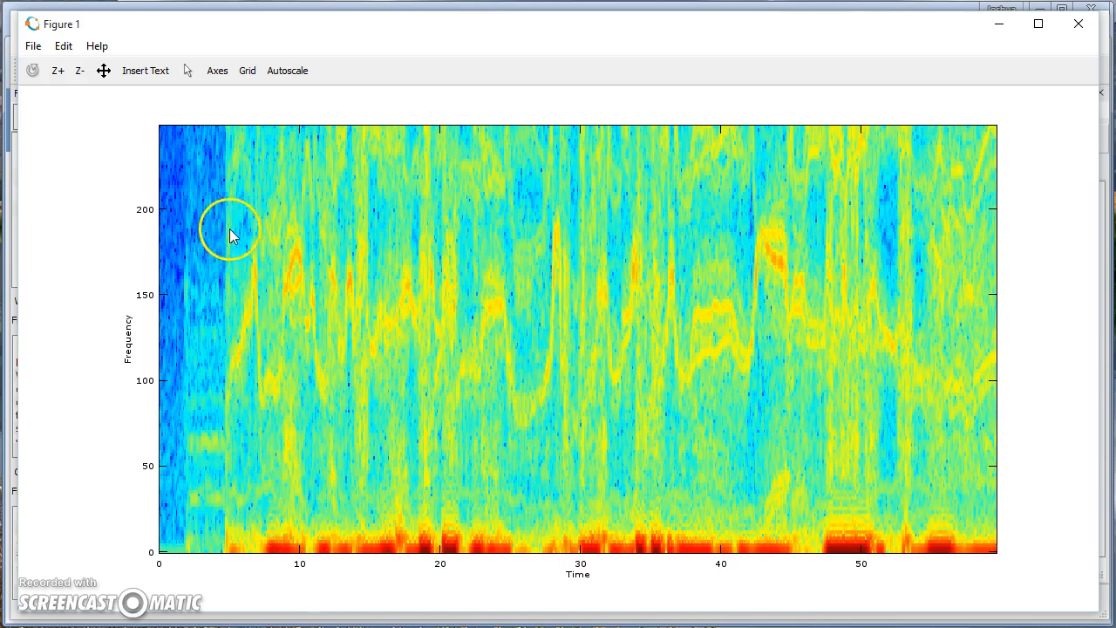
{"action": "mouse_move", "coordinate": [743, 509]}
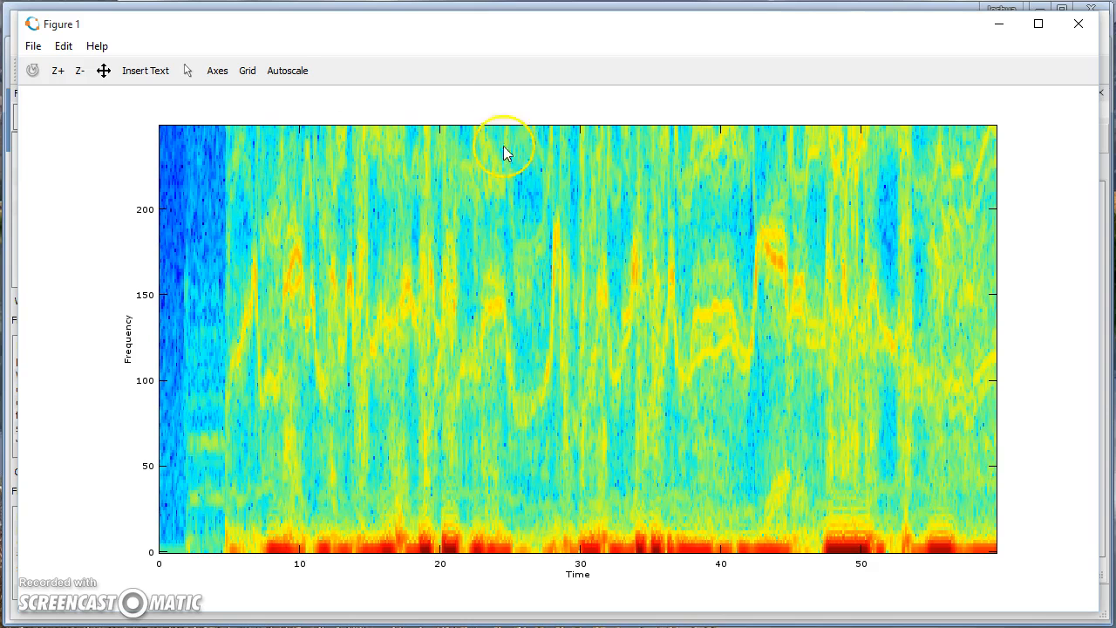
{"action": "mouse_move", "coordinate": [811, 485]}
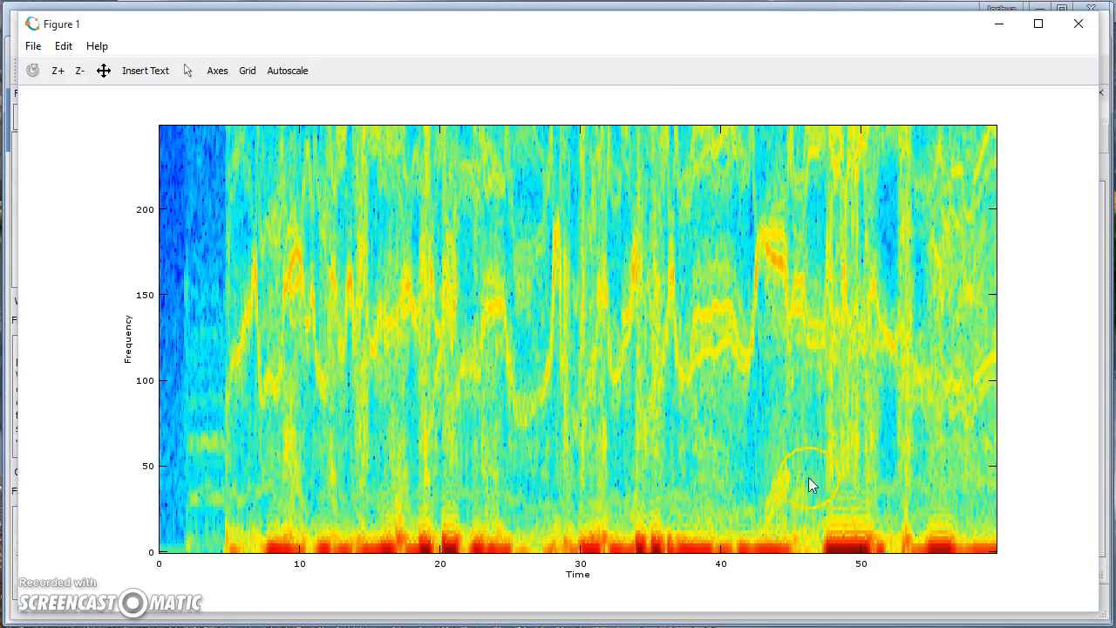
{"action": "mouse_move", "coordinate": [234, 487]}
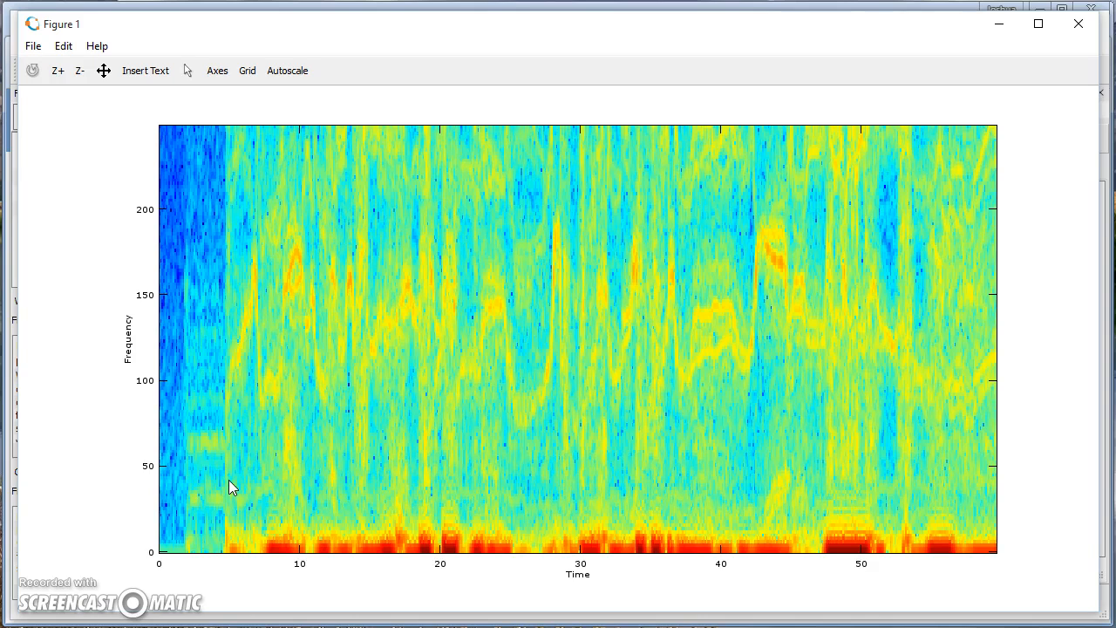
{"action": "left_click", "coordinate": [220, 491]}
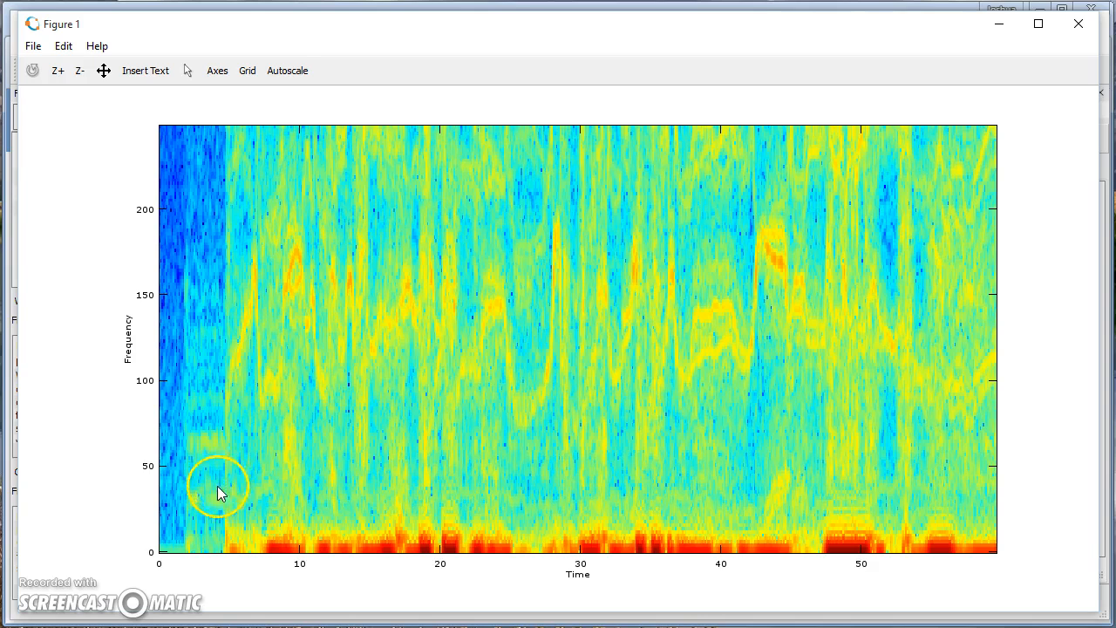
{"action": "mouse_move", "coordinate": [275, 467]}
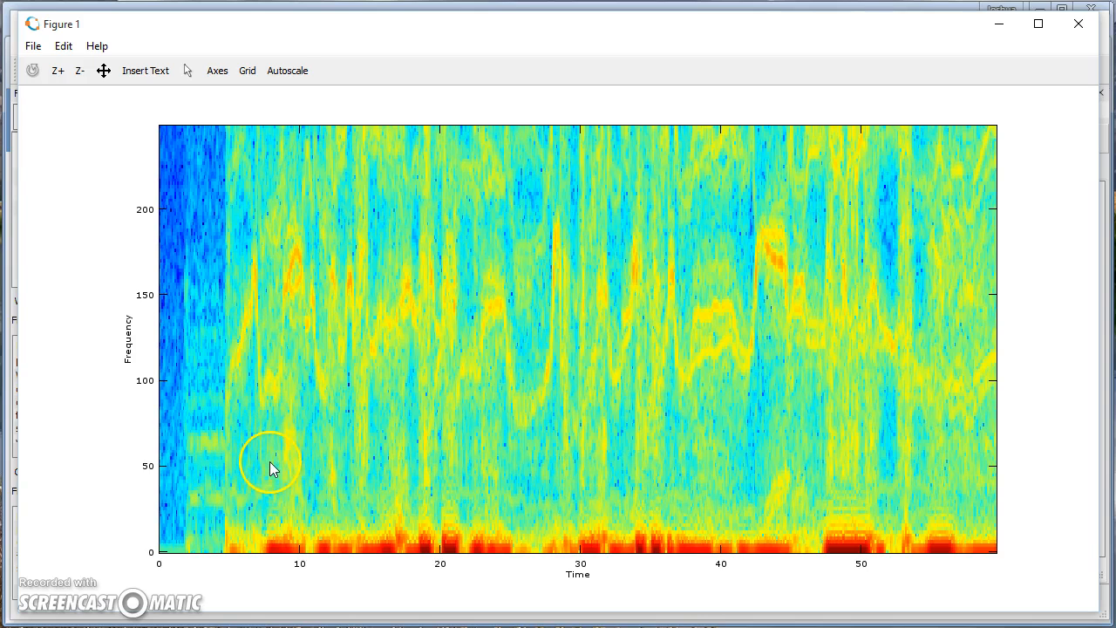
{"action": "mouse_move", "coordinate": [443, 561]}
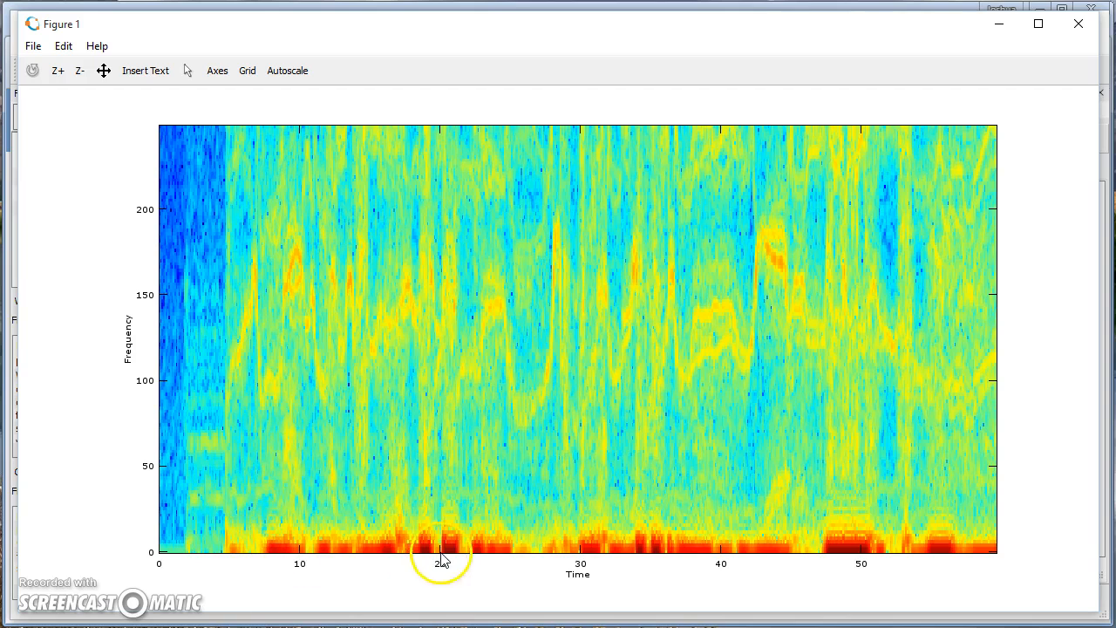
{"action": "mouse_move", "coordinate": [509, 504]}
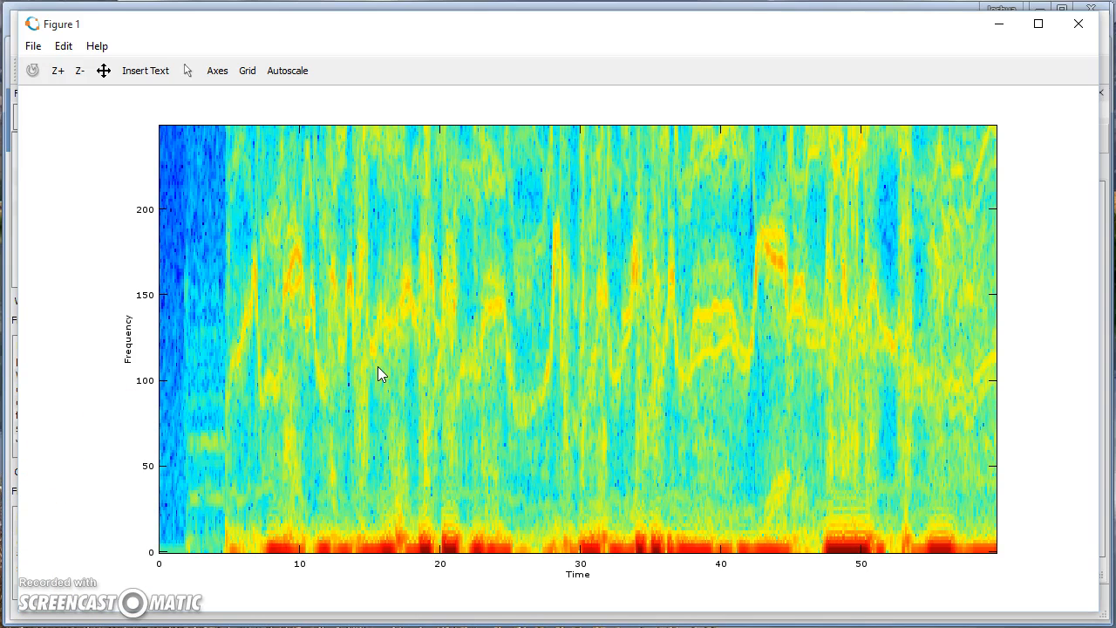
{"action": "left_click", "coordinate": [277, 361]}
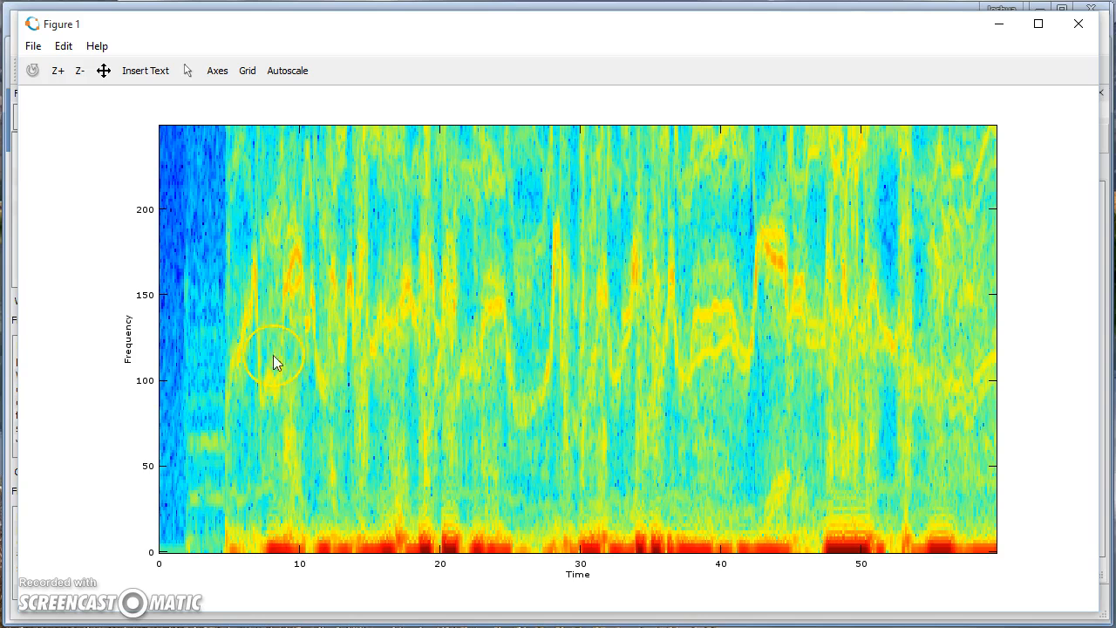
{"action": "mouse_move", "coordinate": [240, 380]}
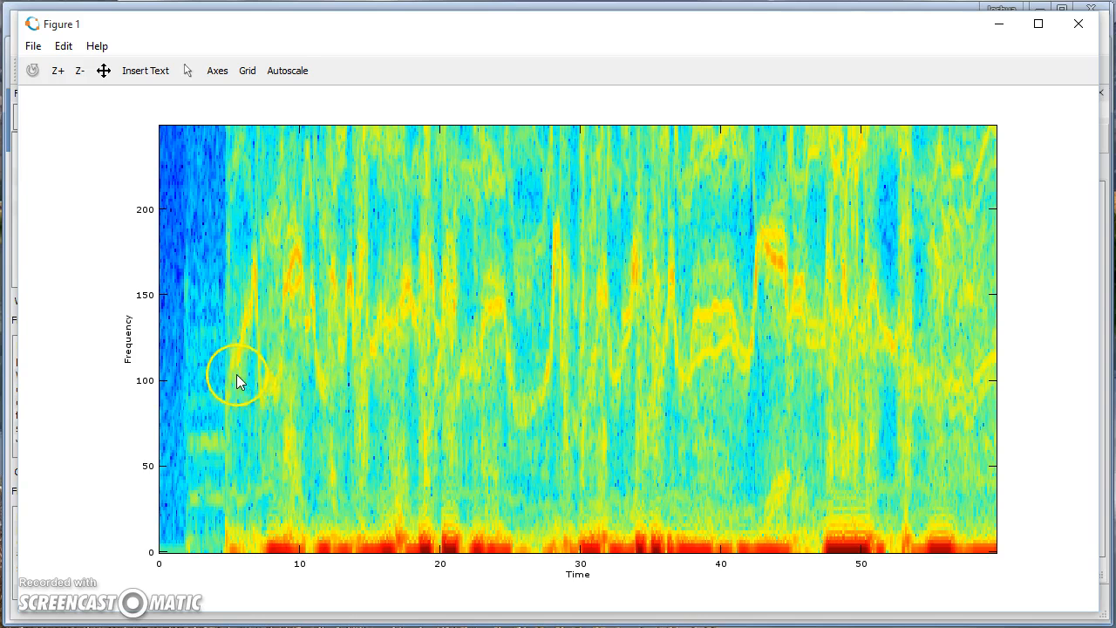
{"action": "mouse_move", "coordinate": [248, 277]}
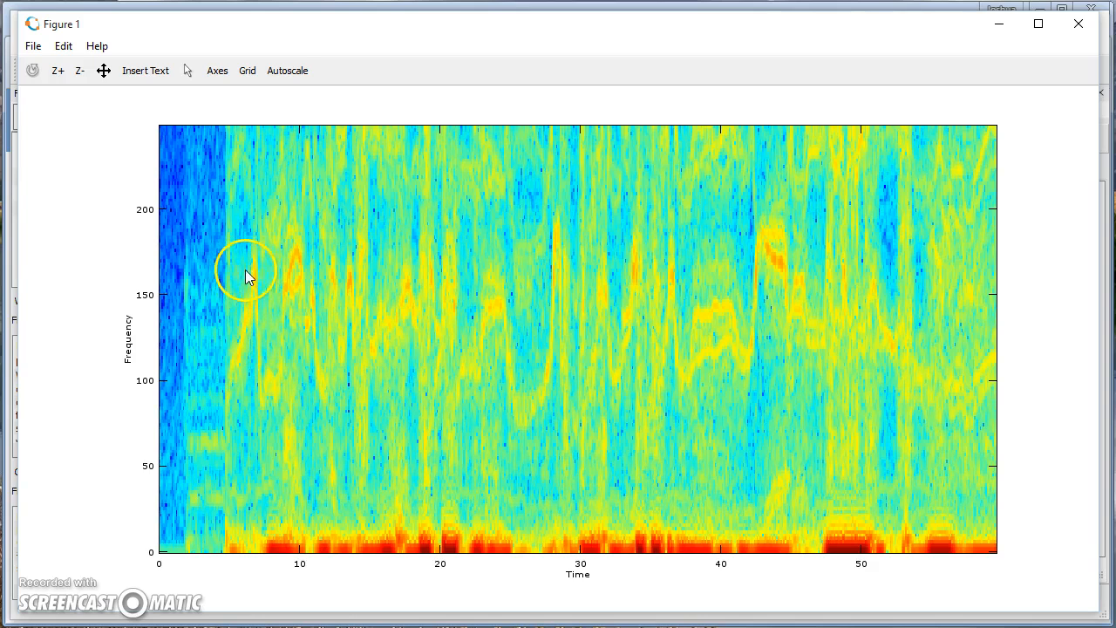
{"action": "mouse_move", "coordinate": [317, 390]}
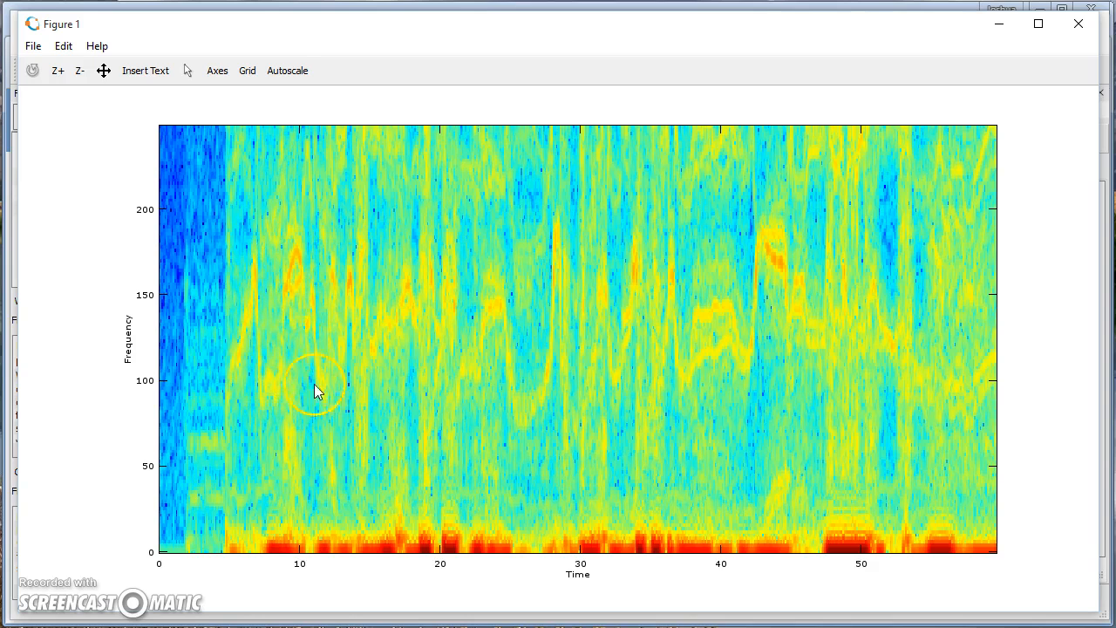
{"action": "mouse_move", "coordinate": [411, 286]}
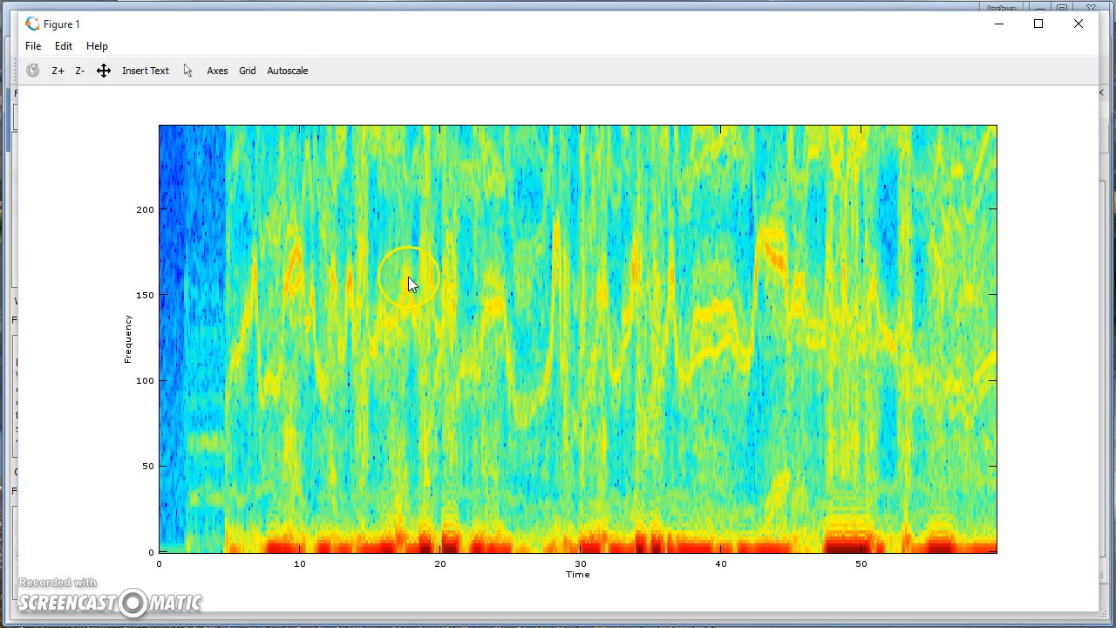
{"action": "mouse_move", "coordinate": [289, 268]}
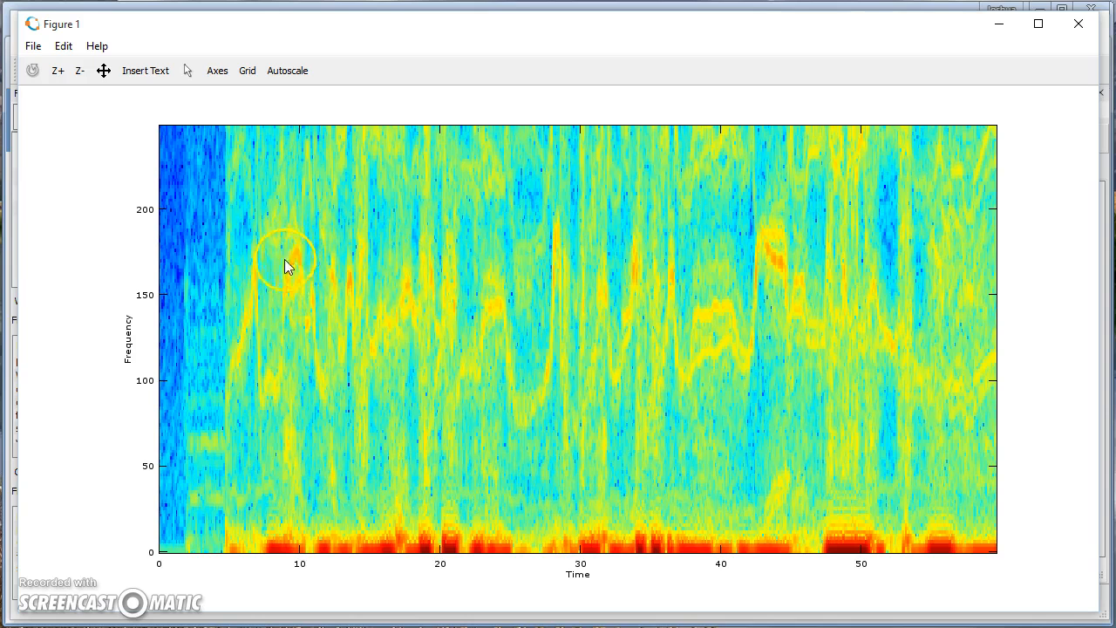
{"action": "mouse_move", "coordinate": [567, 345]}
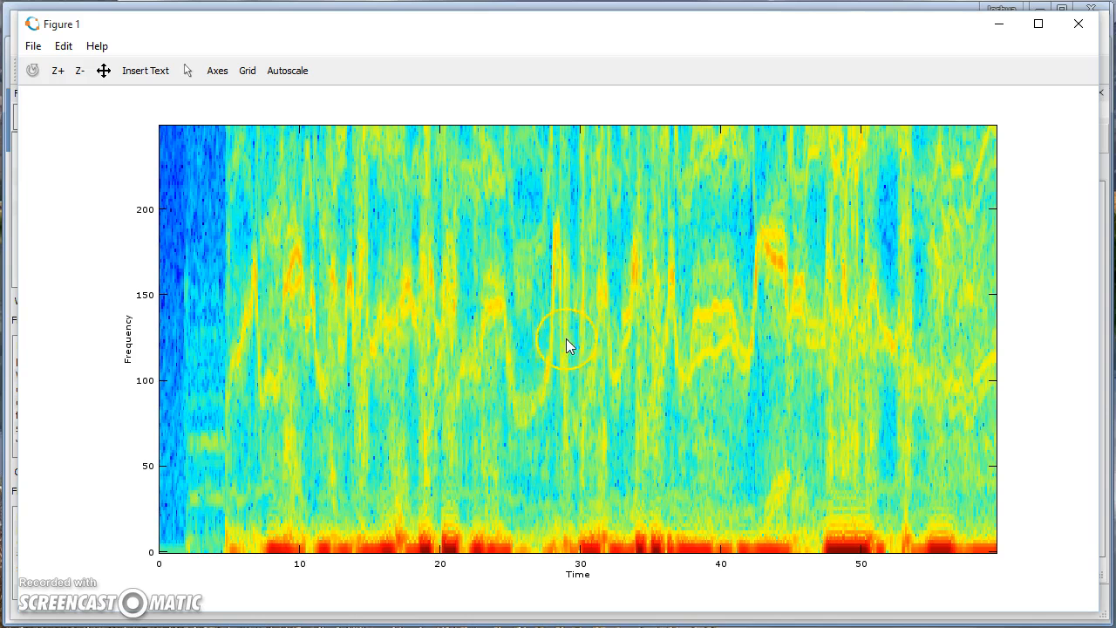
{"action": "mouse_move", "coordinate": [903, 366]}
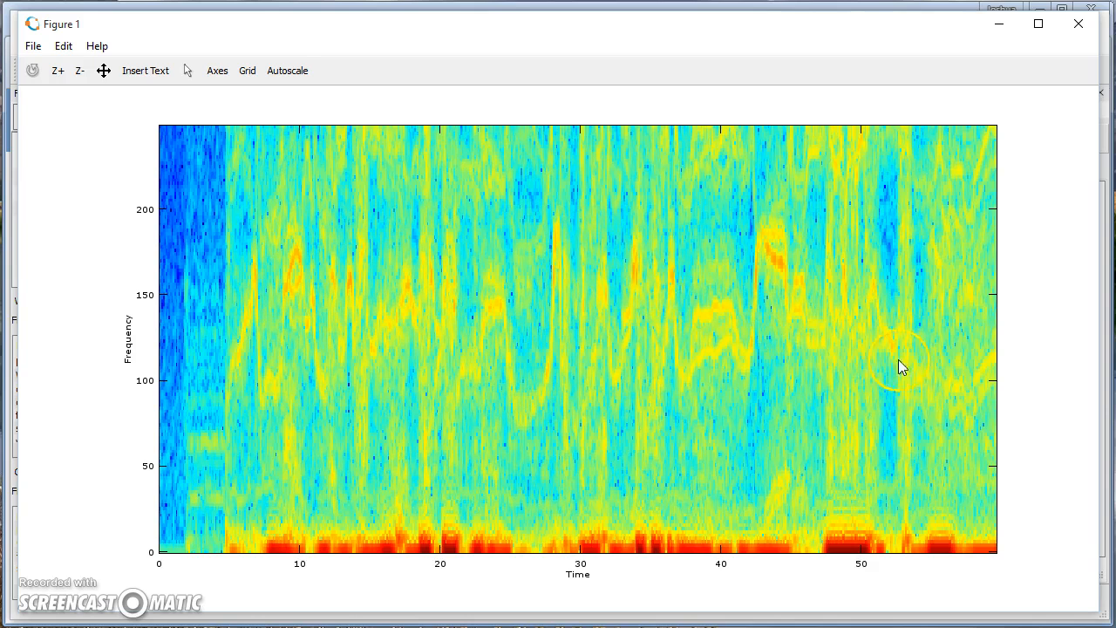
{"action": "mouse_move", "coordinate": [347, 333]}
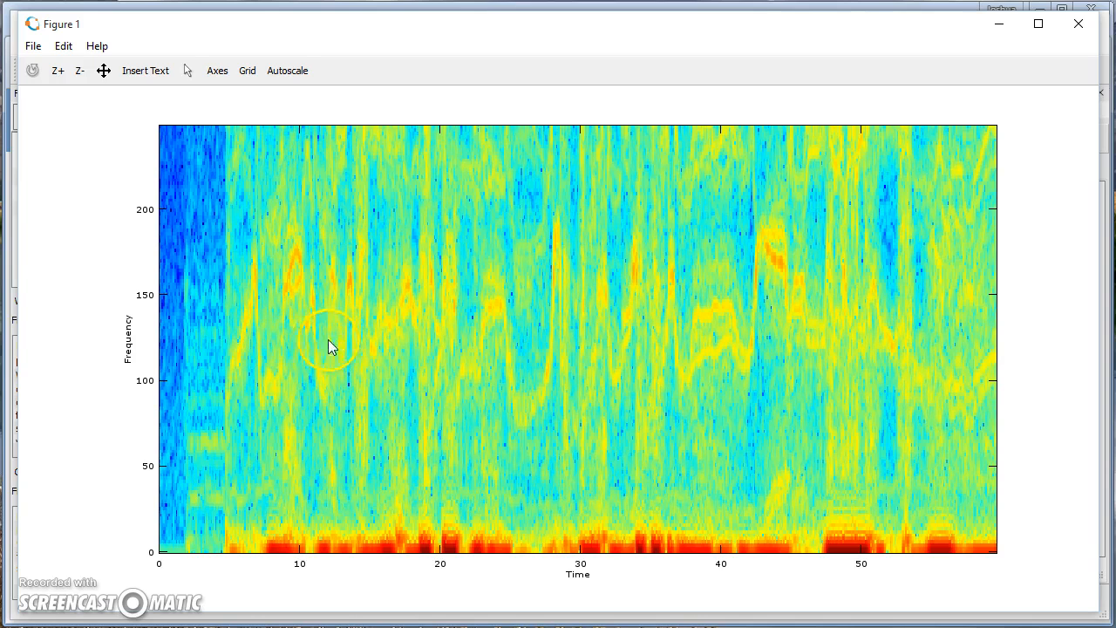
{"action": "mouse_move", "coordinate": [248, 342]}
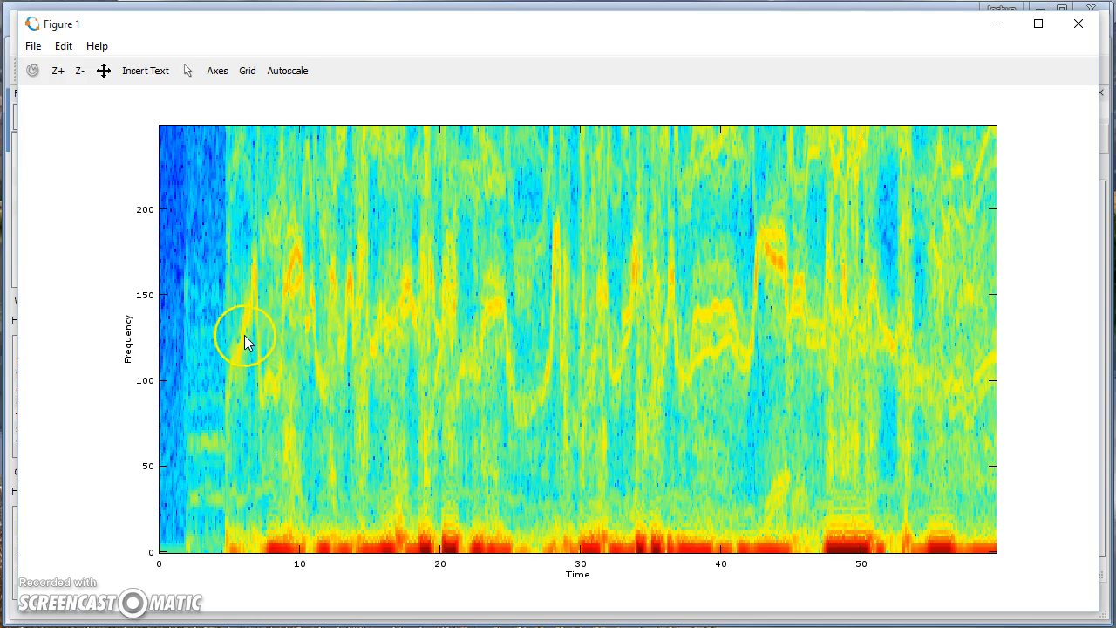
{"action": "mouse_move", "coordinate": [254, 295]}
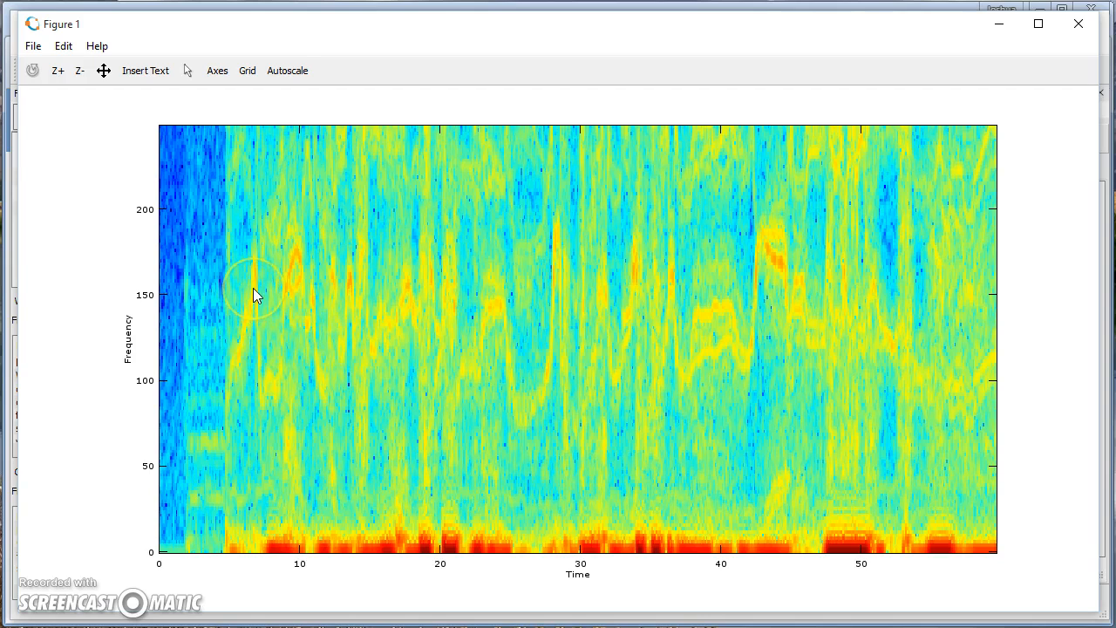
{"action": "mouse_move", "coordinate": [159, 345]}
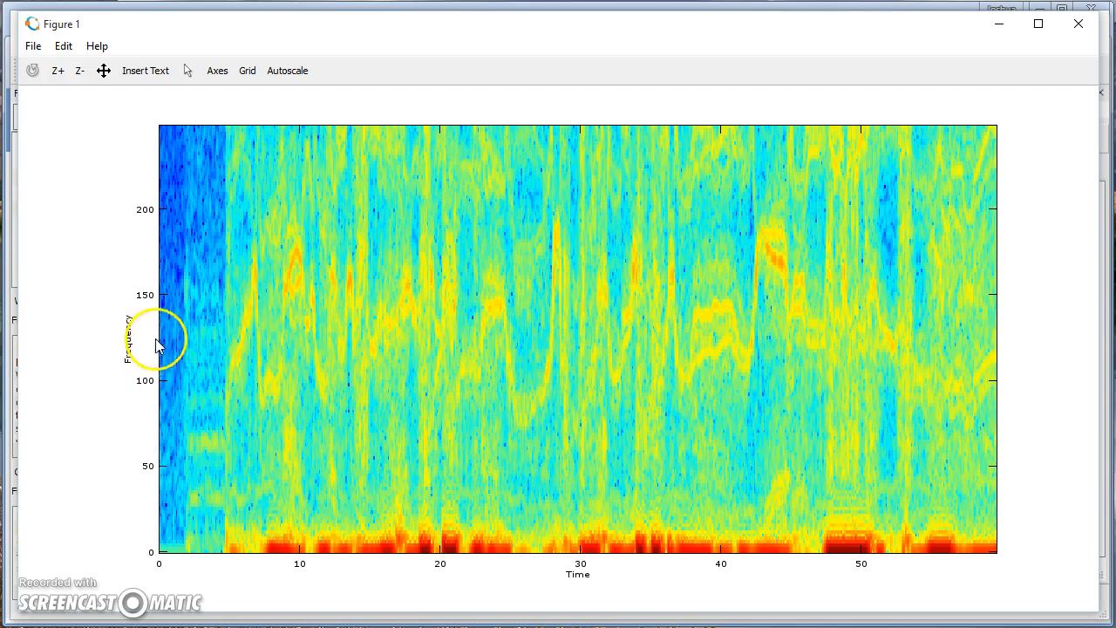
{"action": "mouse_move", "coordinate": [148, 312]}
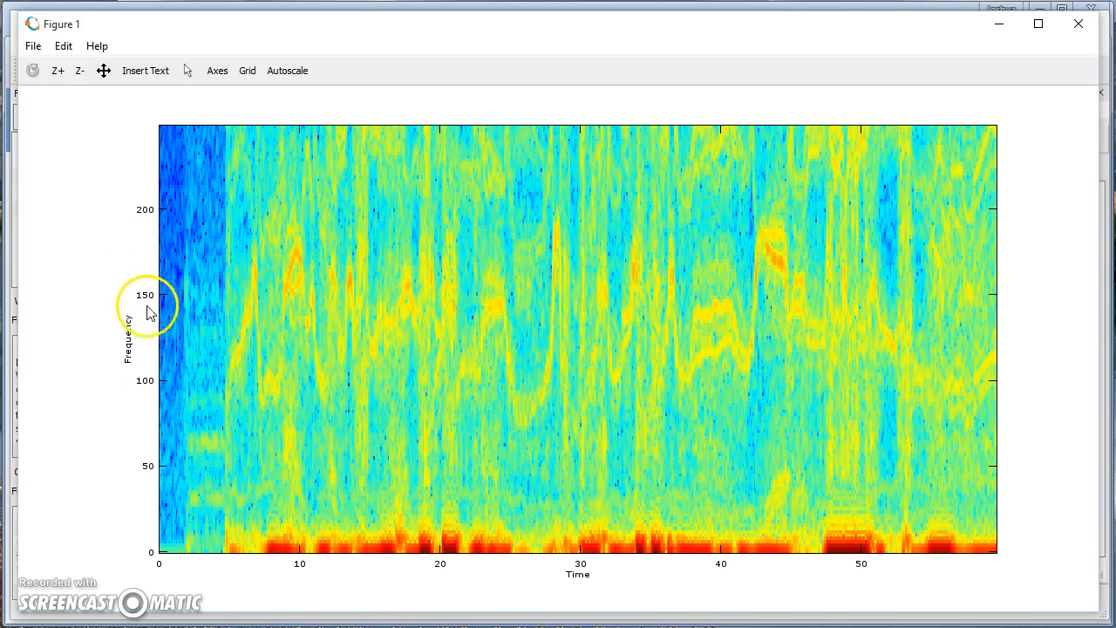
{"action": "mouse_move", "coordinate": [340, 382]}
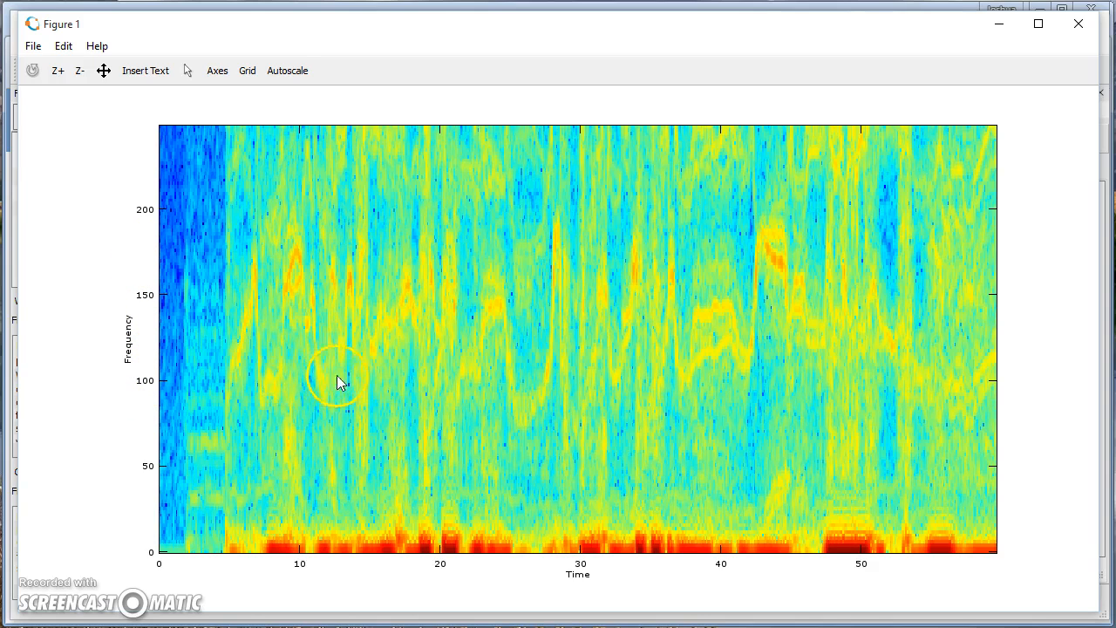
{"action": "mouse_move", "coordinate": [666, 369]}
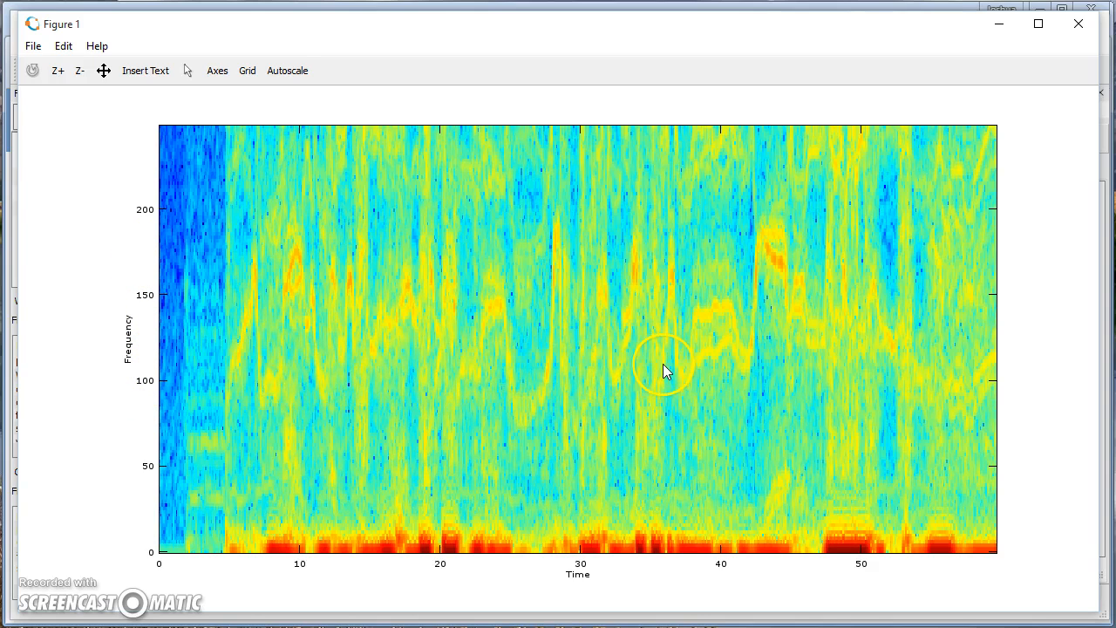
{"action": "mouse_move", "coordinate": [509, 369]}
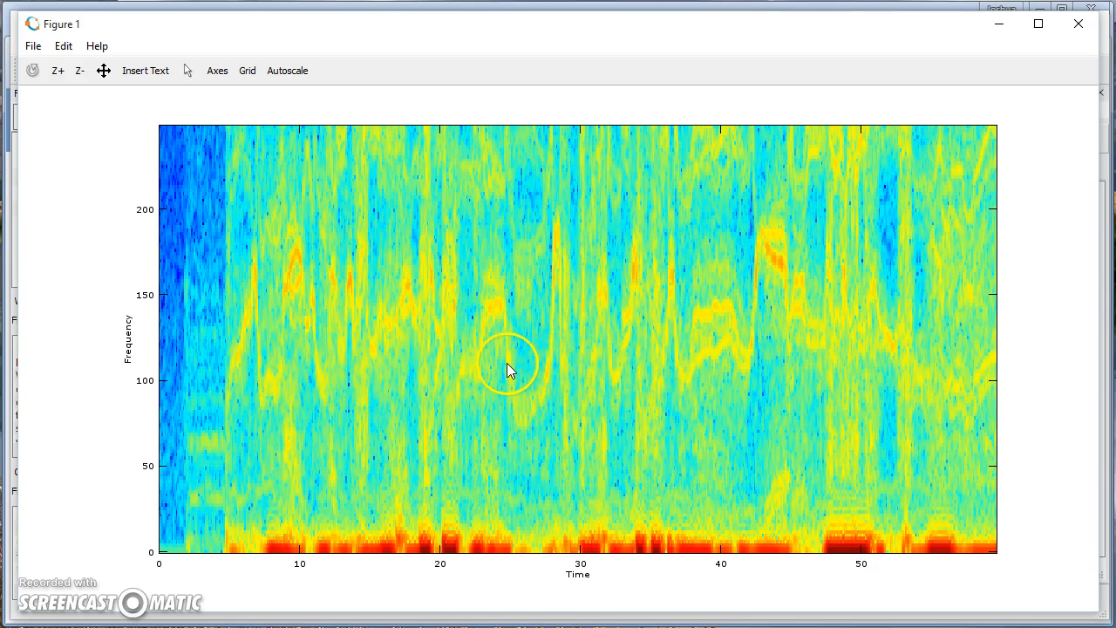
{"action": "mouse_move", "coordinate": [305, 330]}
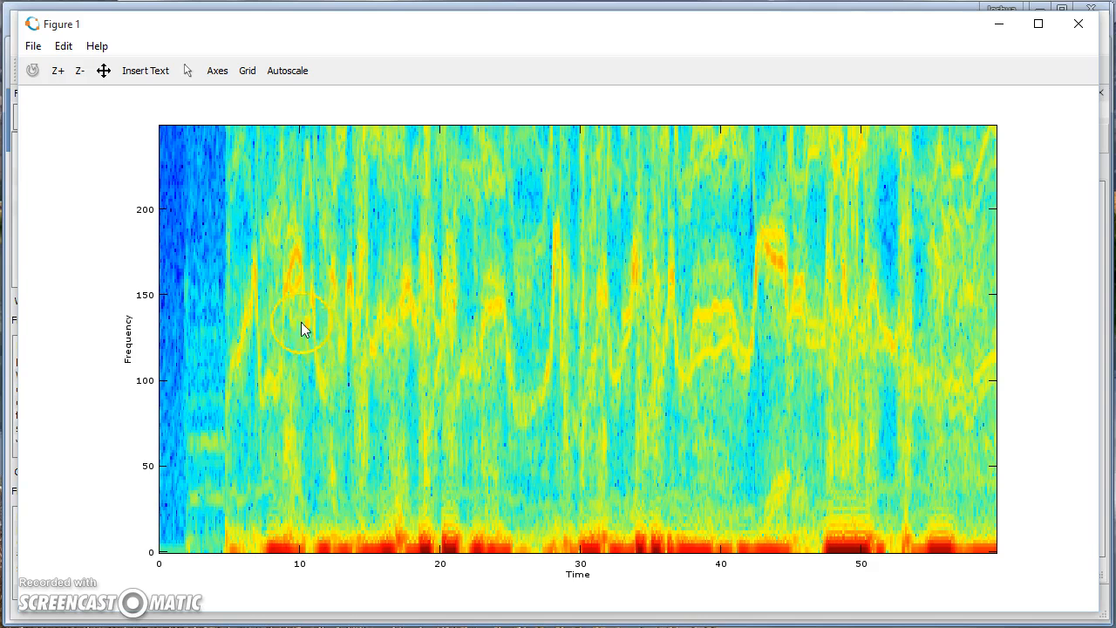
{"action": "mouse_move", "coordinate": [338, 339]}
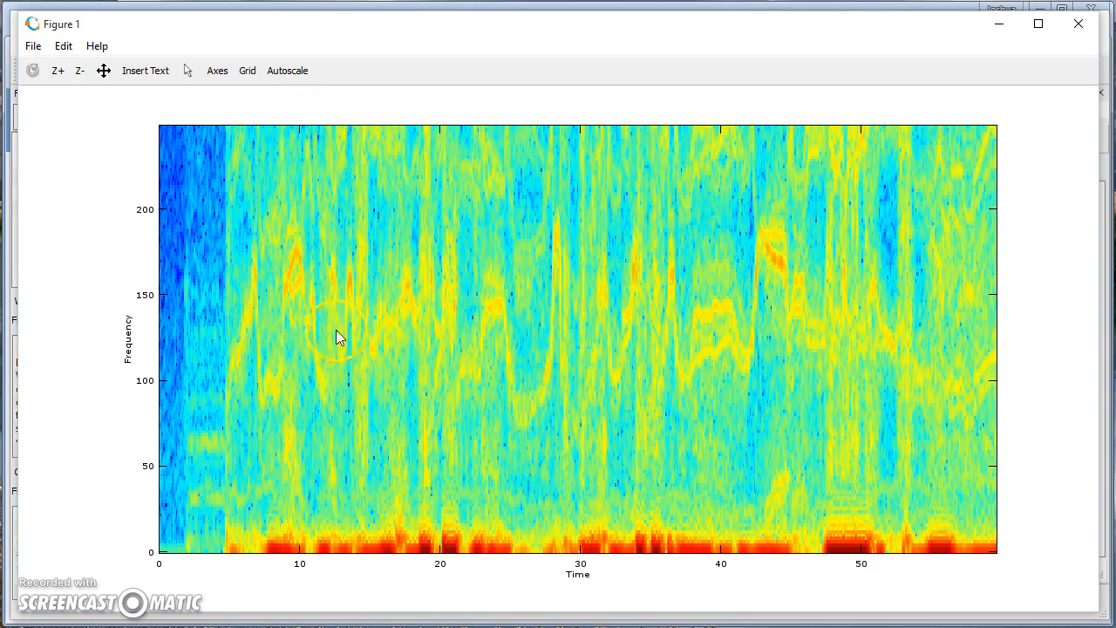
{"action": "mouse_move", "coordinate": [415, 329]}
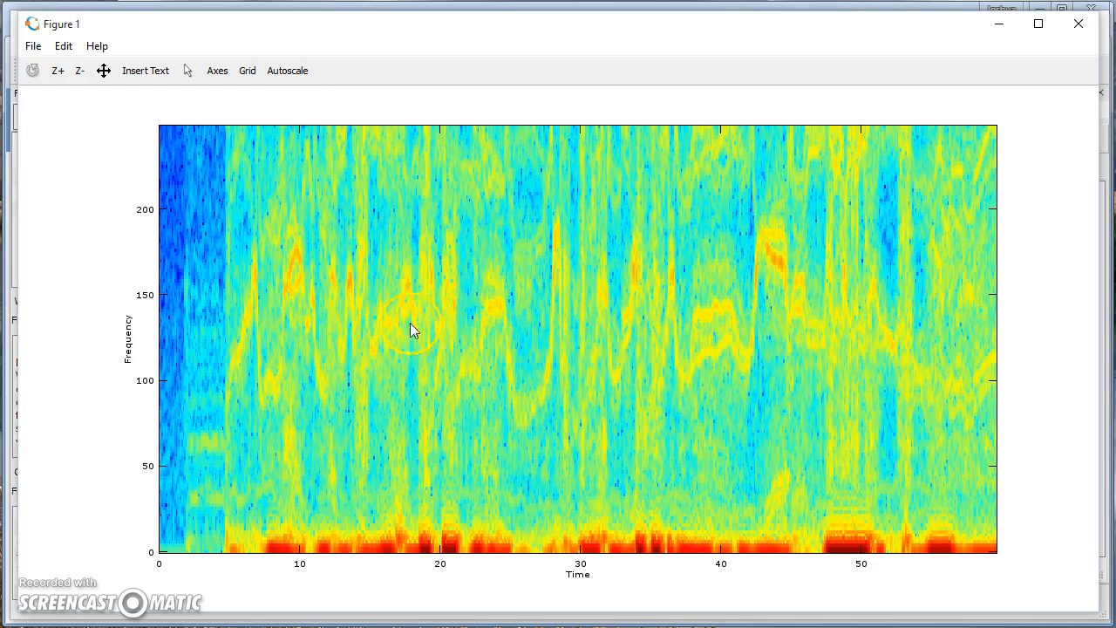
{"action": "mouse_move", "coordinate": [243, 340]}
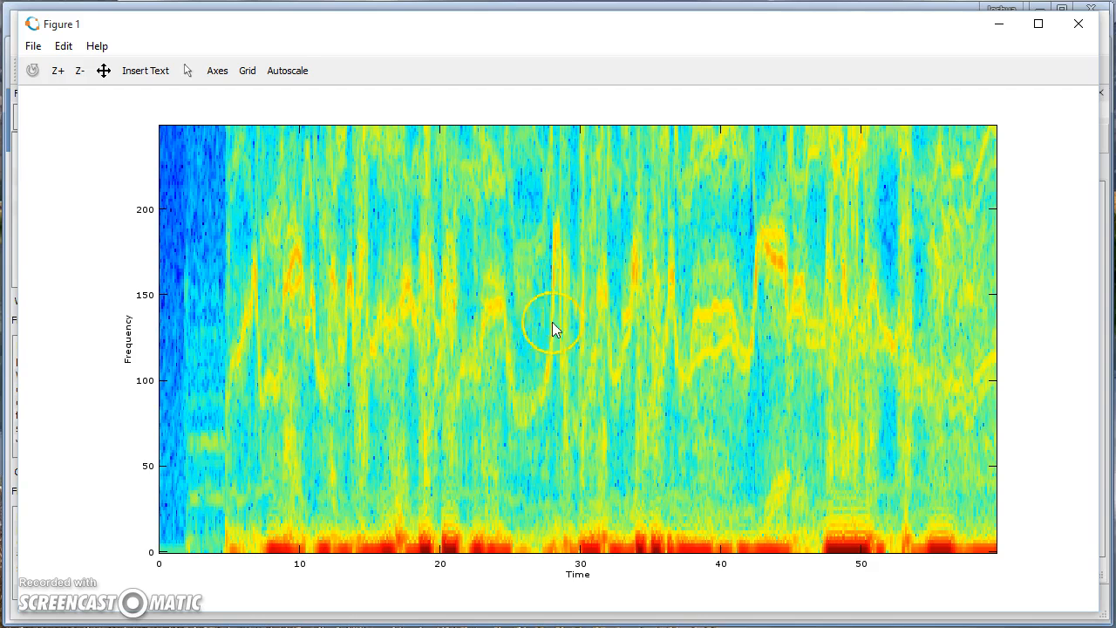
{"action": "mouse_move", "coordinate": [1008, 349]}
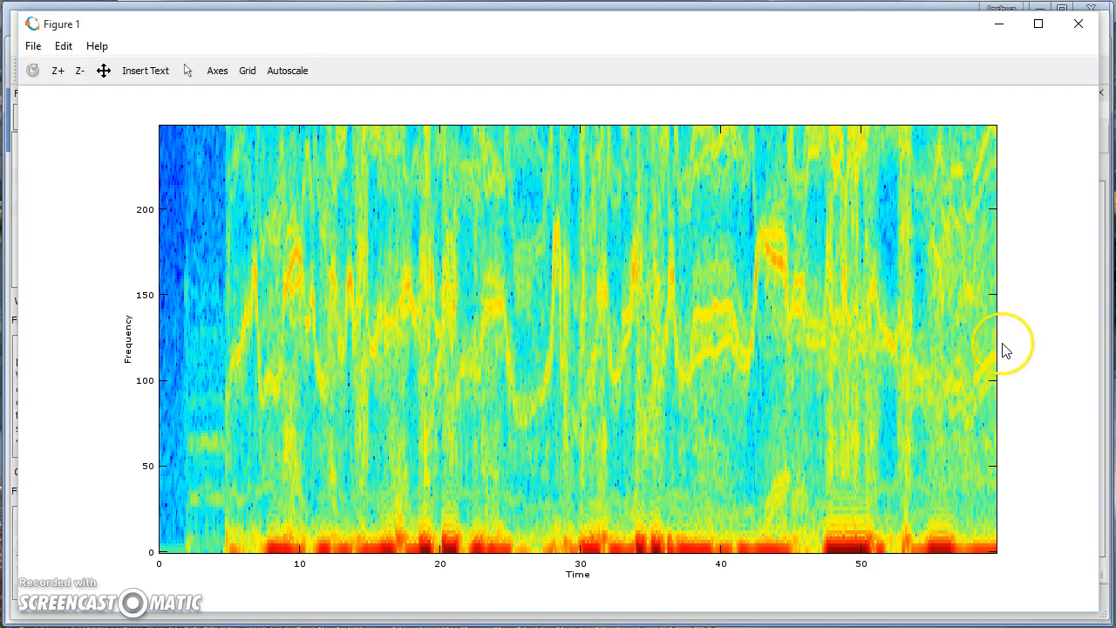
{"action": "mouse_move", "coordinate": [1014, 335]}
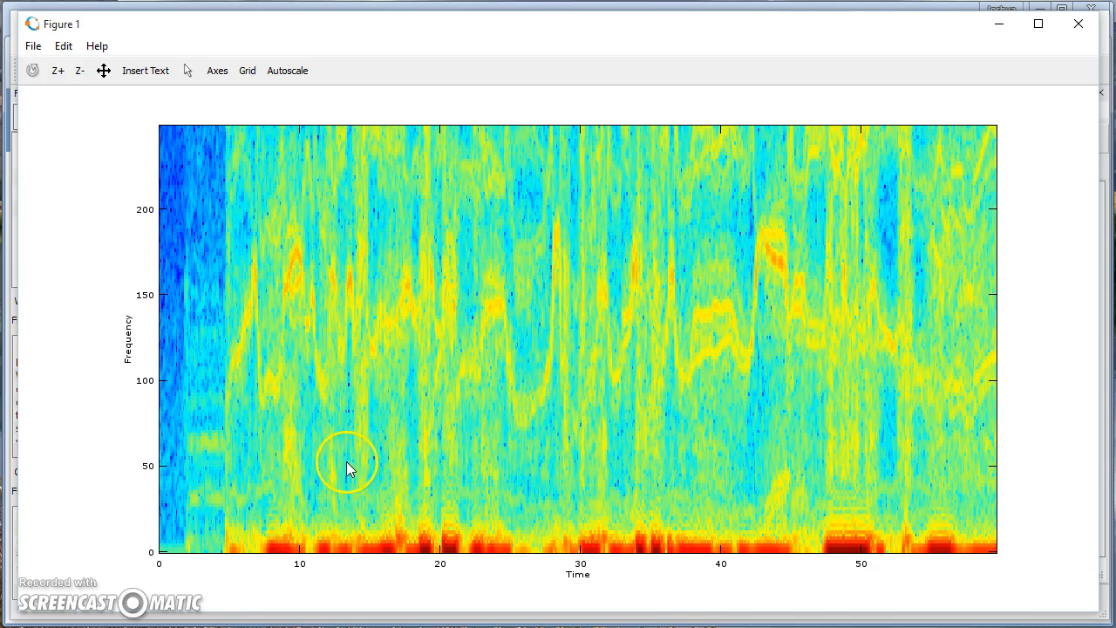
{"action": "mouse_move", "coordinate": [604, 177]}
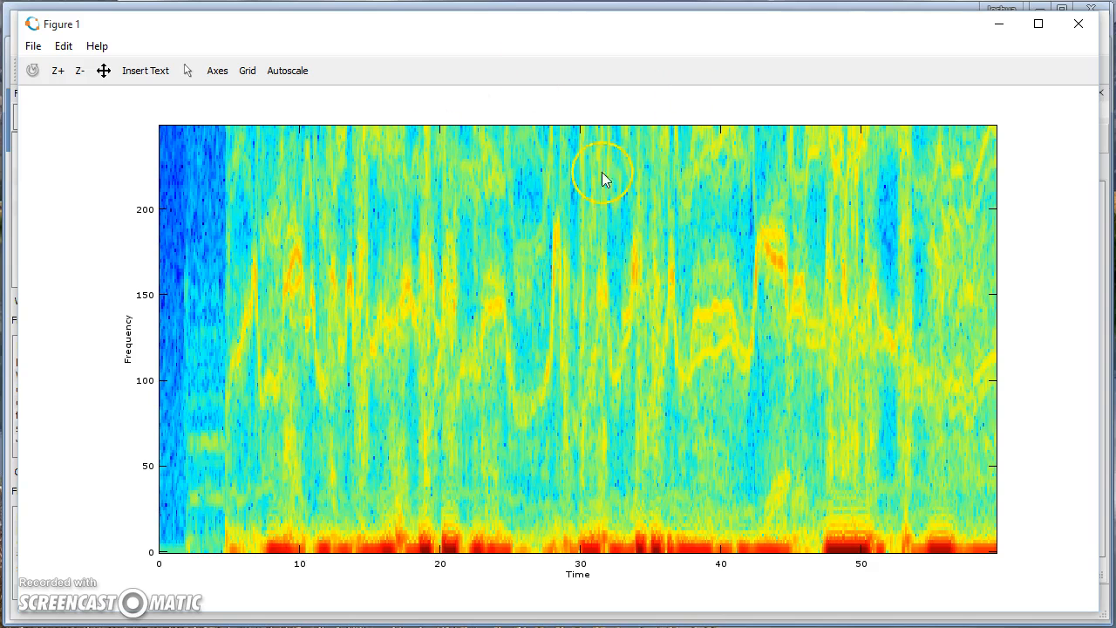
{"action": "mouse_move", "coordinate": [342, 414]}
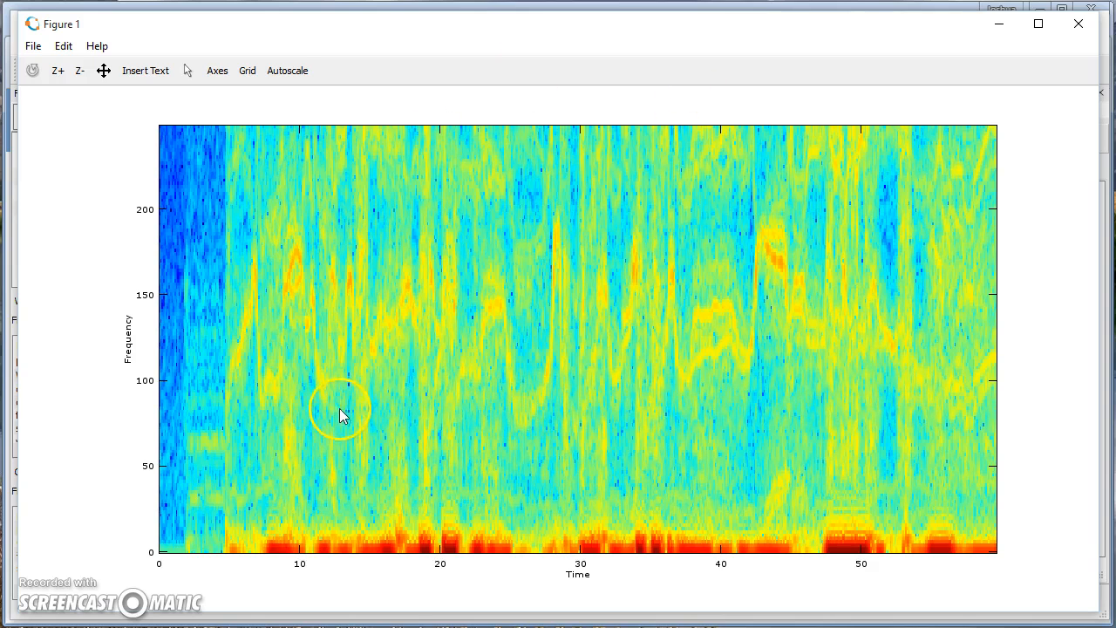
{"action": "mouse_move", "coordinate": [997, 375]}
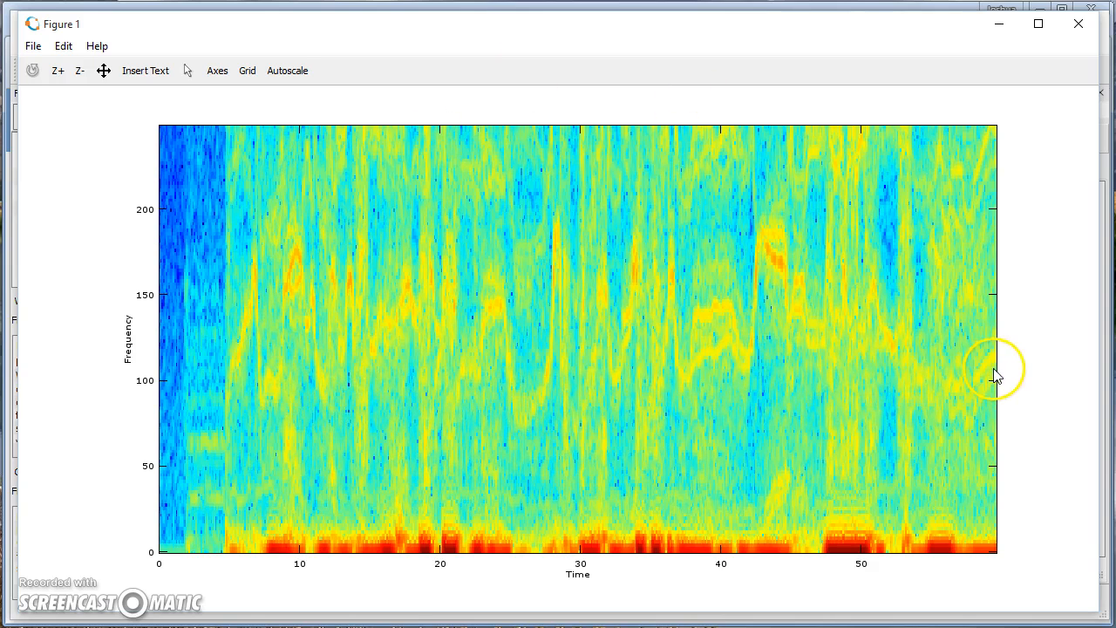